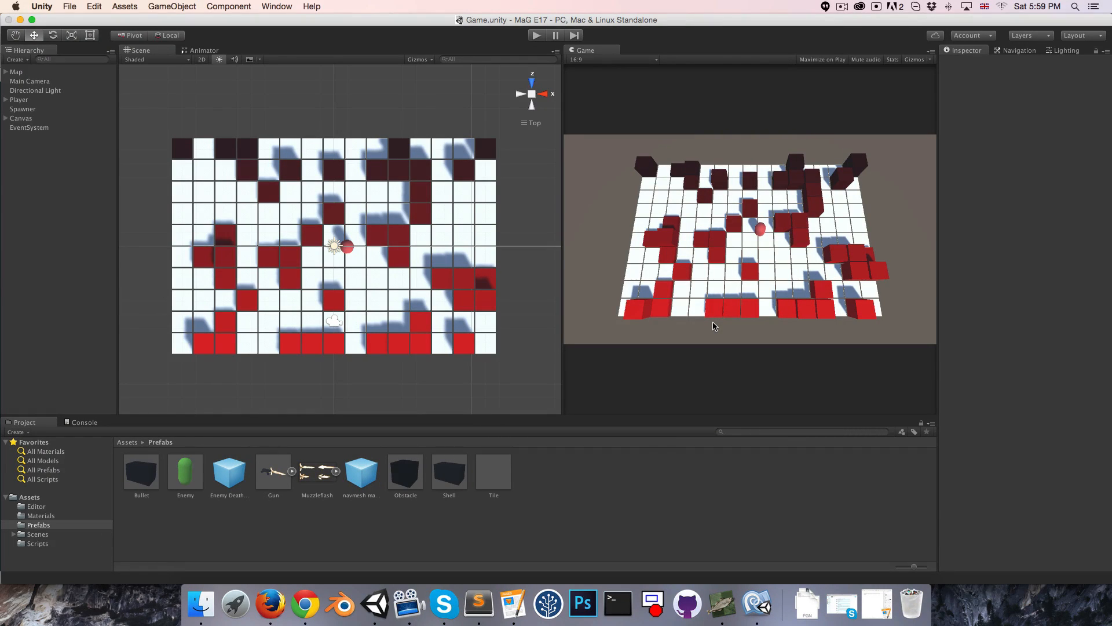
# Open the Gun prefab's script so it loads in MonoDevelop
pyautogui.click(757, 605)
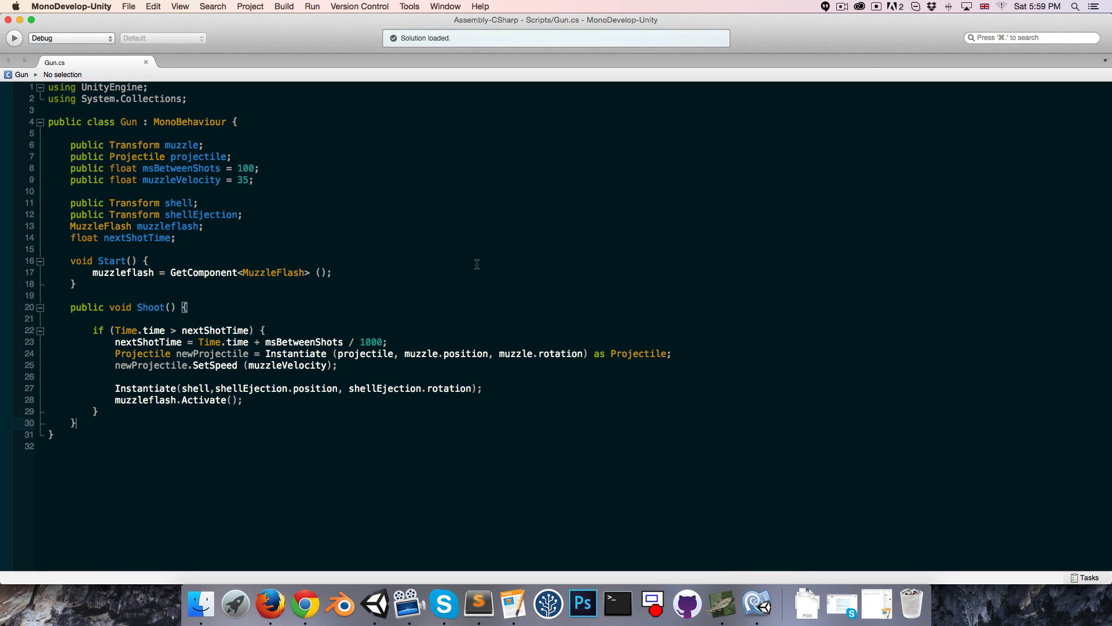
pyautogui.moveTo(343, 178)
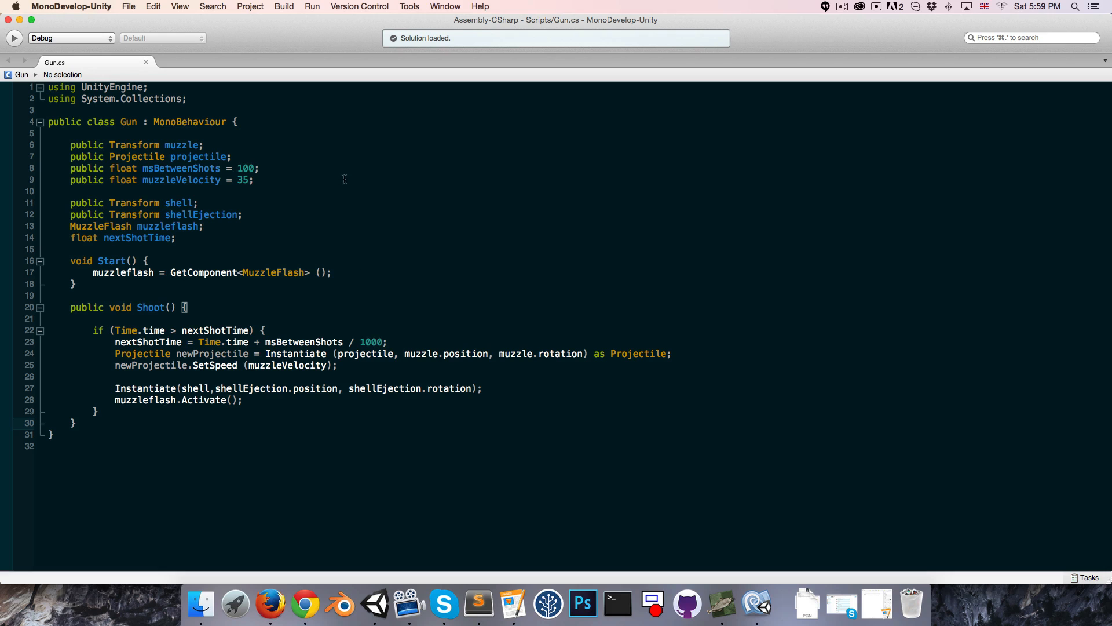
pyautogui.moveTo(298, 128)
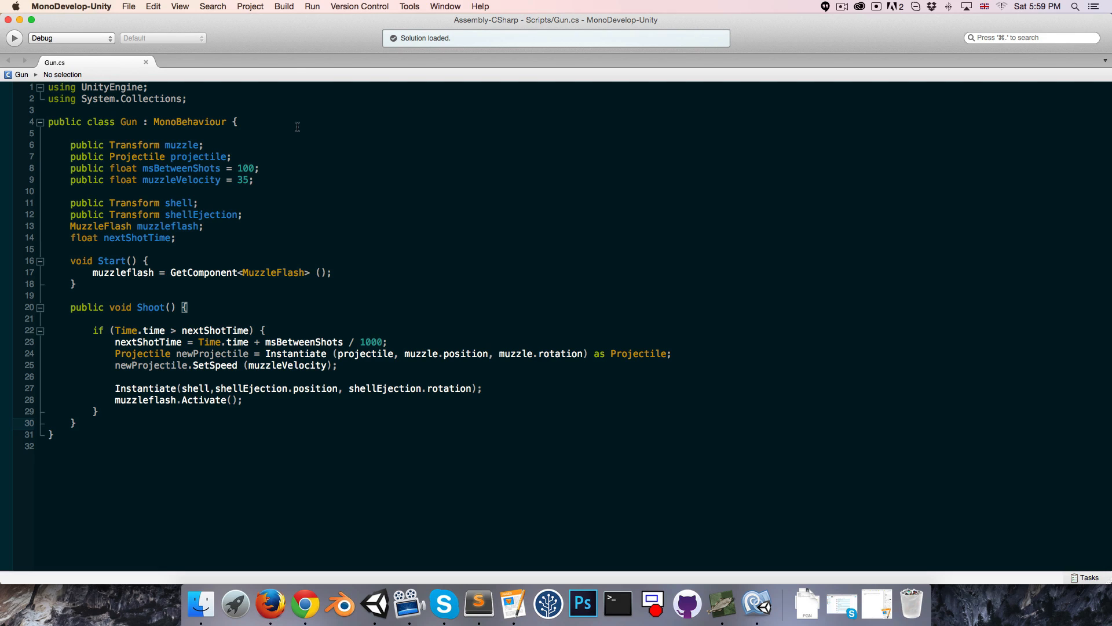
# Declare 'public enum FireMode {Auto, Burst, Single};' and a 'public FireMode fireMode;' field in Gun.cs
pyautogui.write('public')
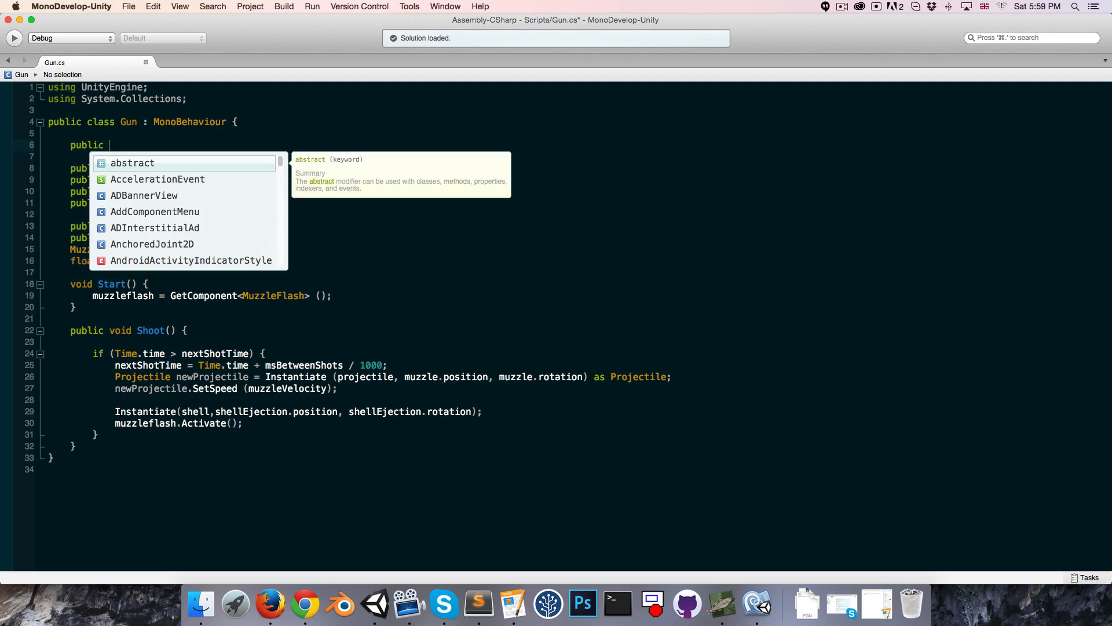
pyautogui.write('enum FireMode {')
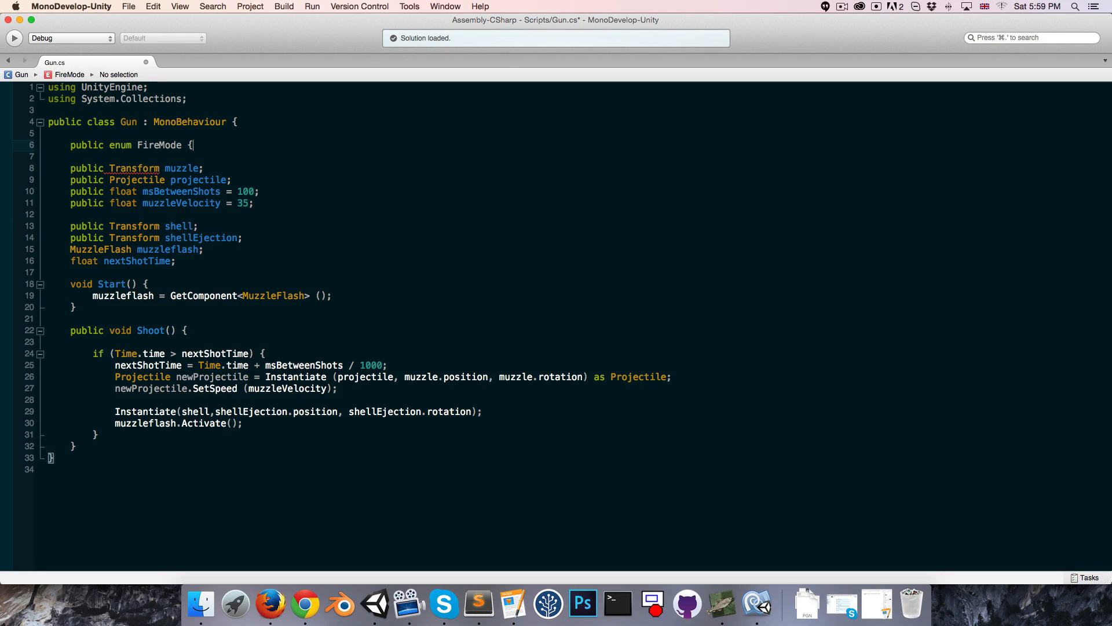
pyautogui.write('Auto')
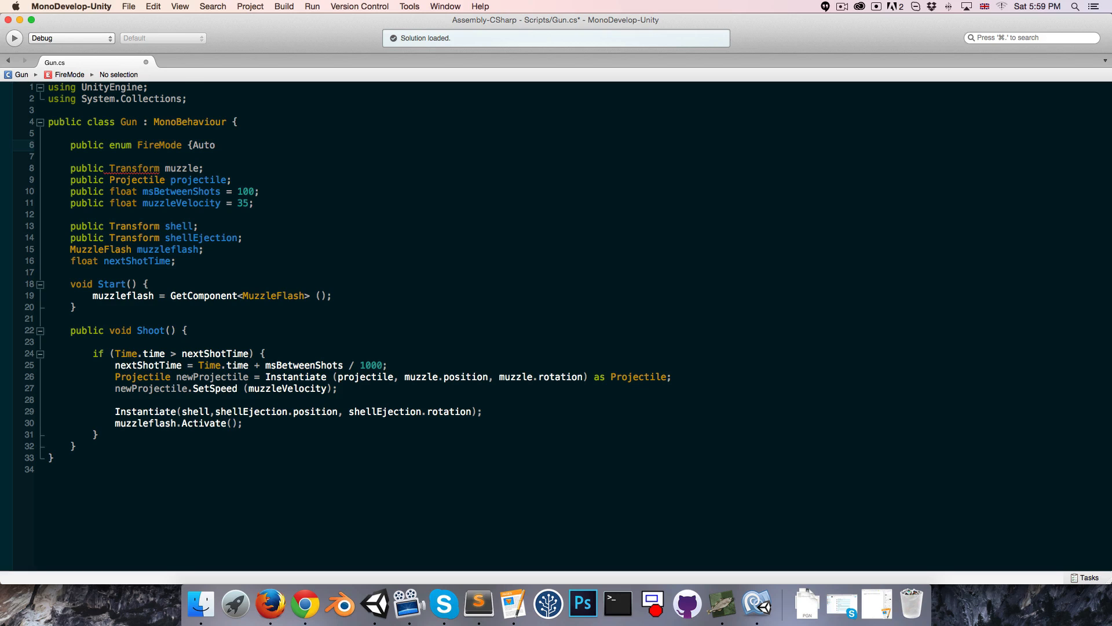
pyautogui.write(', Burst, Single};')
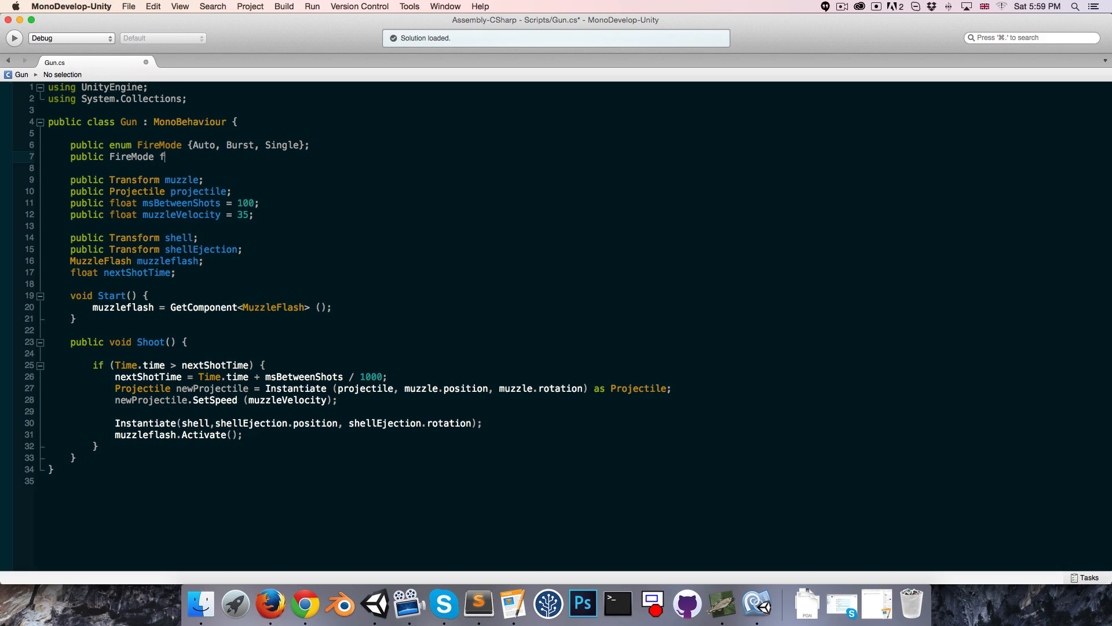
pyautogui.write('ire')
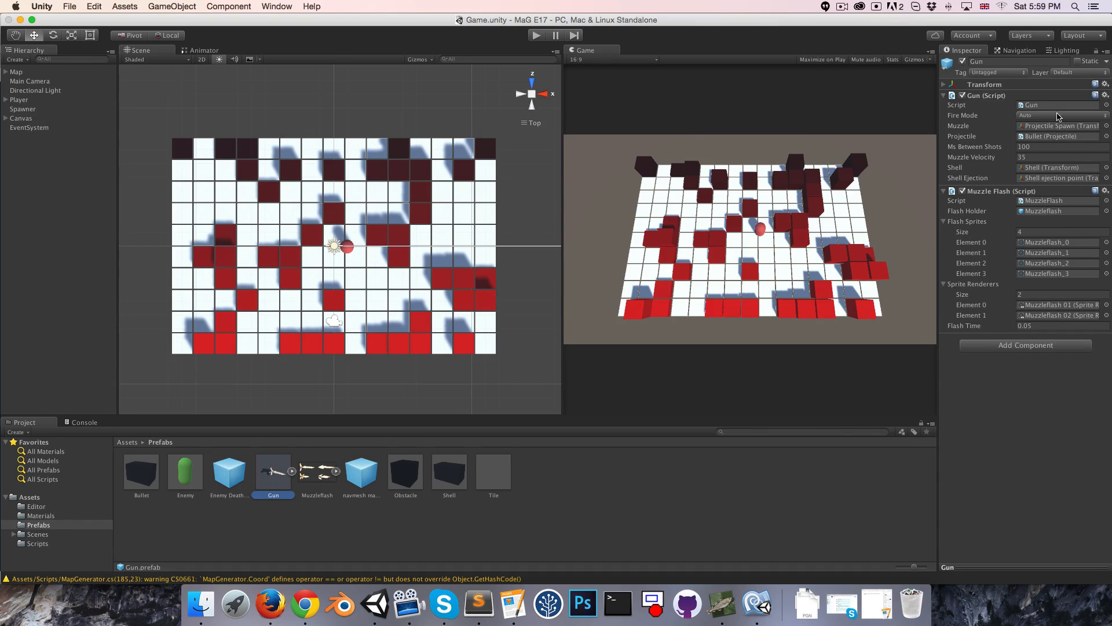
# Inspect the Gun prefab's Fire Mode dropdown choices in the Inspector
pyautogui.click(1057, 116)
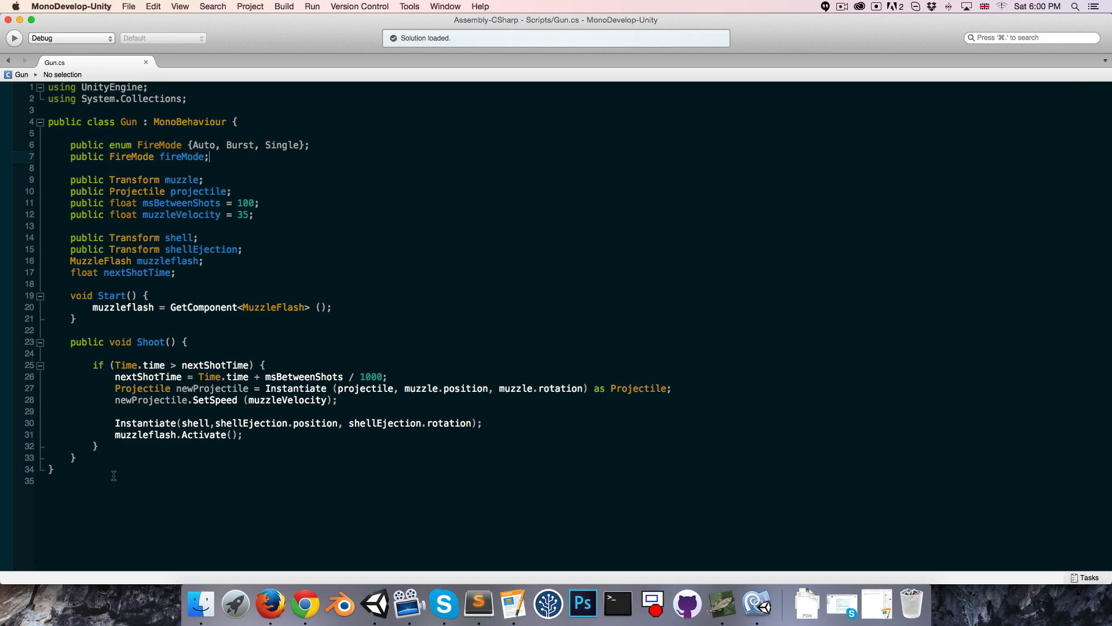
# Add empty 'public void OnTriggerHold() {}' and 'public void OnTriggerRelease() {}' methods to Gun
pyautogui.write('public void OnT')
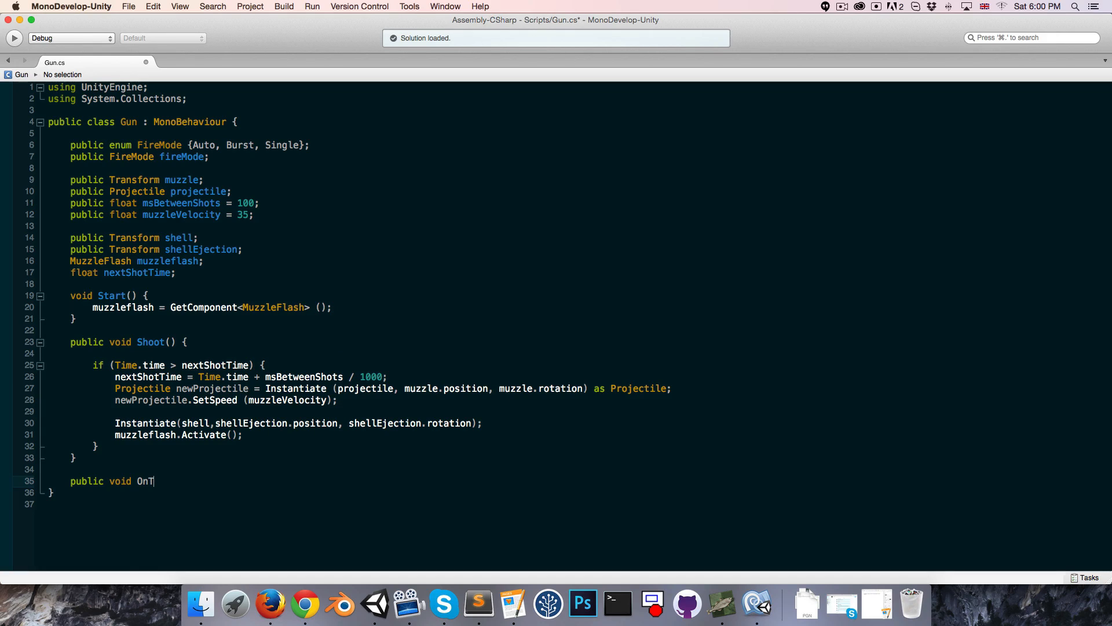
pyautogui.write('riggerHo')
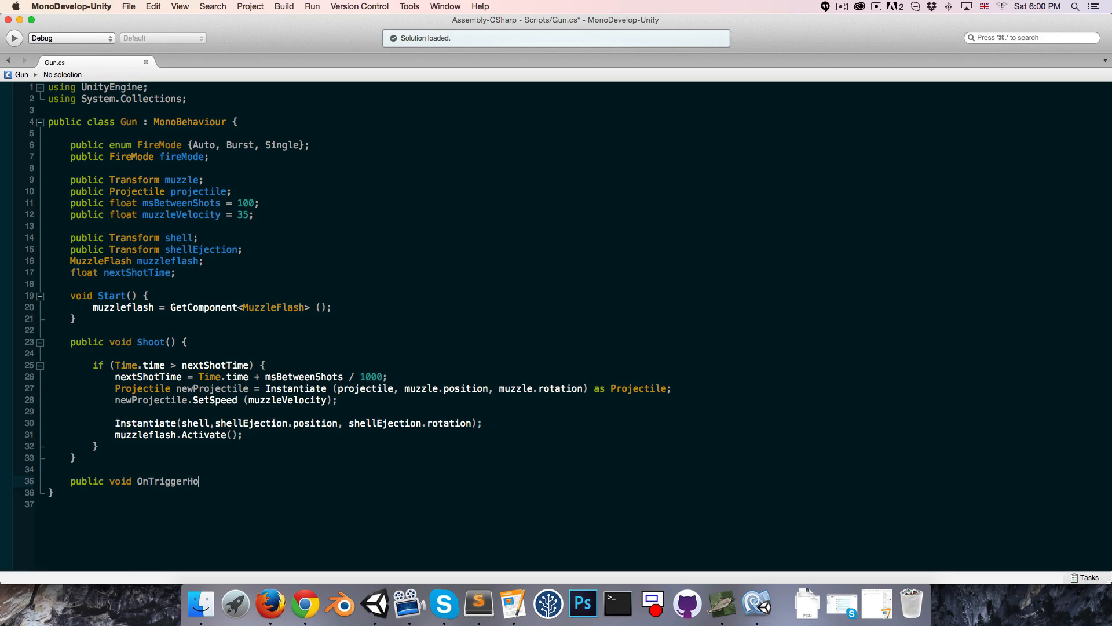
pyautogui.write('ld() {')
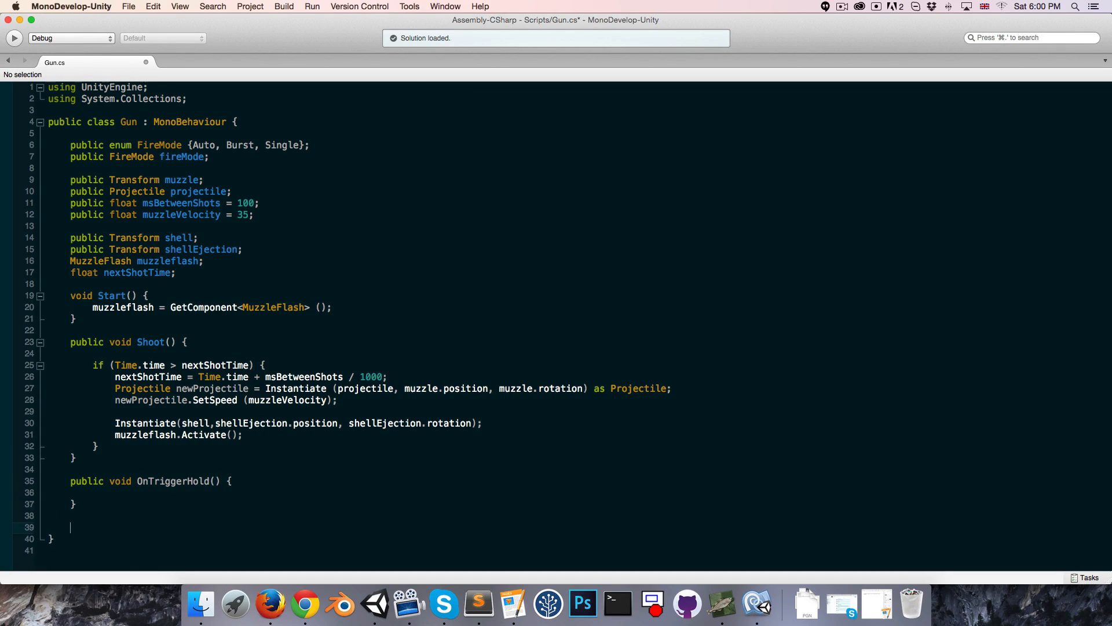
pyautogui.write('public void On')
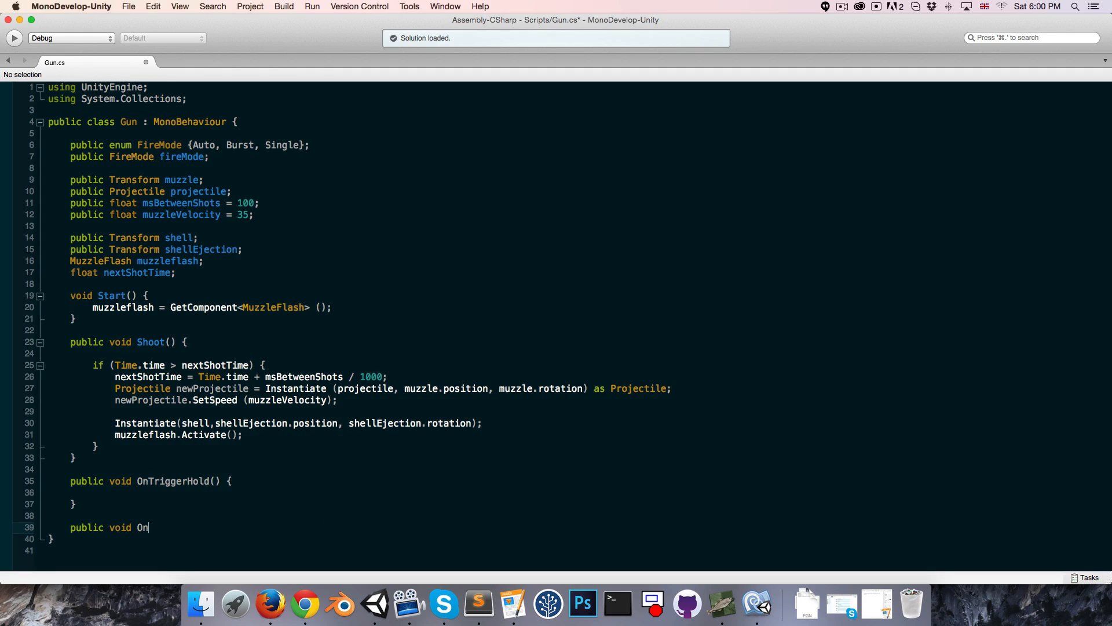
pyautogui.write('TriggerRea')
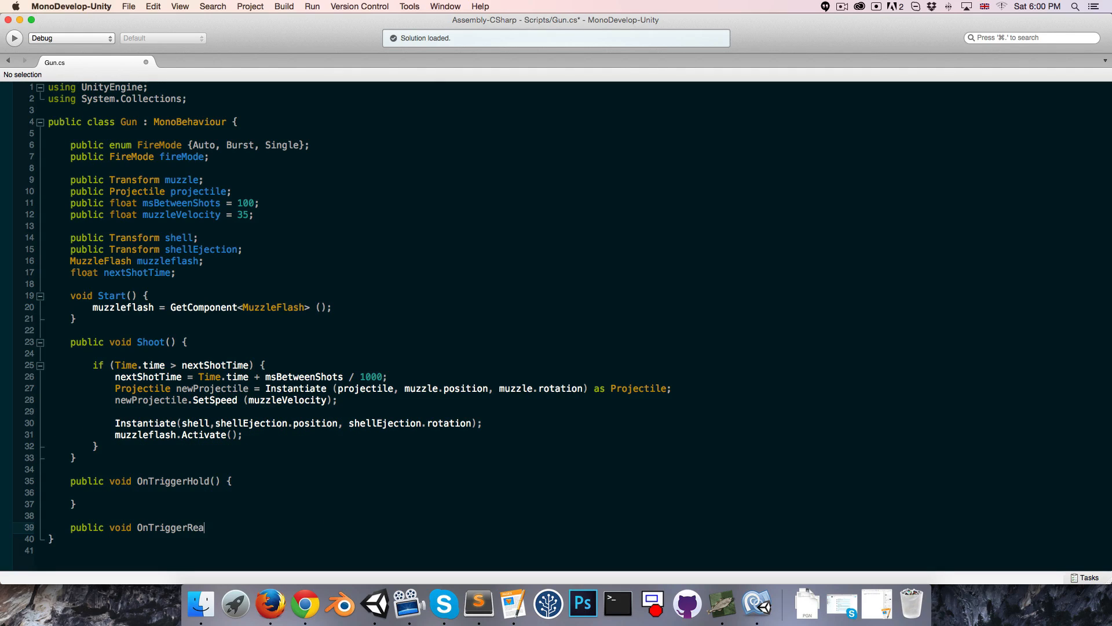
pyautogui.write('se() {')
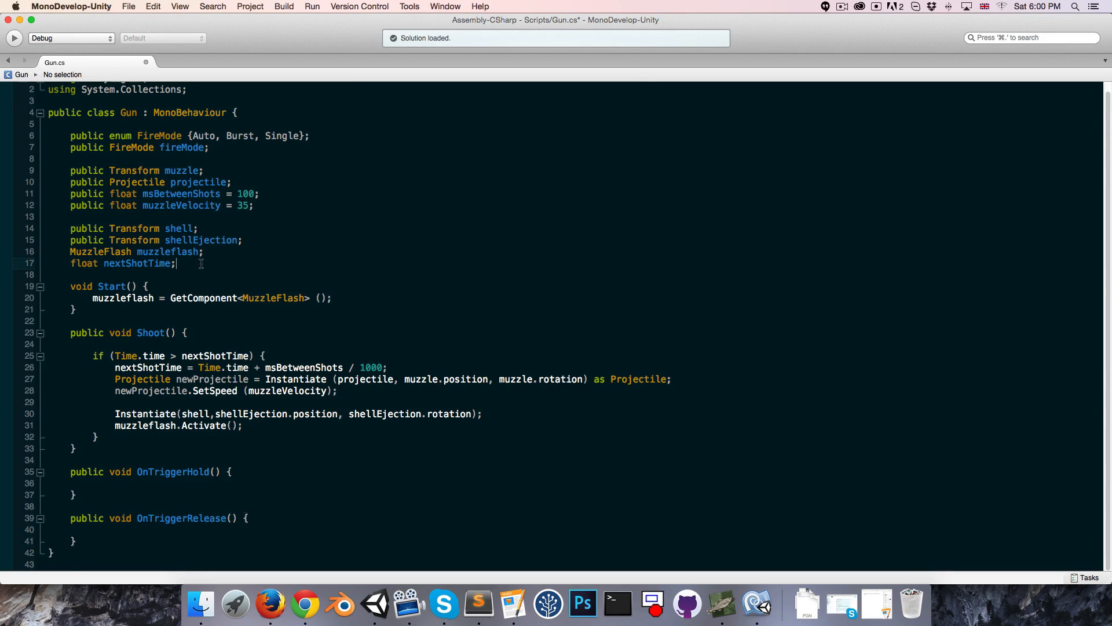
# Declare a 'bool triggerReleasedSinceLastShot;' field below nextShotTime
pyautogui.write('bool')
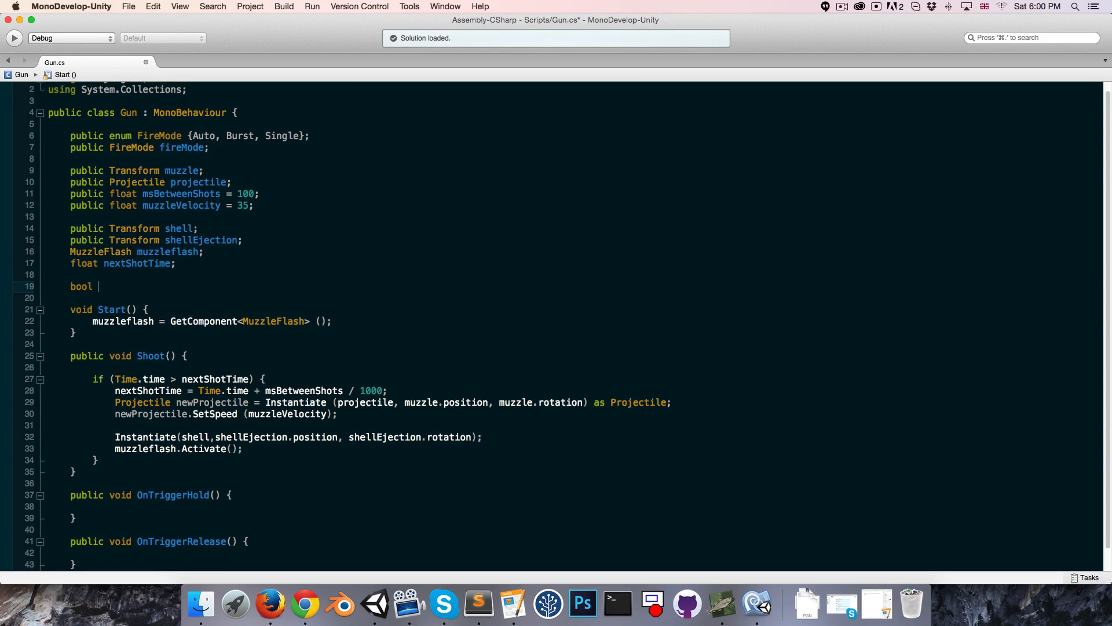
pyautogui.write('trigger')
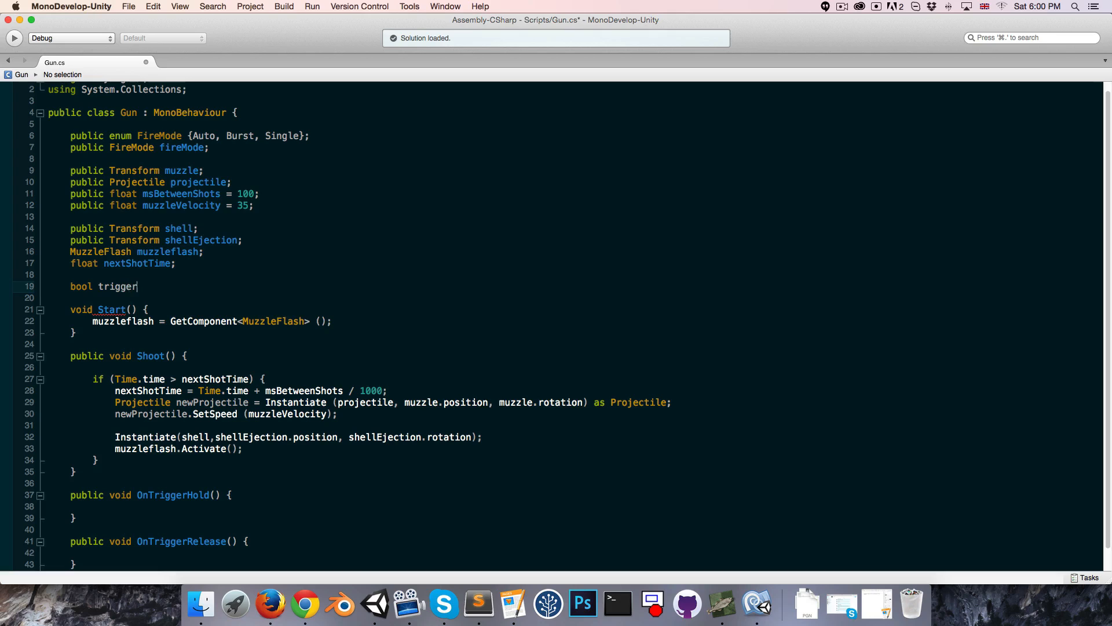
pyautogui.write('ReleasedSi')
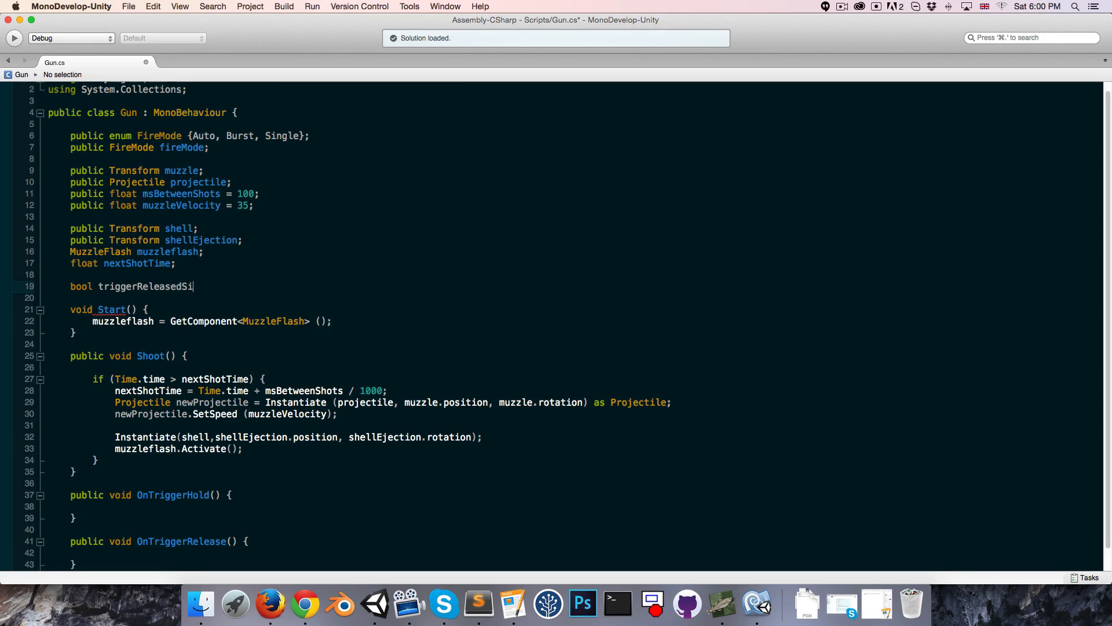
pyautogui.write('nceLastShot;')
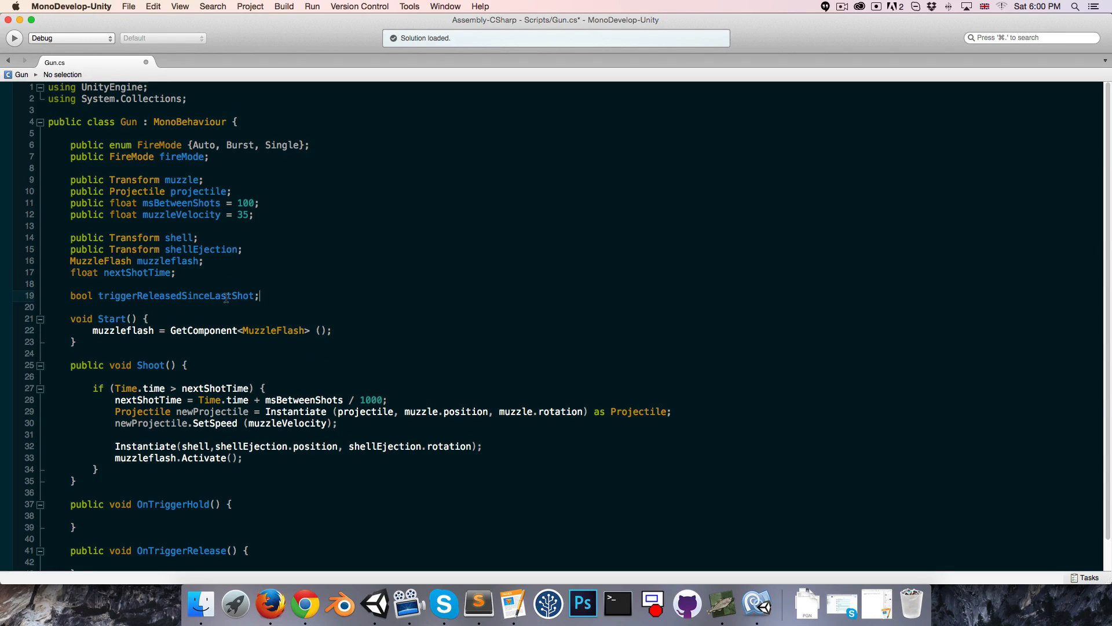
# Make OnTriggerRelease set triggerReleasedSinceLastShot = true
pyautogui.doubleClick(175, 296)
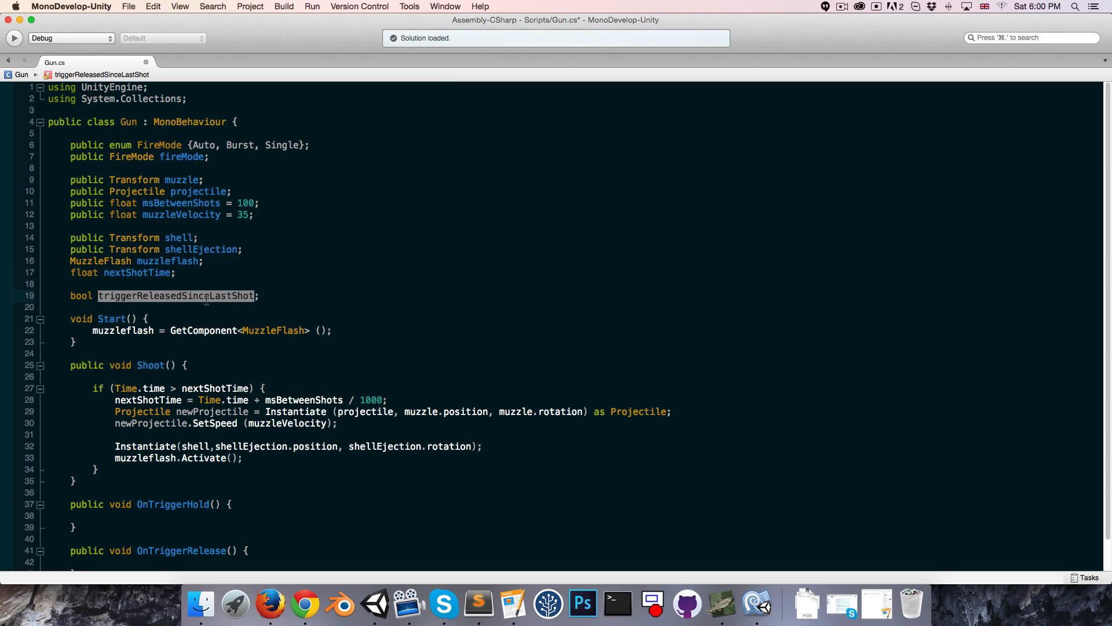
pyautogui.scroll(-3)
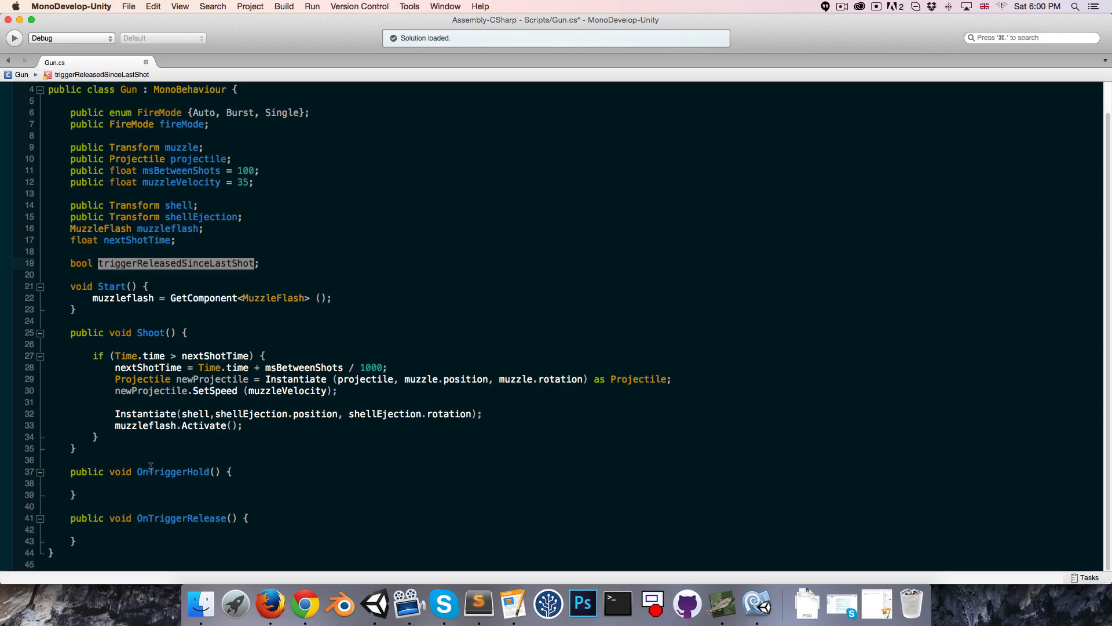
pyautogui.write('triggerReleasedSinceLastShot')
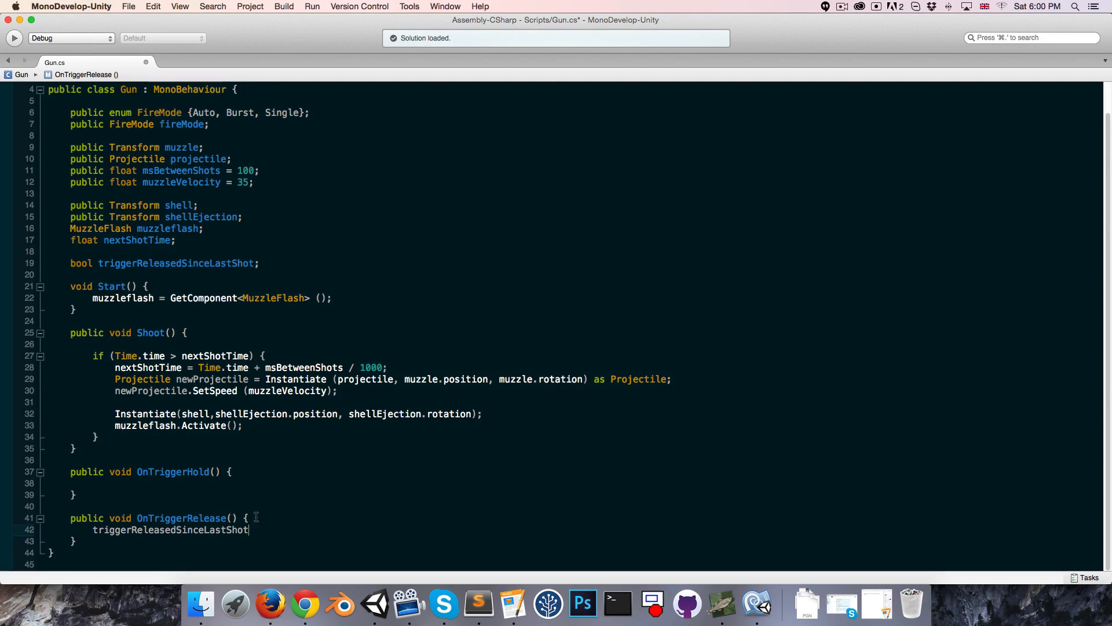
pyautogui.write('= true;')
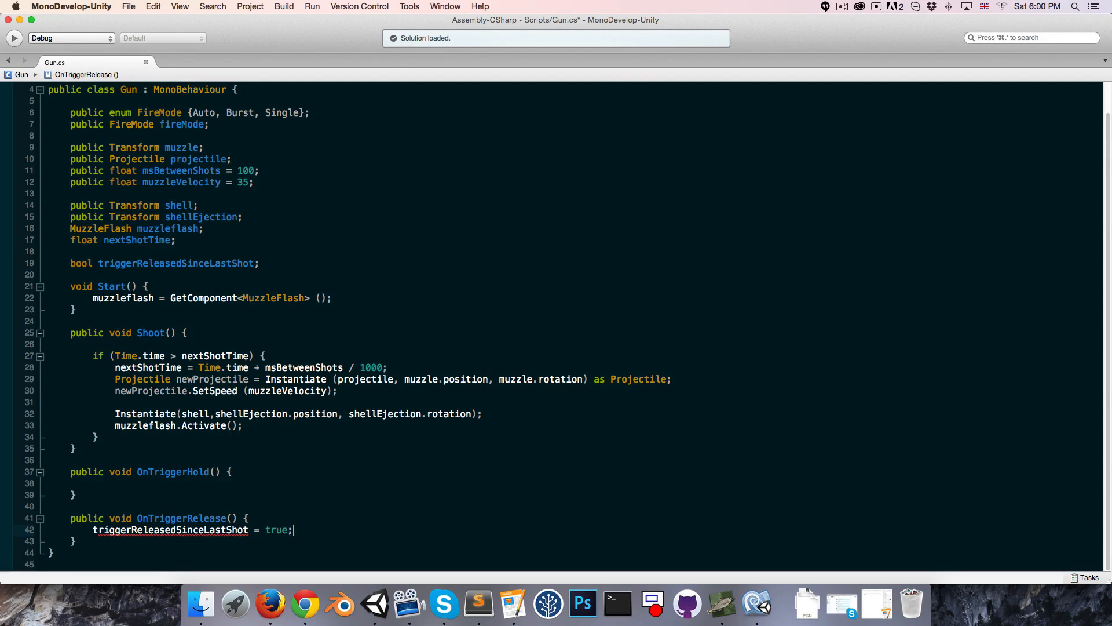
# Make OnTriggerHold call Shoot() and set triggerReleasedSinceLastShot = false
pyautogui.click(168, 482)
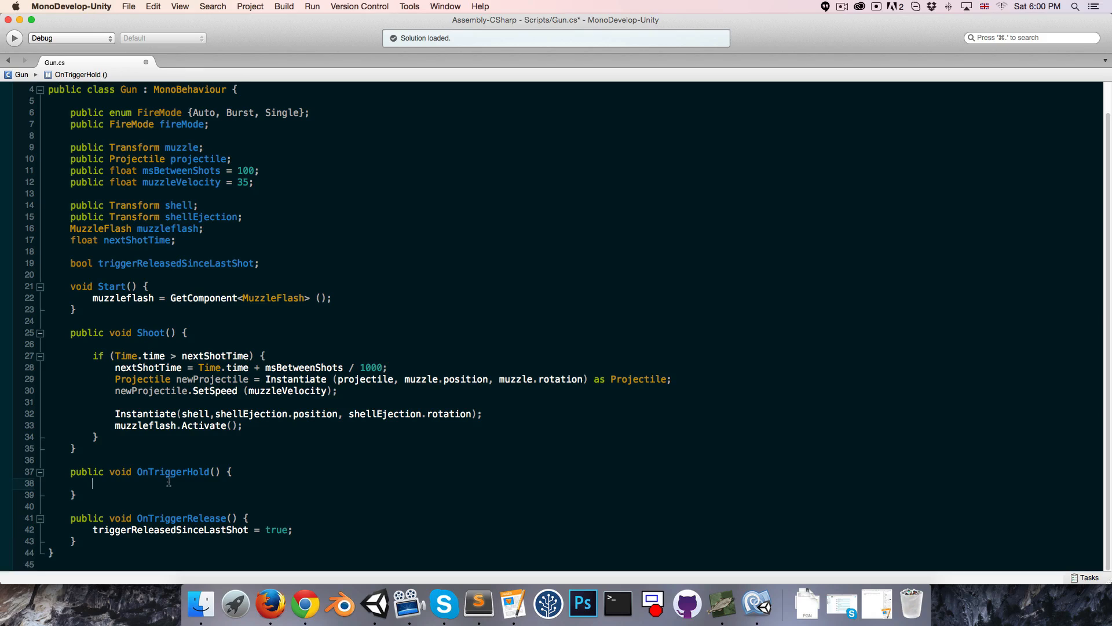
pyautogui.write('Shoot ();')
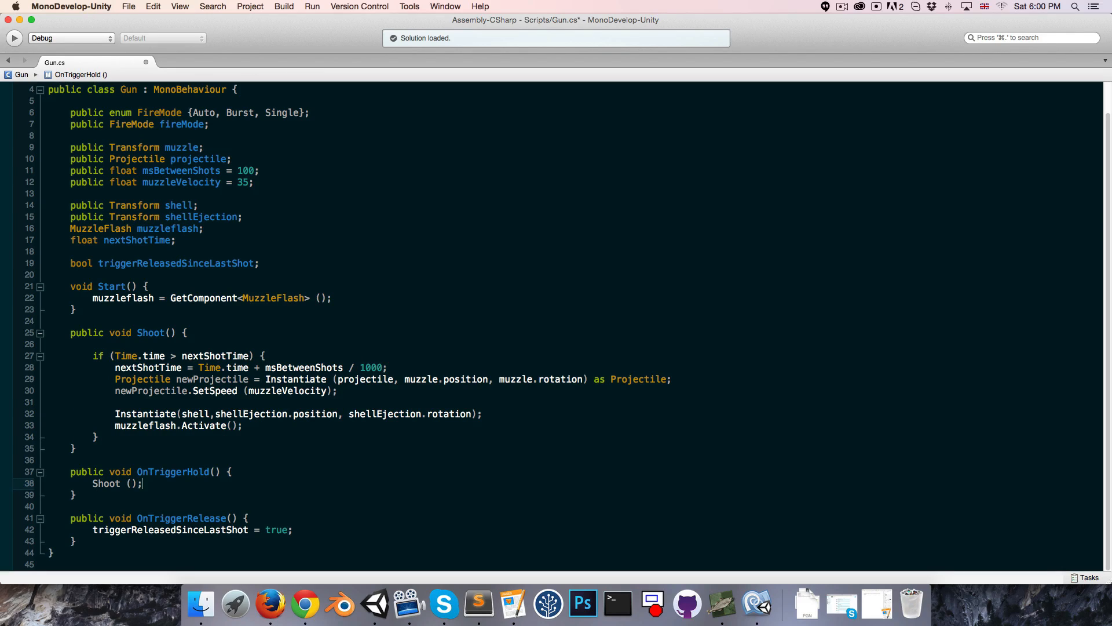
pyautogui.write('triggerReleasedSinceLastShot')
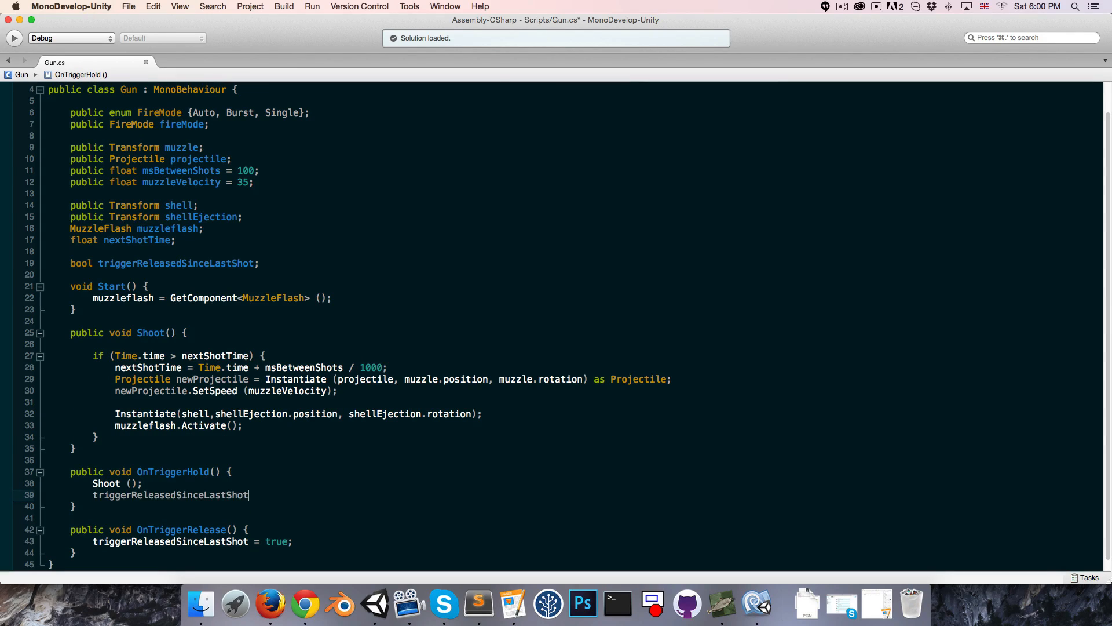
pyautogui.write('= false;')
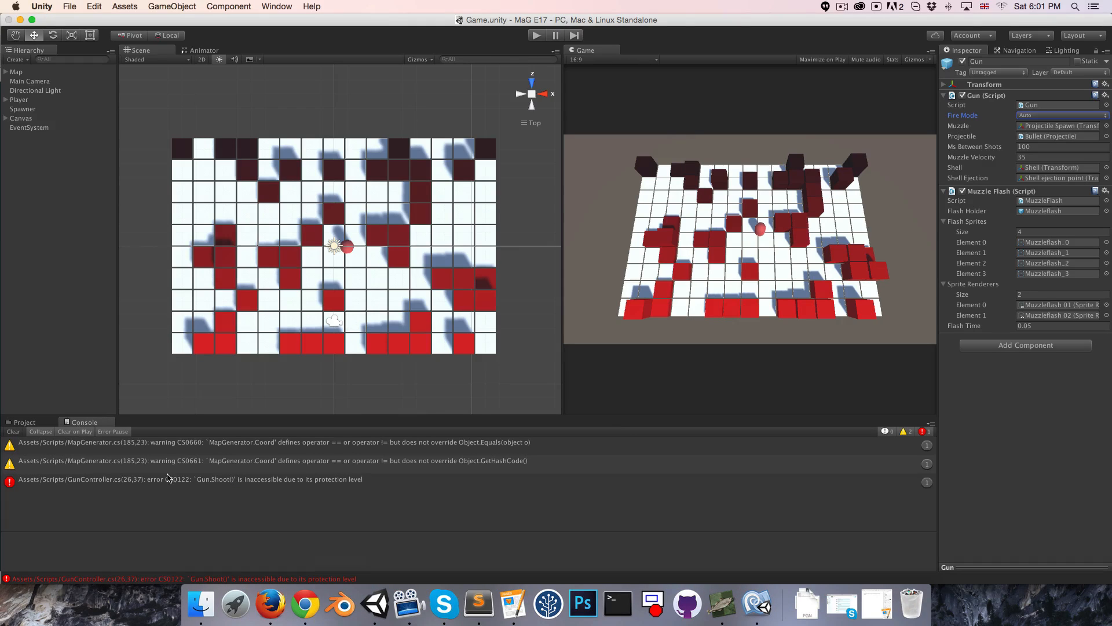
# Jump from the Console's CS0122 error to GunController.cs in MonoDevelop
pyautogui.doubleClick(192, 479)
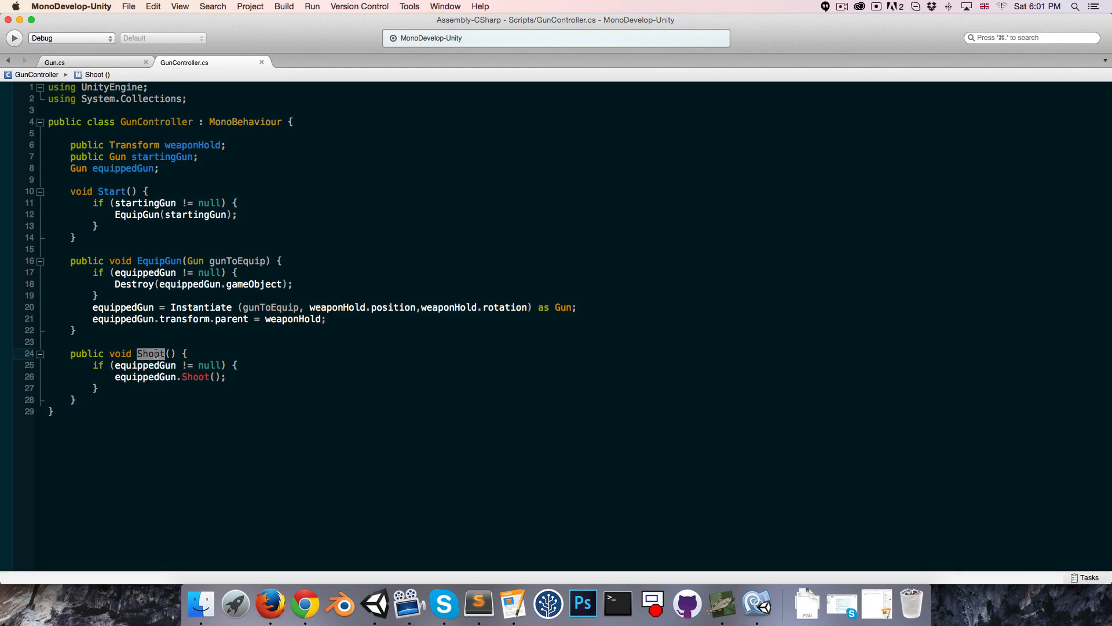
# Rename GunController's Shoot to OnTriggerHold, forwarding to equippedGun.OnTriggerHold()
pyautogui.write('OnTriggerHold')
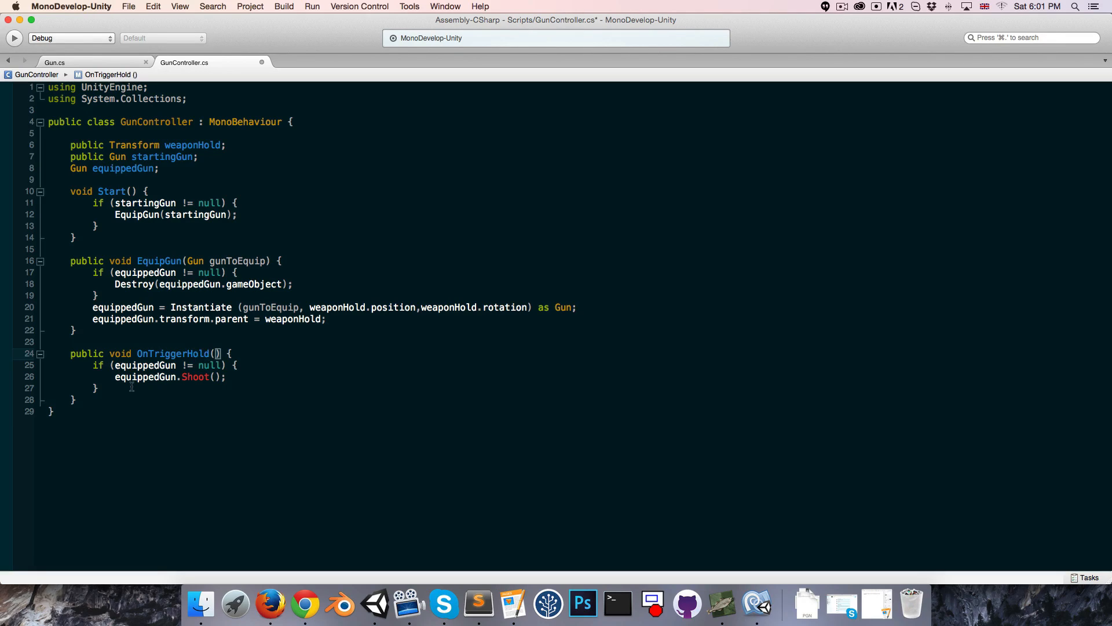
pyautogui.doubleClick(195, 376)
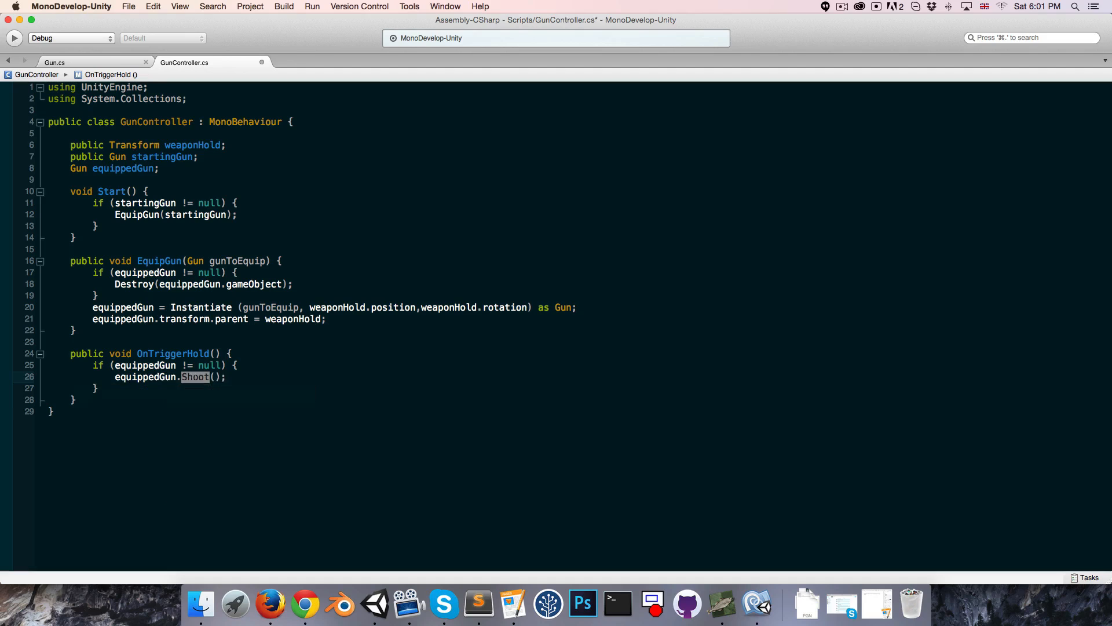
pyautogui.write('OnTriggerHold')
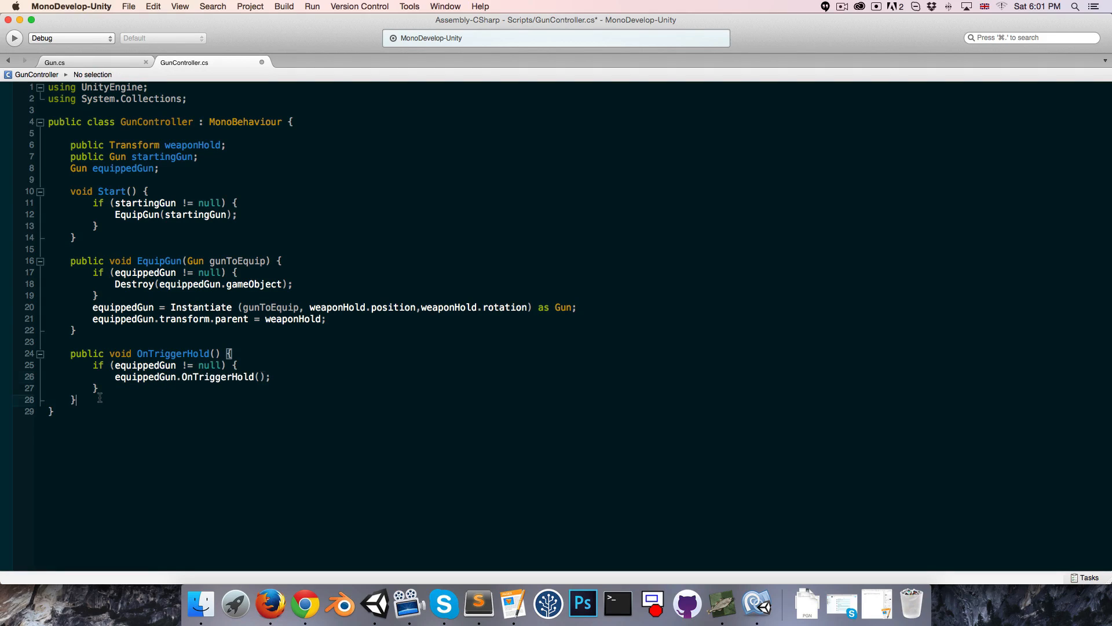
# Add a 'public void OnTriggerRelease() {' that forwards to the equipped gun, then check Unity's console
pyautogui.write('public void OnTrigg')
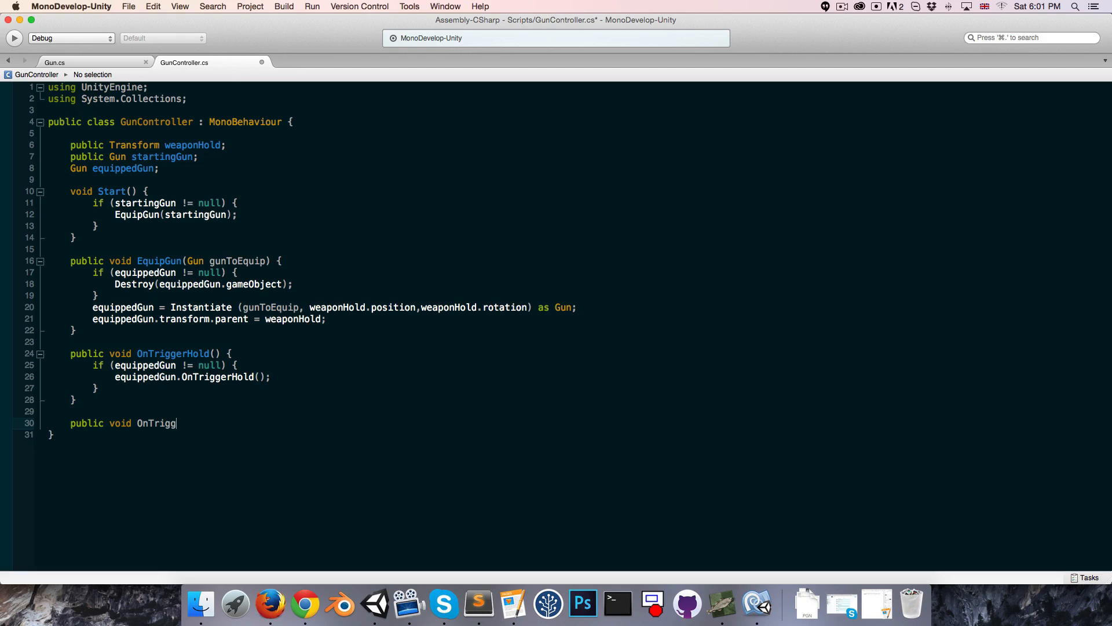
pyautogui.write('erRelease')
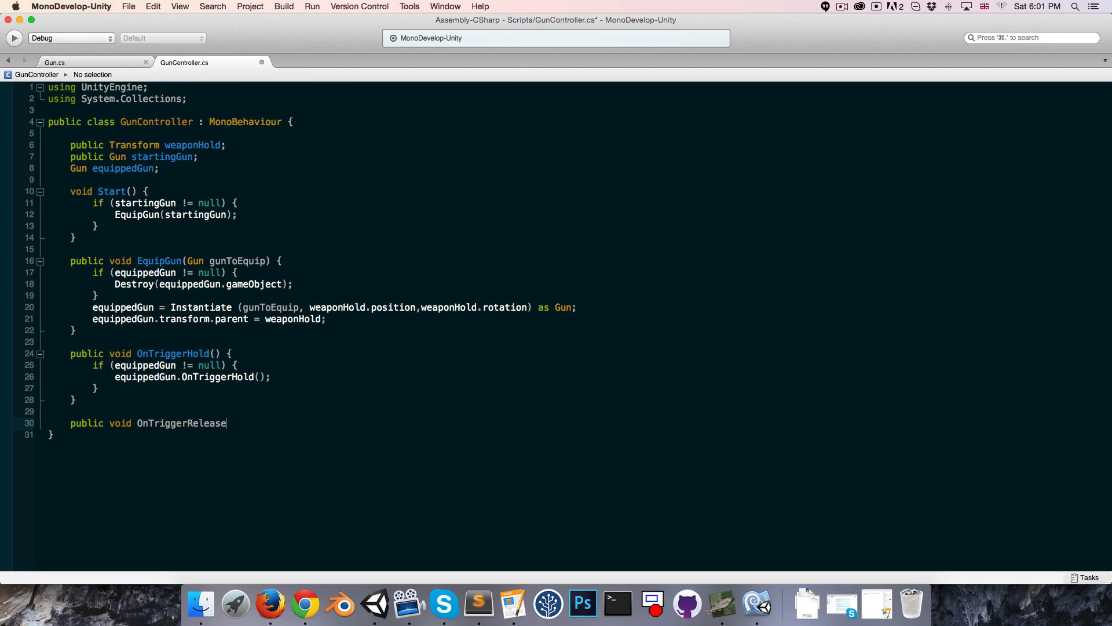
pyautogui.write('() {')
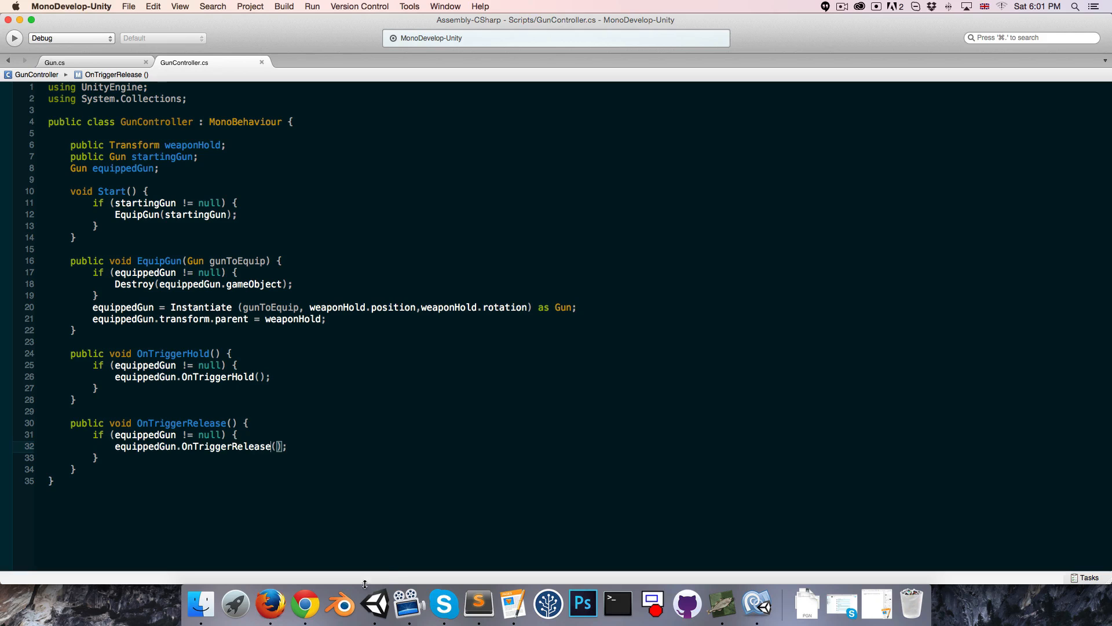
pyautogui.click(374, 604)
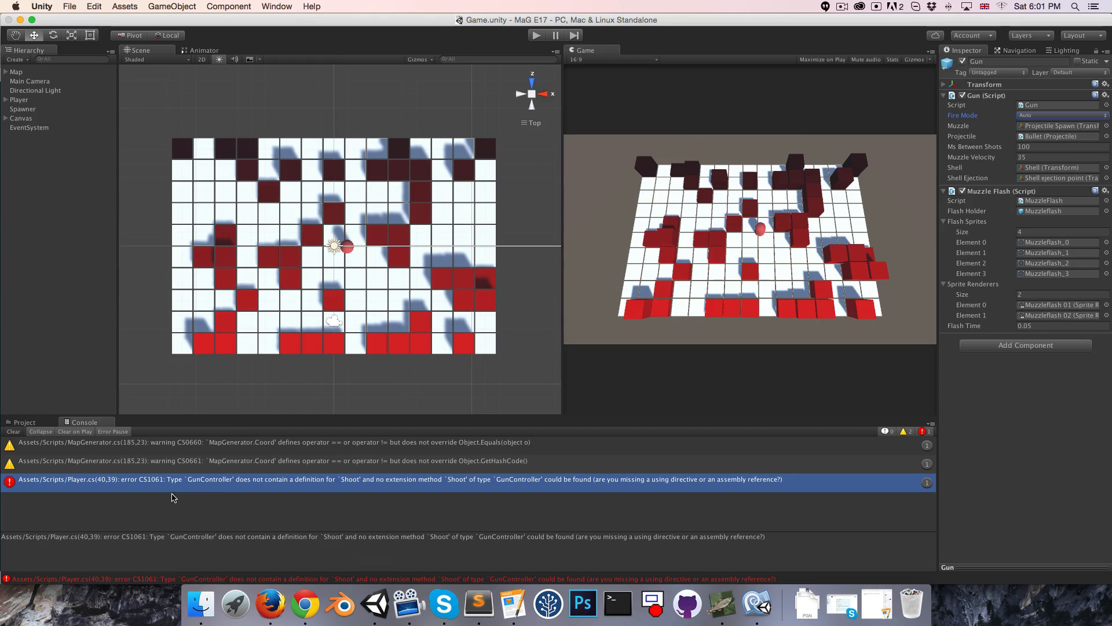
pyautogui.moveTo(198, 484)
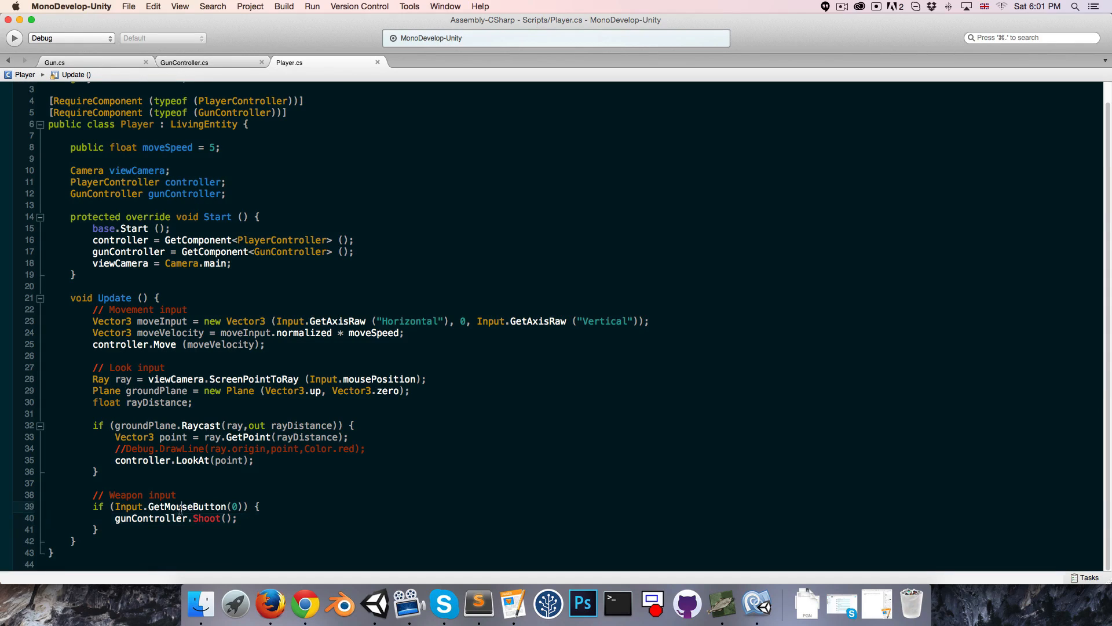
# Replace Player.cs's gunController.Shoot() call with OnTriggerHold
pyautogui.doubleClick(206, 518)
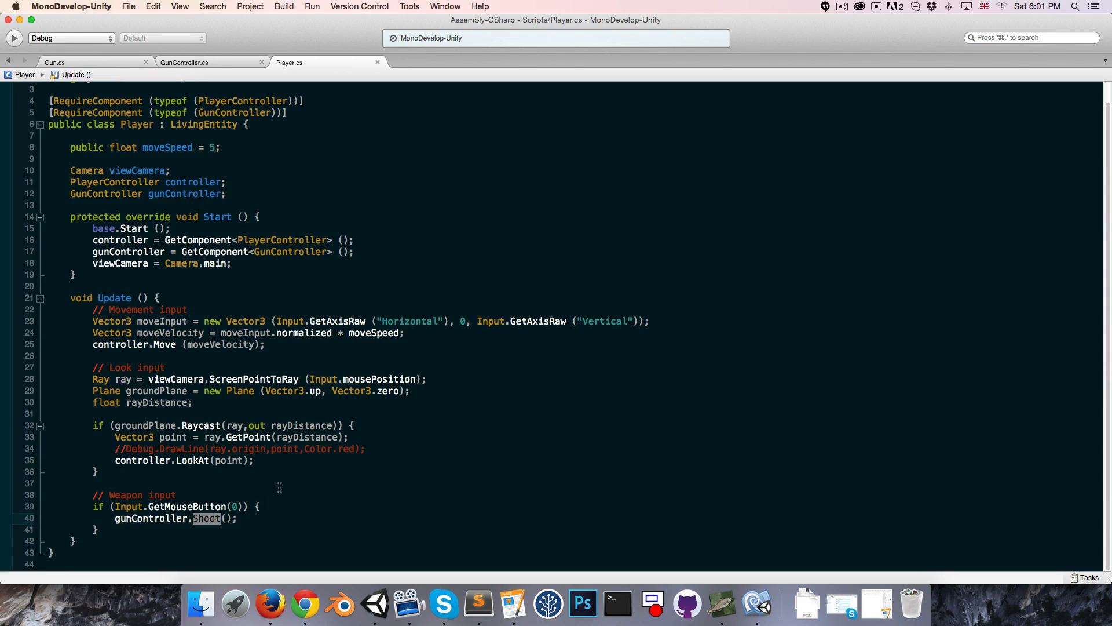
pyautogui.write('OnTriggerHold() {')
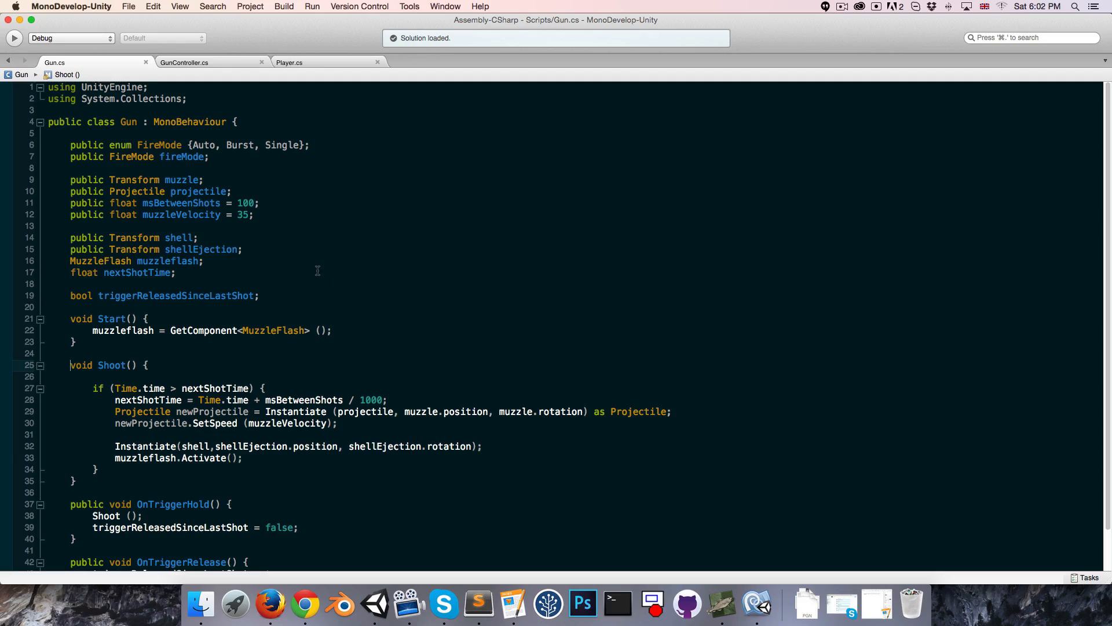
# Add 'public int burstCount;' below the muzzleVelocity field
pyautogui.click(241, 145)
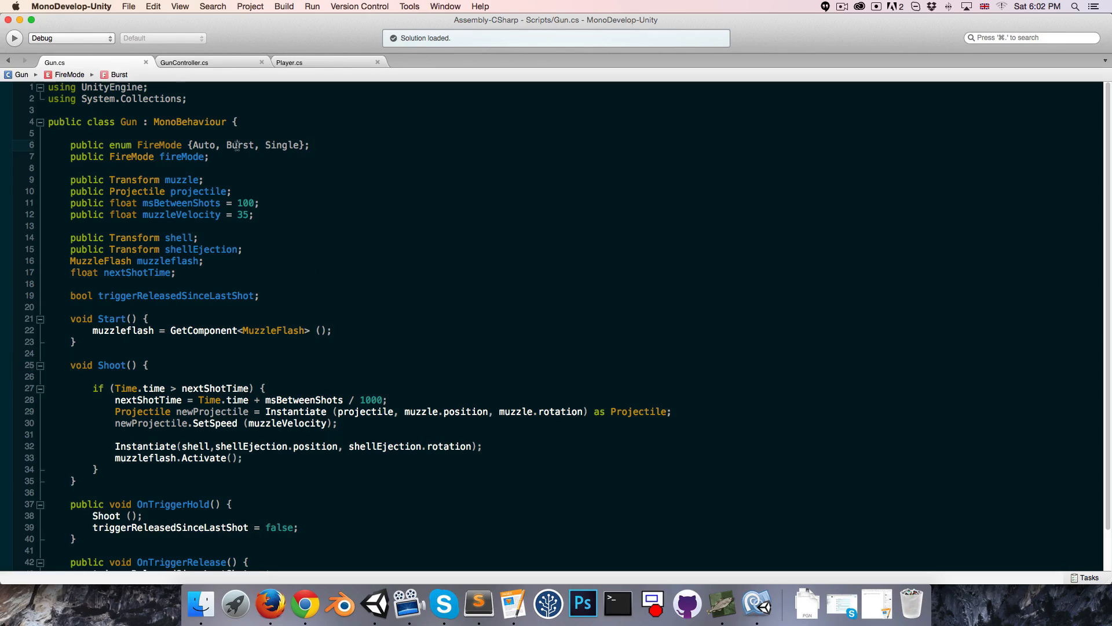
pyautogui.doubleClick(241, 145)
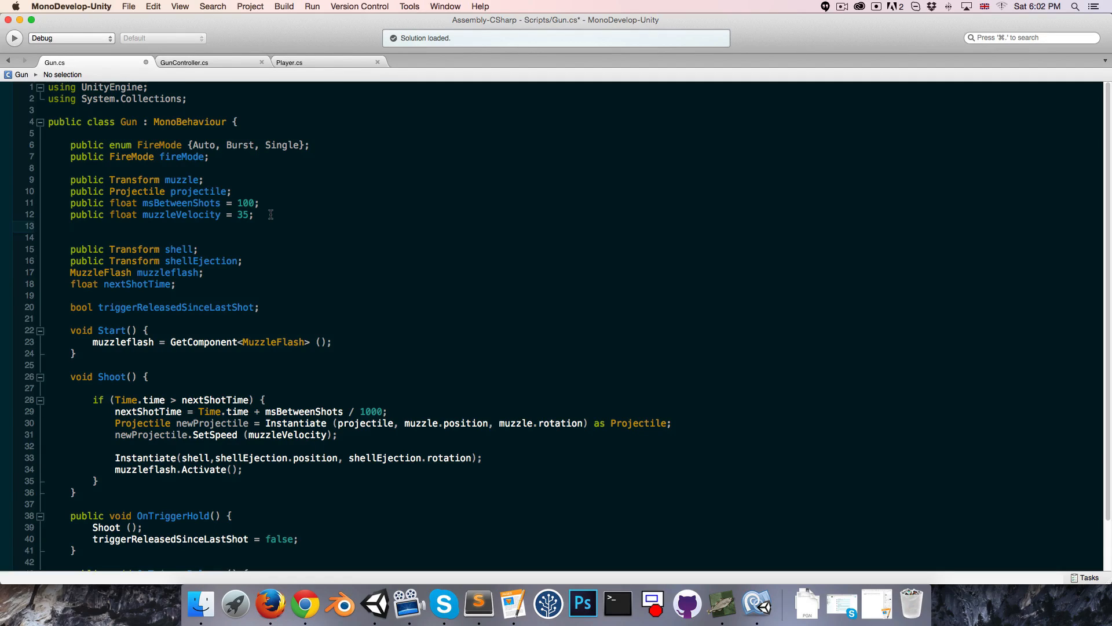
pyautogui.write('public')
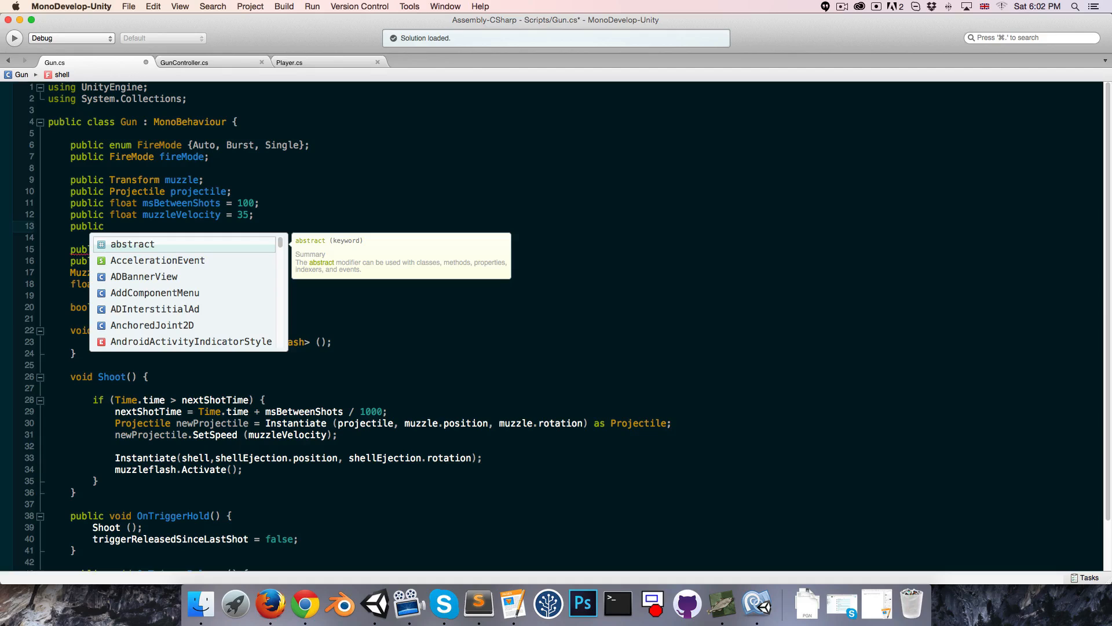
pyautogui.write('int')
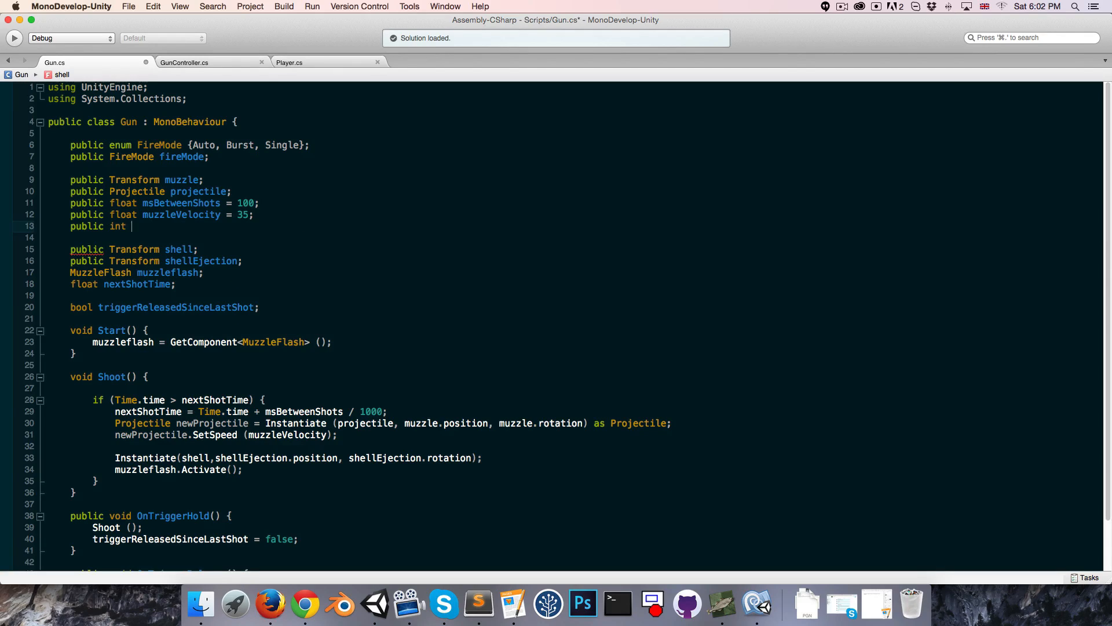
pyautogui.write('burstCount;')
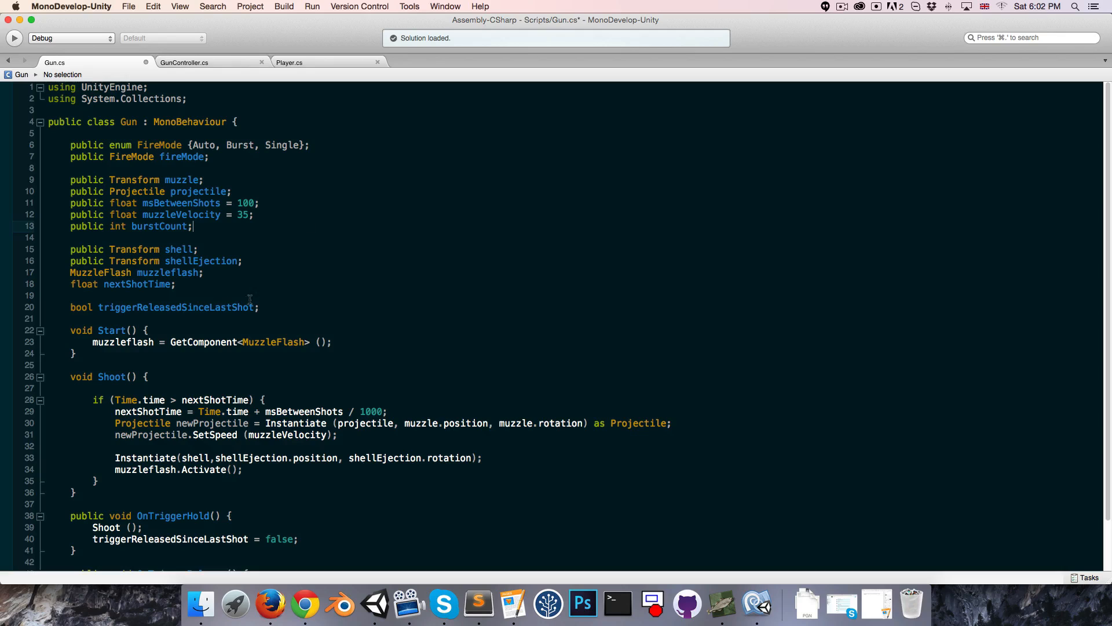
# Declare 'int shotsRemainingInBurst;' and set it to burstCount in Start()
pyautogui.write('int')
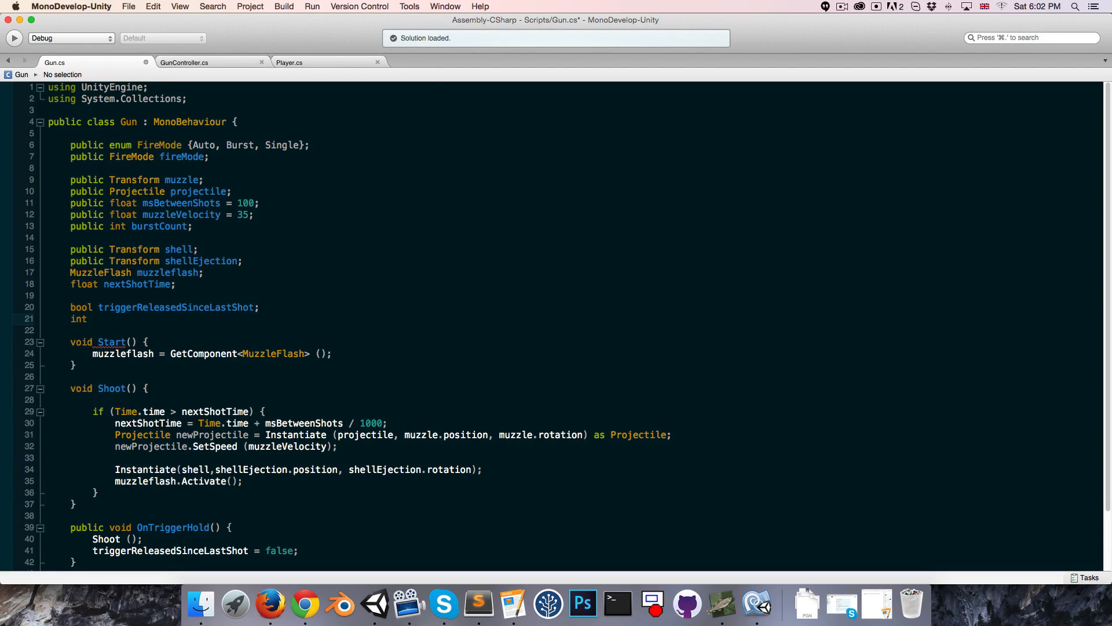
pyautogui.write('s')
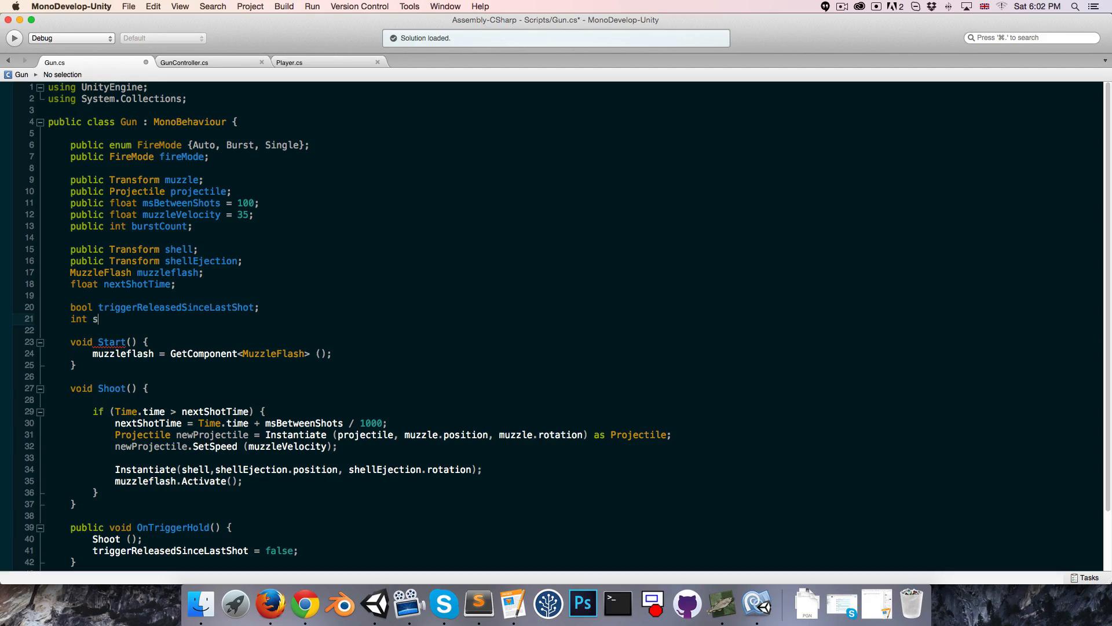
pyautogui.write('hotsRemainin')
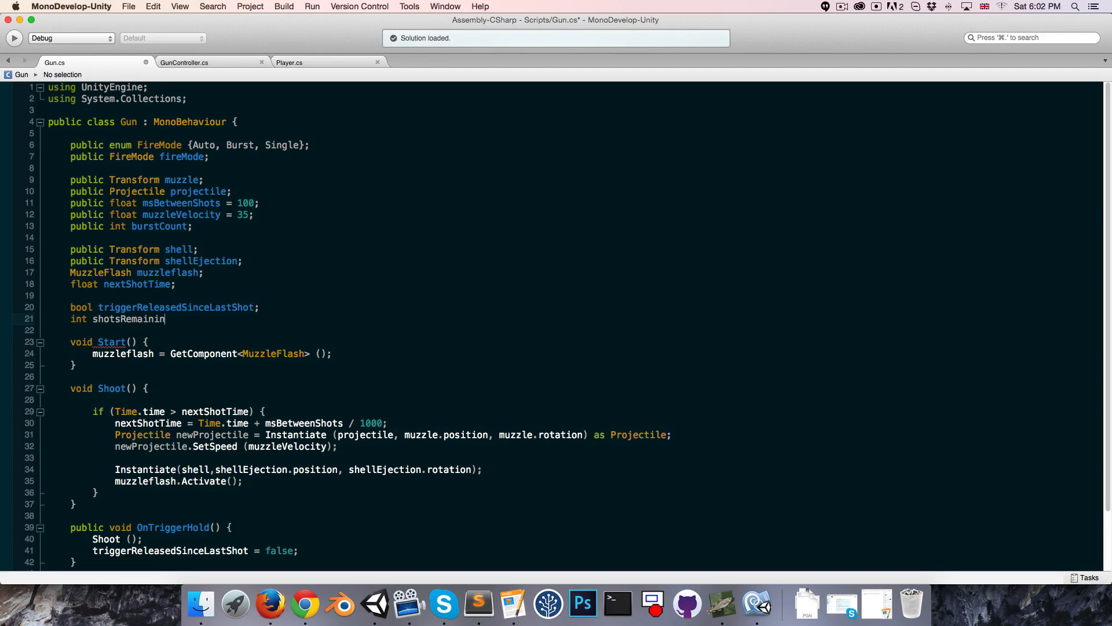
pyautogui.write('gInBurst;')
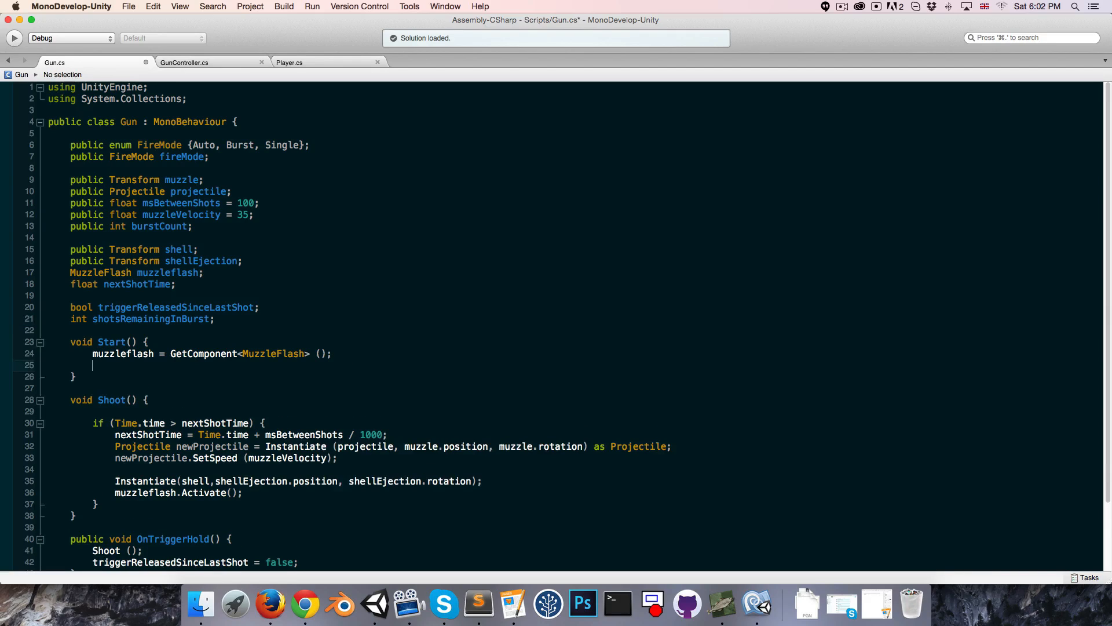
pyautogui.write('shotsRemainingInBurst =')
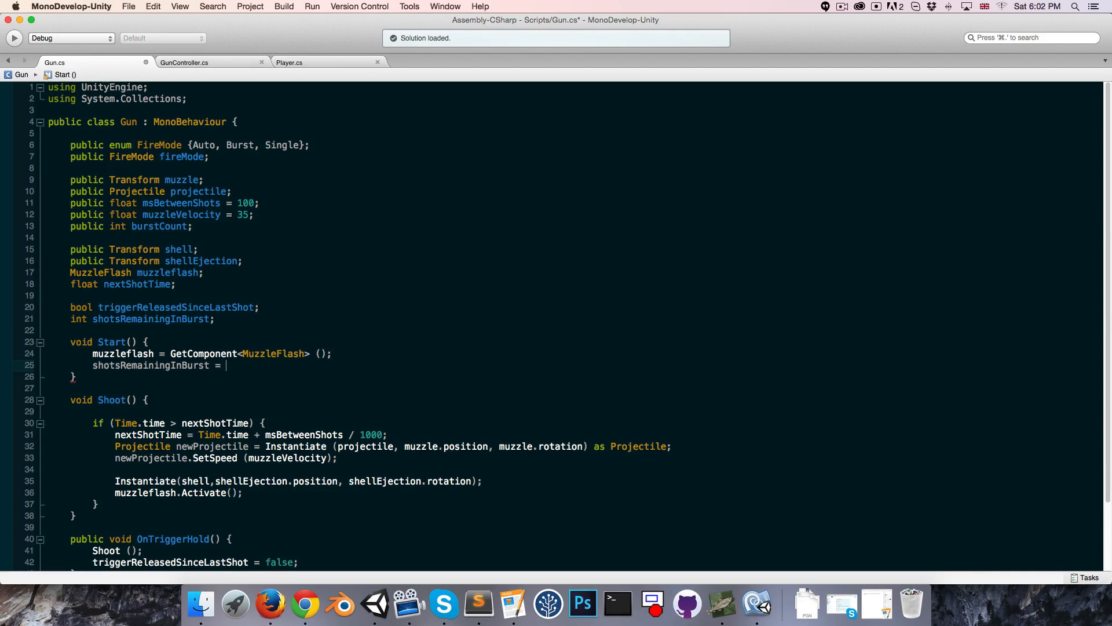
pyautogui.write('burstCount;')
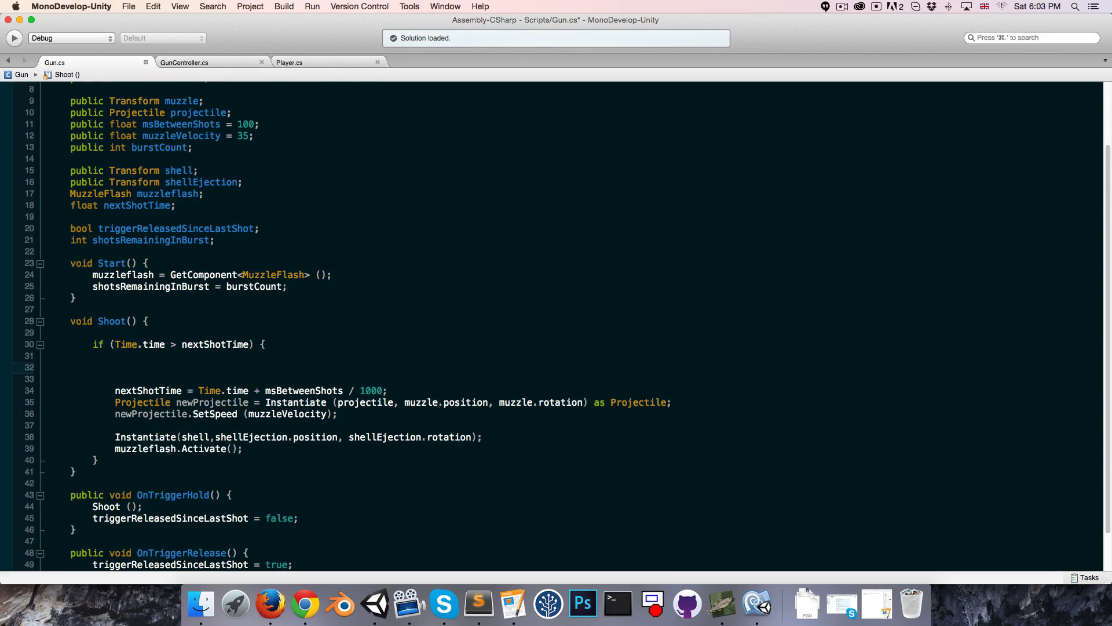
# Add 'if (fireMode == FireMode.Burst) {' to Shoot with 'shotsRemainingInBurst --;' inside
pyautogui.write('if (FireMode == FireMode')
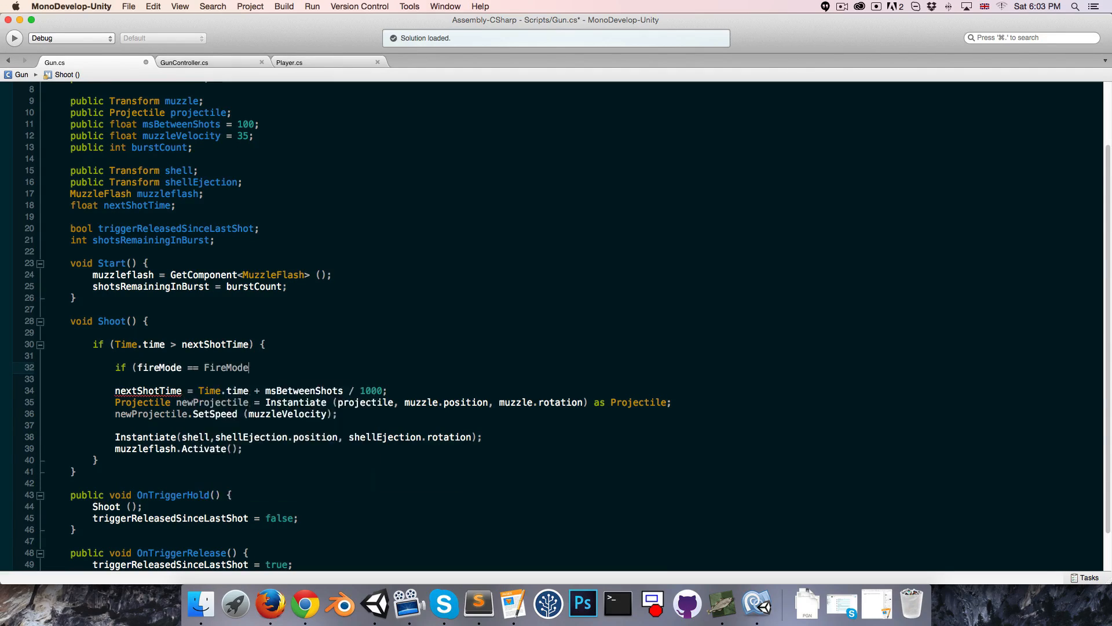
pyautogui.write('.Burst) {')
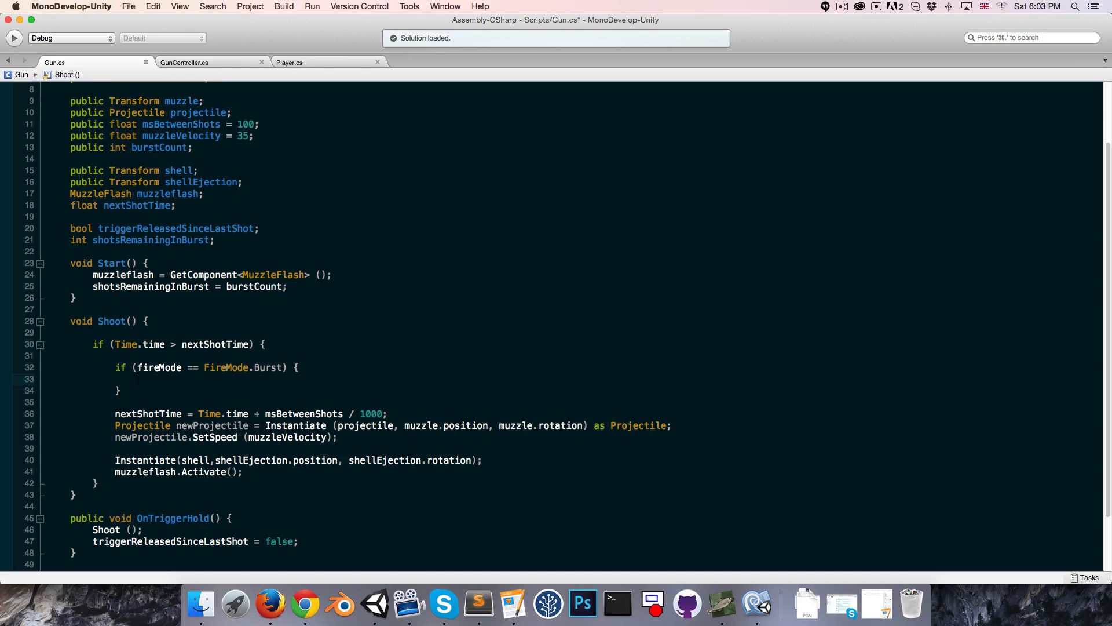
pyautogui.write('shotsRemainingInBurst --')
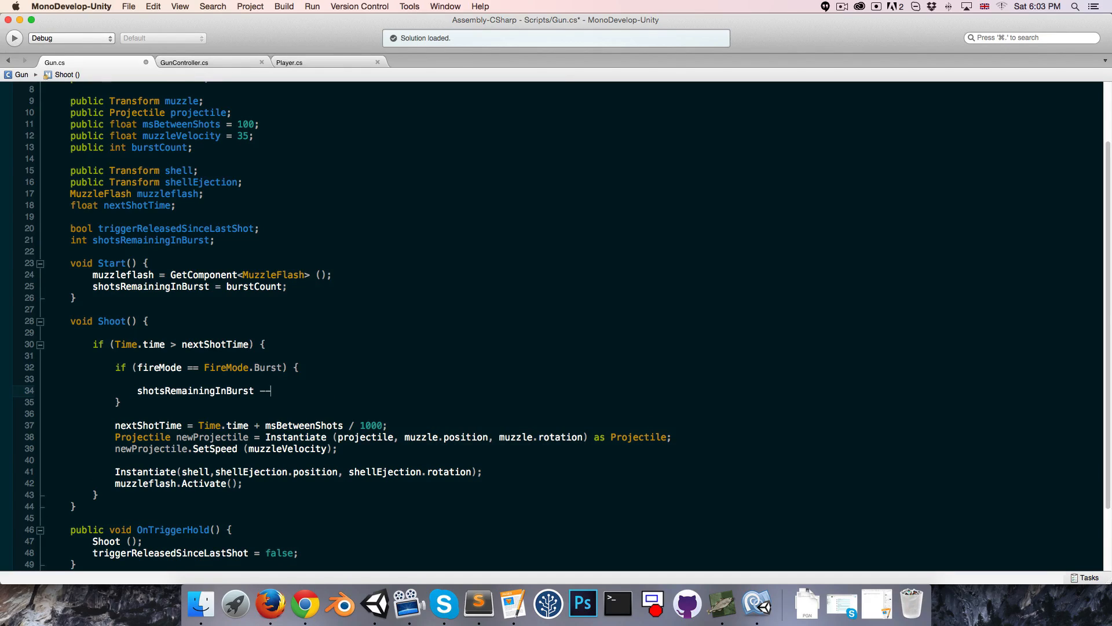
pyautogui.write(';')
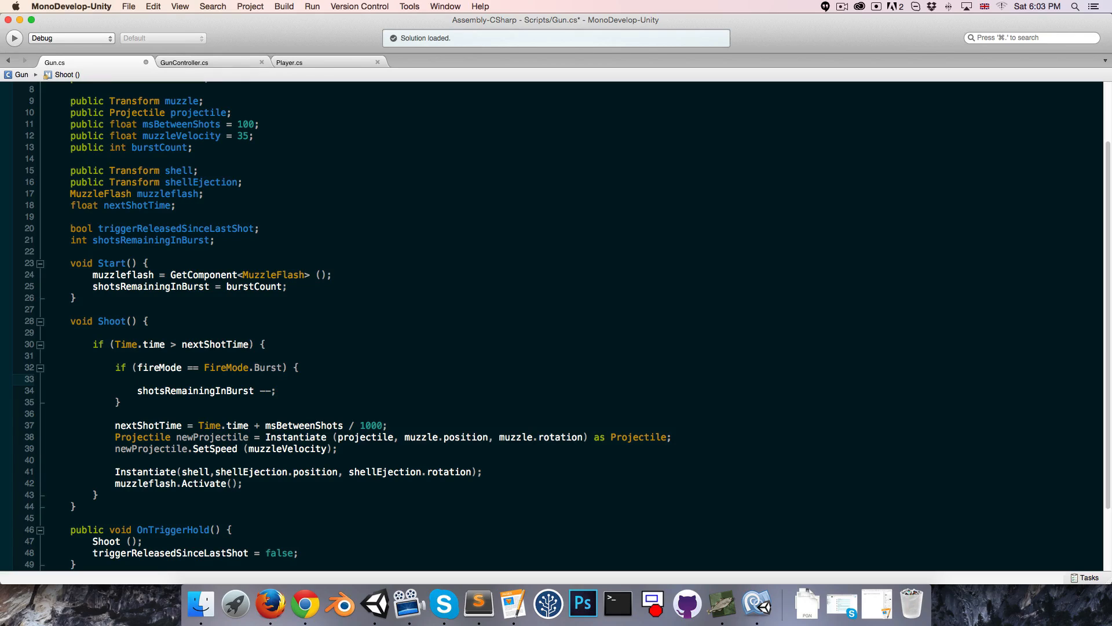
# Return early when shotsRemainingInBurst == 0 within the Burst branch
pyautogui.write('if (')
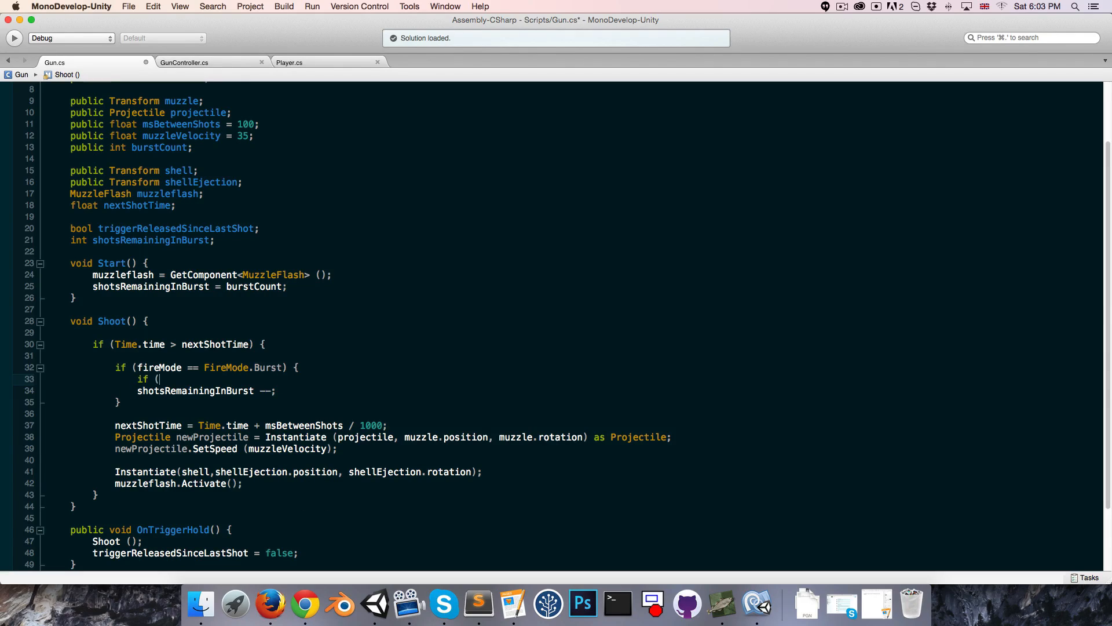
pyautogui.write('shotsRemainingInBurst == 0) {')
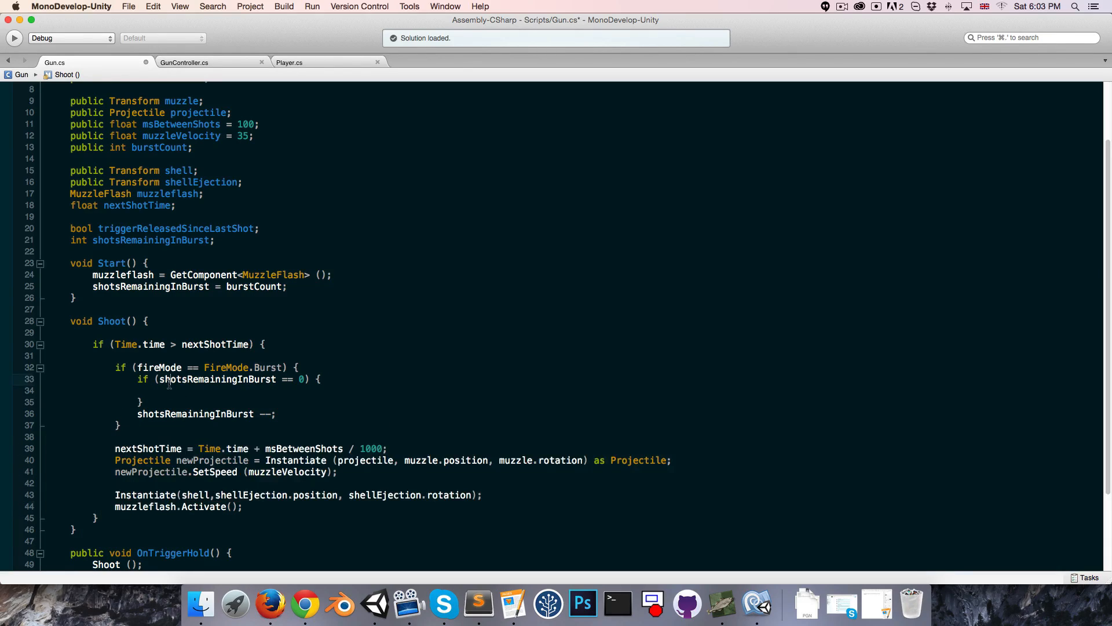
pyautogui.write('return;')
pyautogui.click(569, 437)
pyautogui.write('else if (')
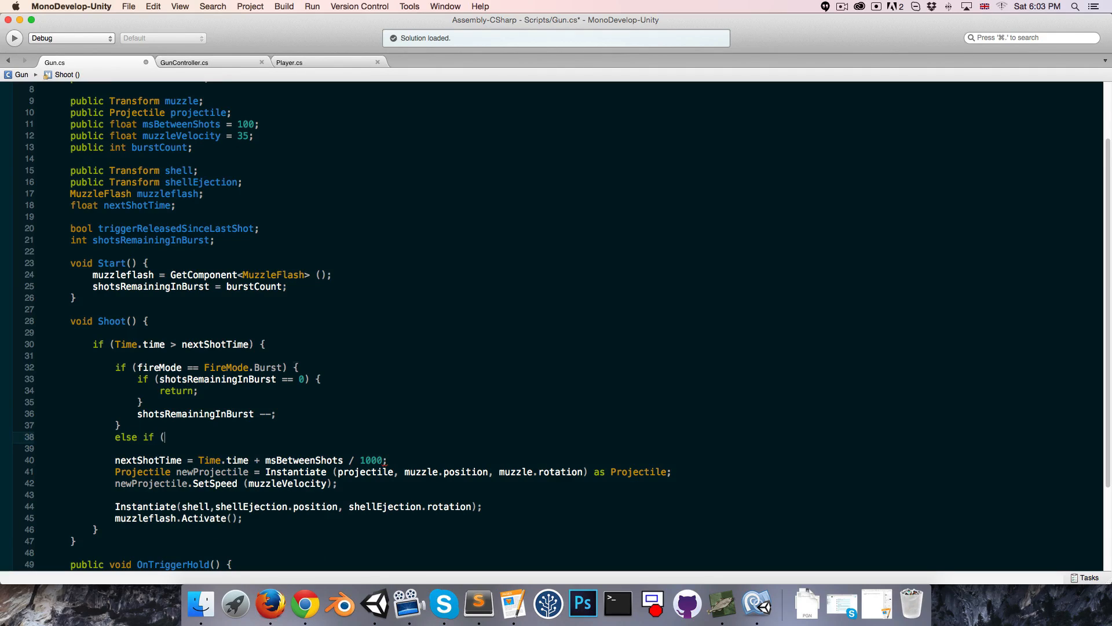
# Add an 'else if (fireMode == FireMode.Single)' branch to Shoot, completing FireMode.Single from suggestions
pyautogui.write('fireMode ==')
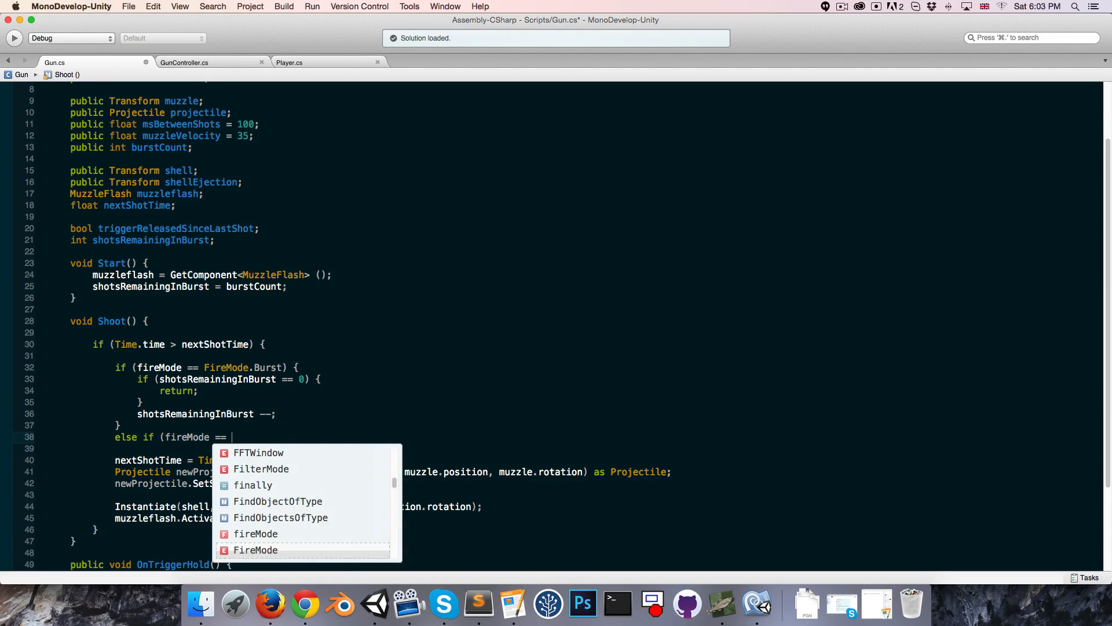
pyautogui.write('Fire')
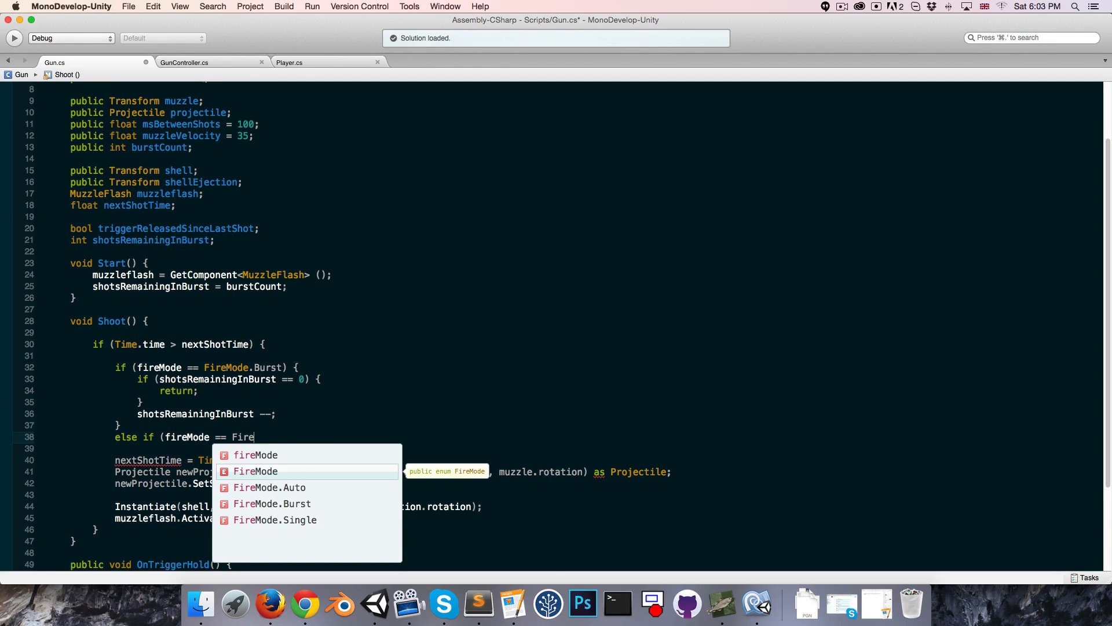
pyautogui.click(255, 471)
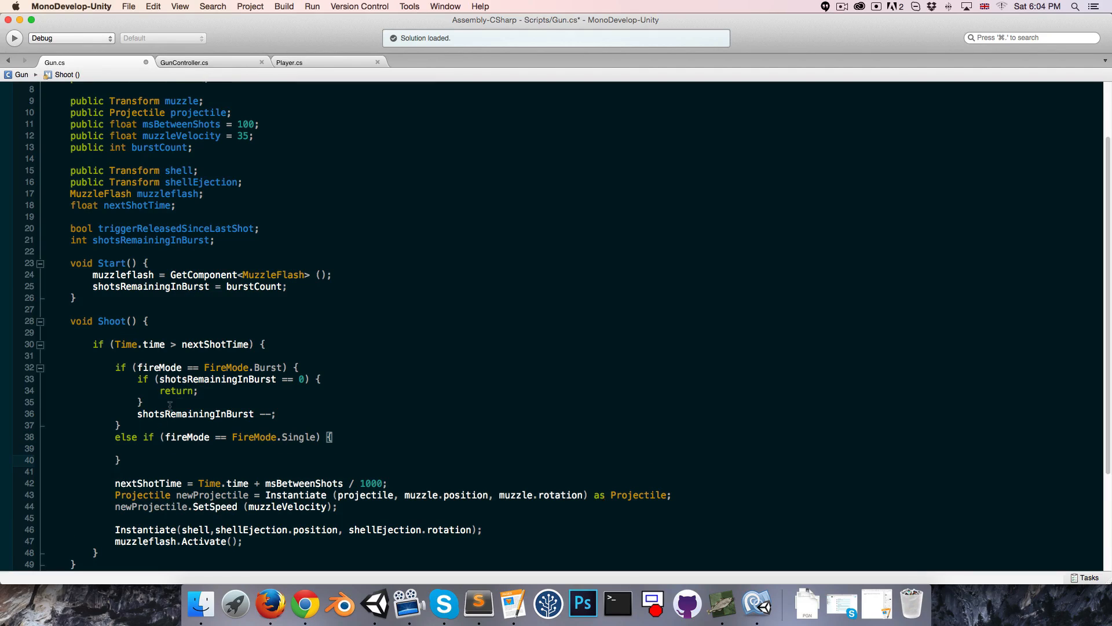
# Inside it, return early when triggerReleasedSinceLastShot is false
pyautogui.scroll(-3)
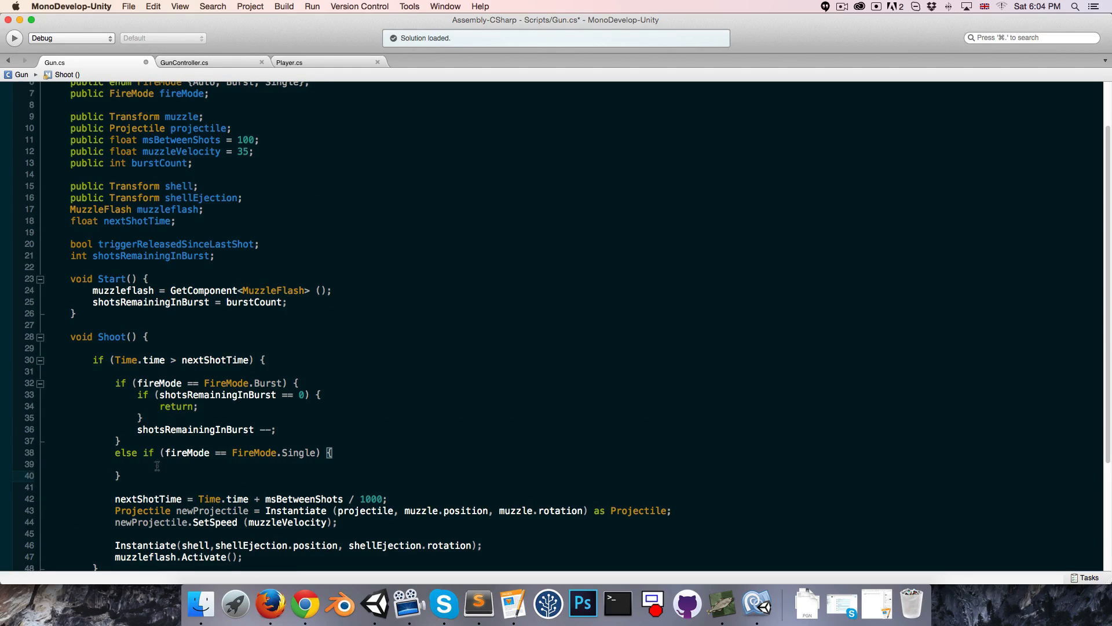
pyautogui.write('if (!')
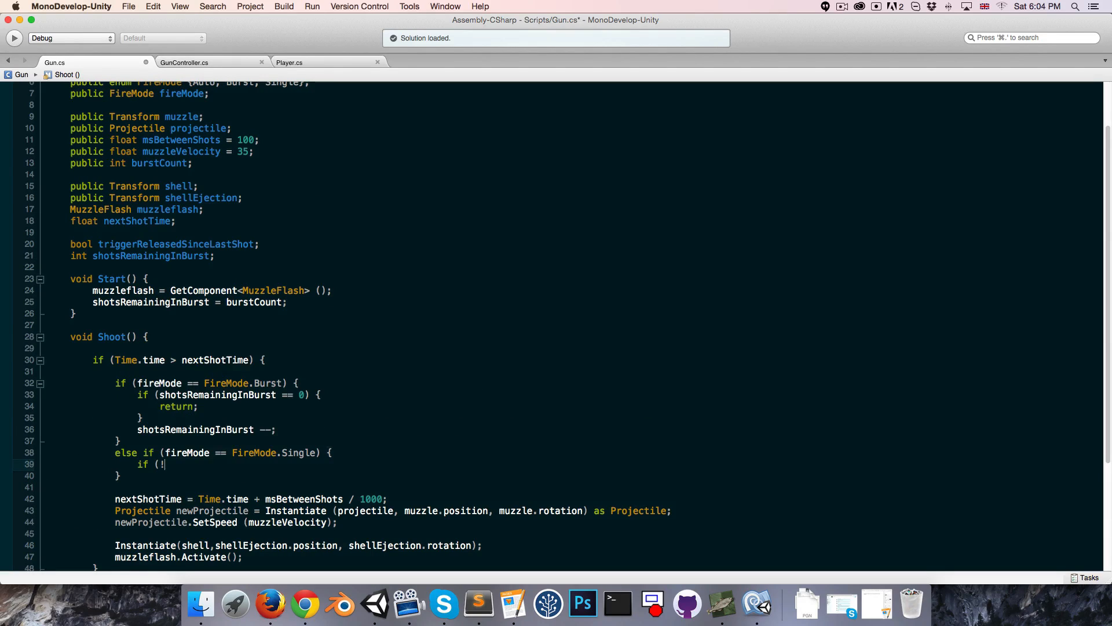
pyautogui.write('triggerReleasedSinceLastShot) {')
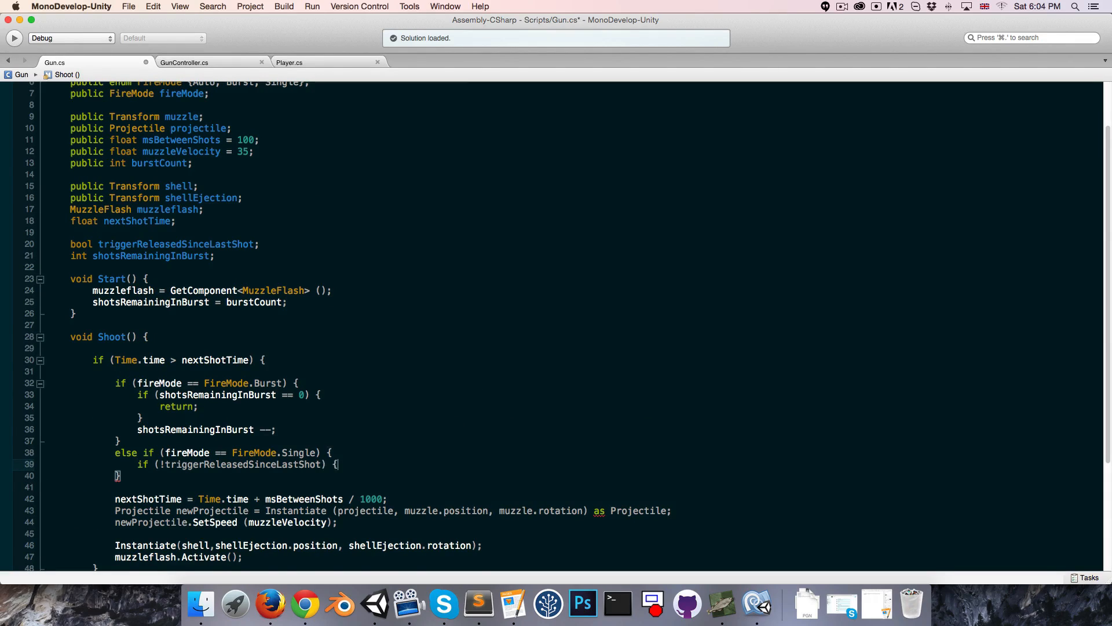
pyautogui.write('return;')
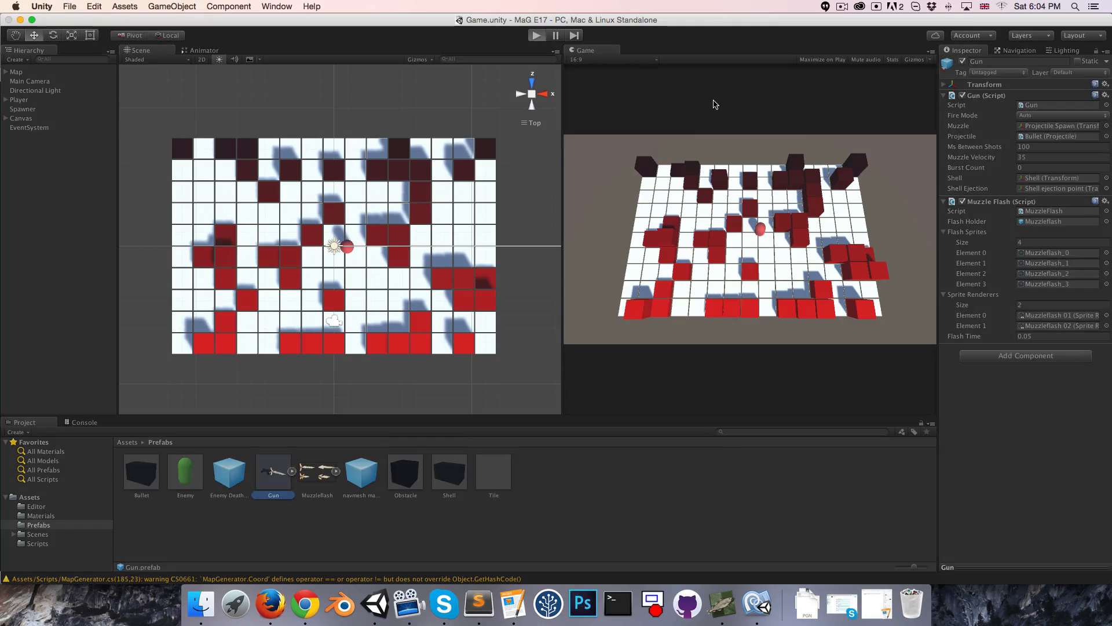
# Set the Gun's Fire Mode to Burst and play-test burst firing
pyautogui.click(536, 35)
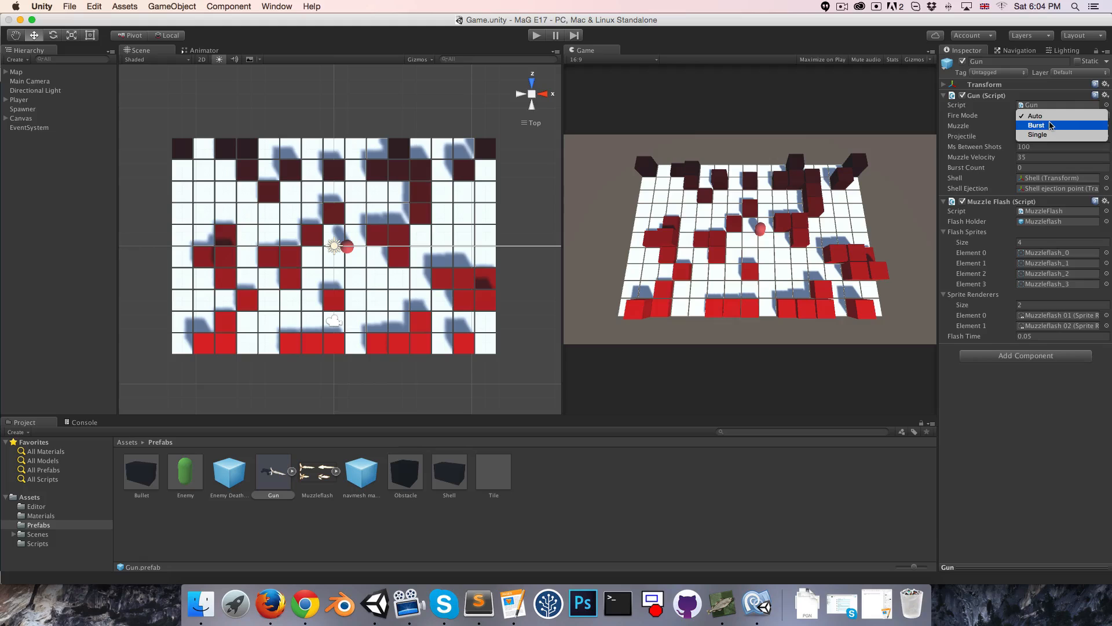
pyautogui.click(1036, 125)
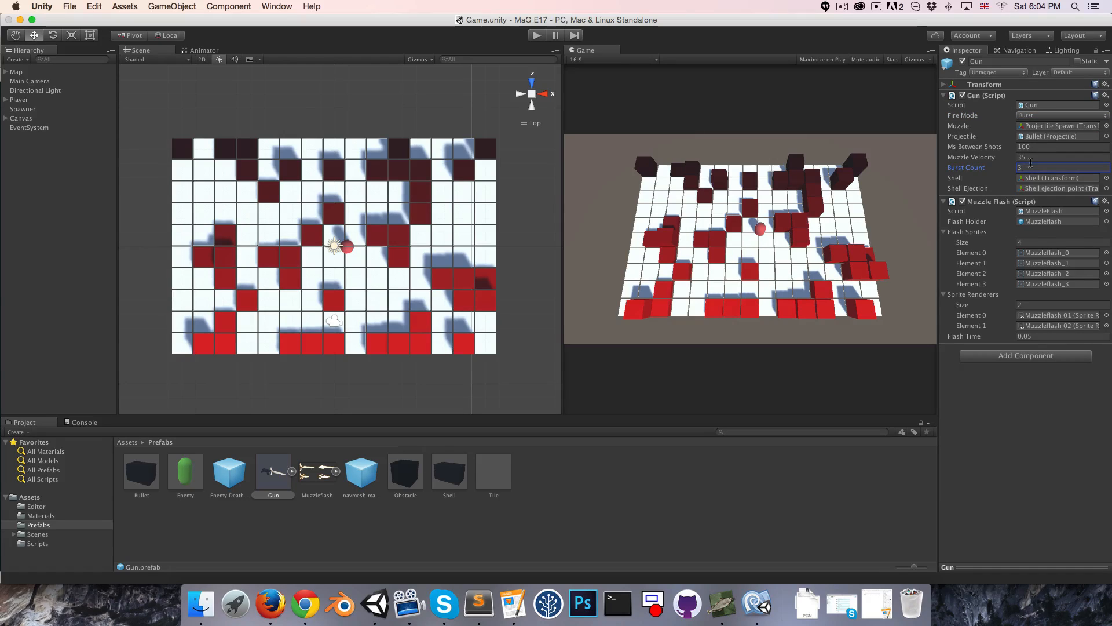
pyautogui.click(536, 35)
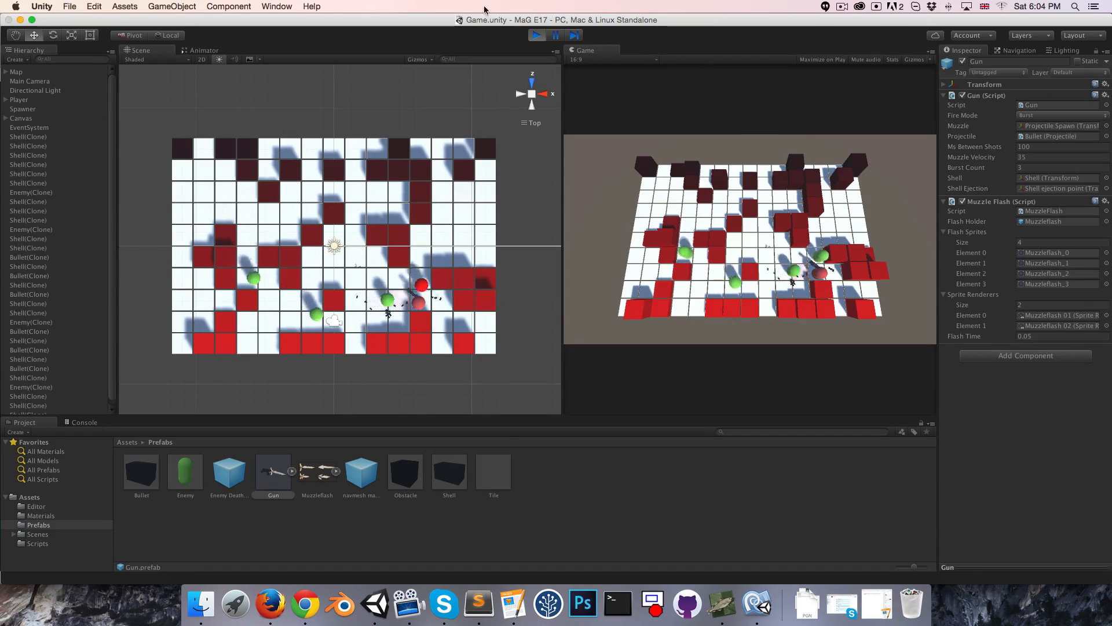
# Switch the Gun's Fire Mode to Single and keep it there
pyautogui.click(1057, 115)
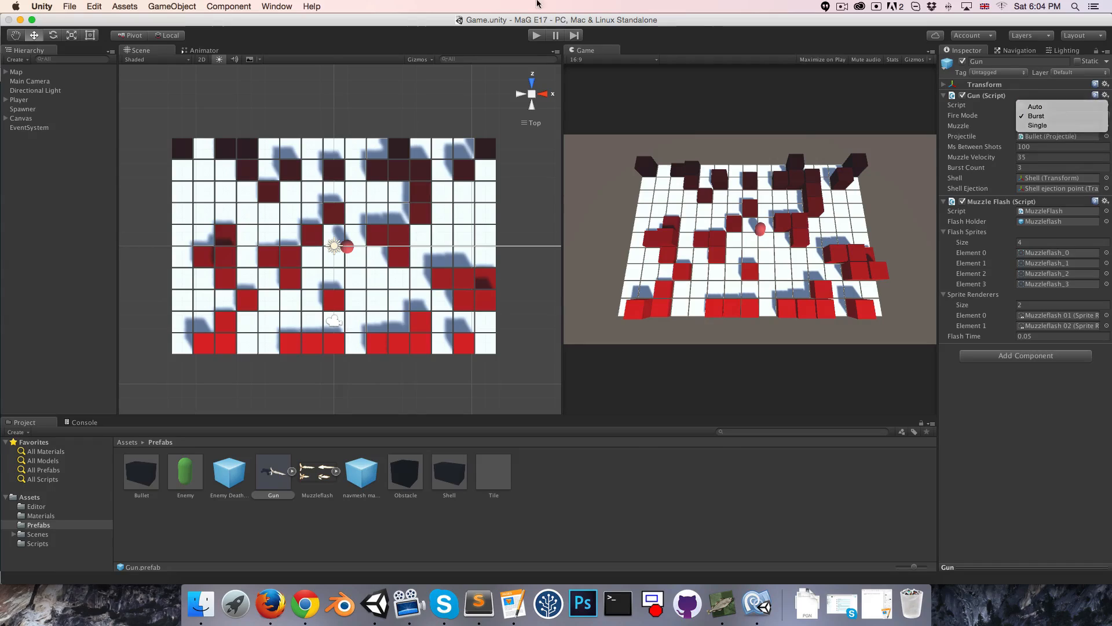
pyautogui.click(1037, 125)
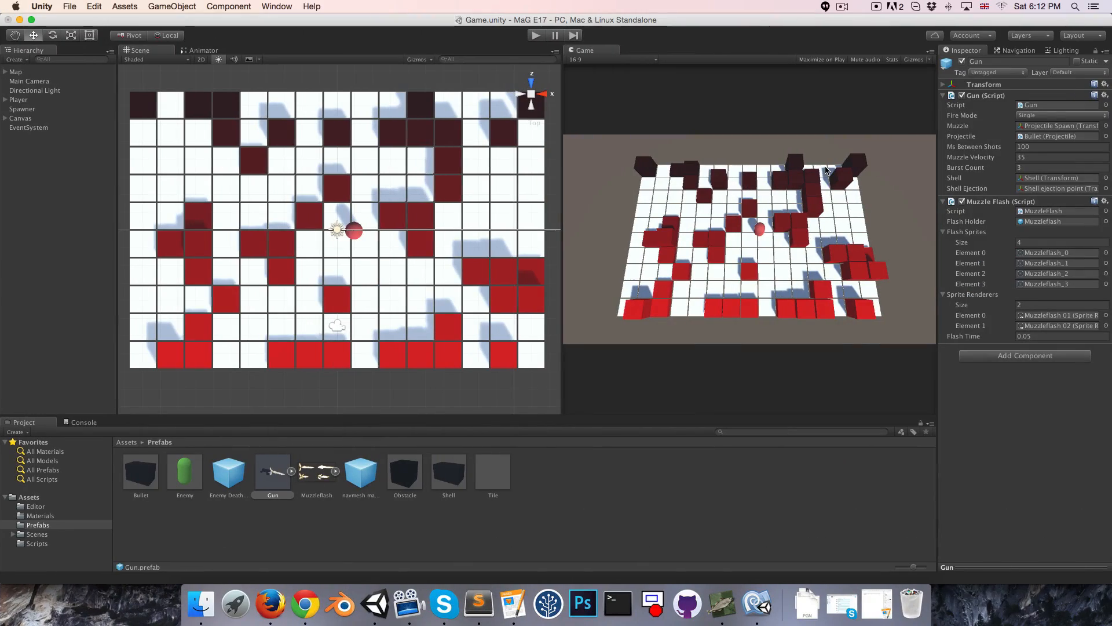
pyautogui.click(1057, 115)
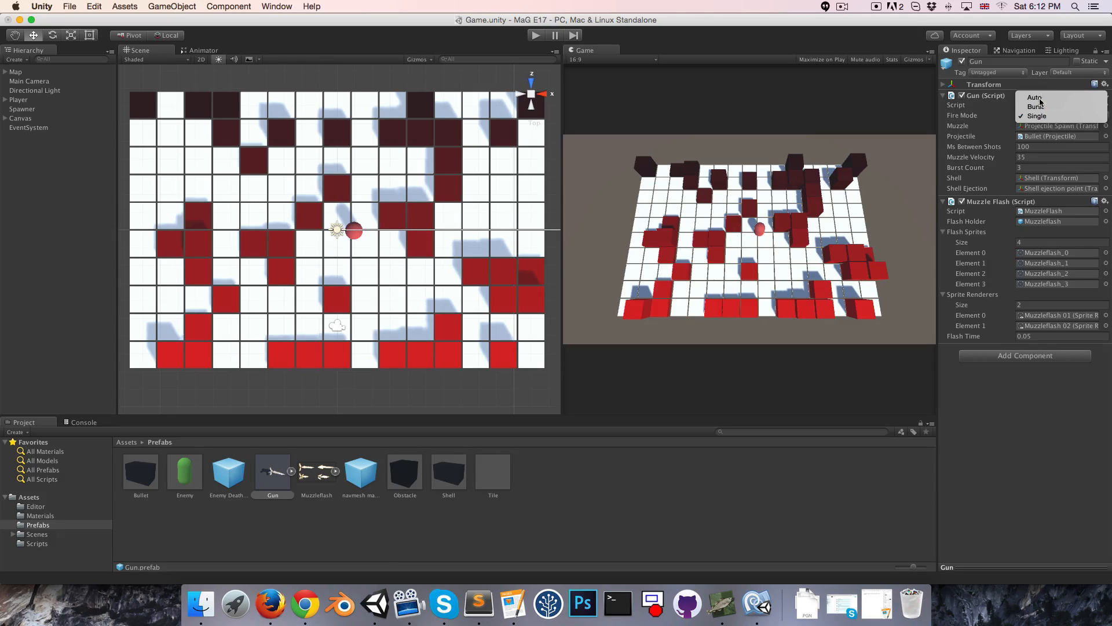
pyautogui.click(1036, 116)
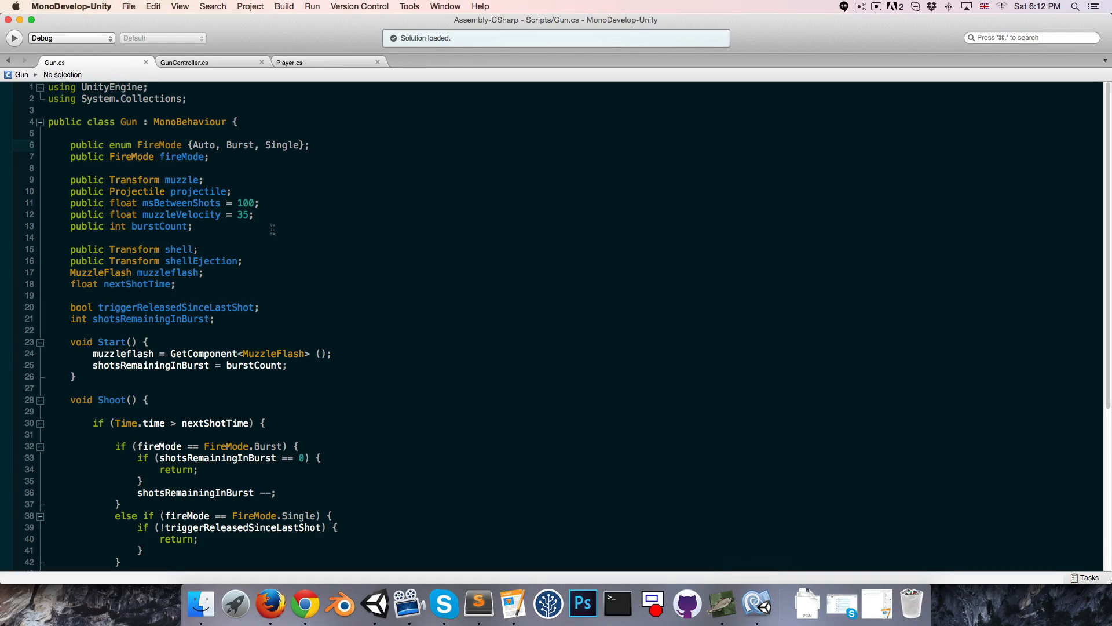
# Change the muzzle field into a Transform[] and rename it to projectileSpawn
pyautogui.click(137, 180)
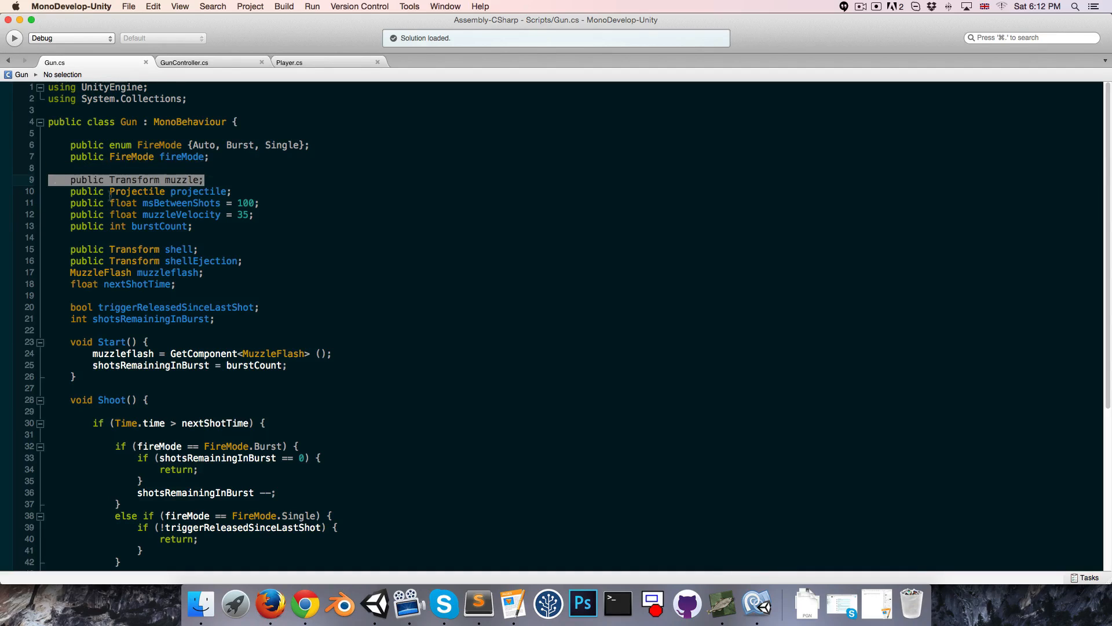
pyautogui.moveTo(200, 191)
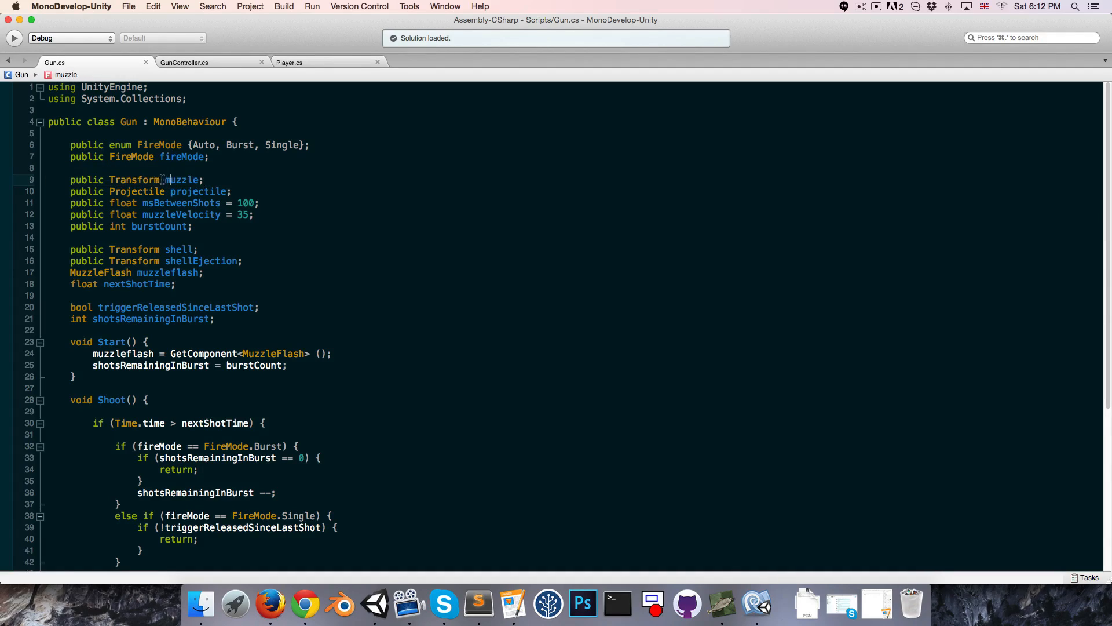
pyautogui.write('[]')
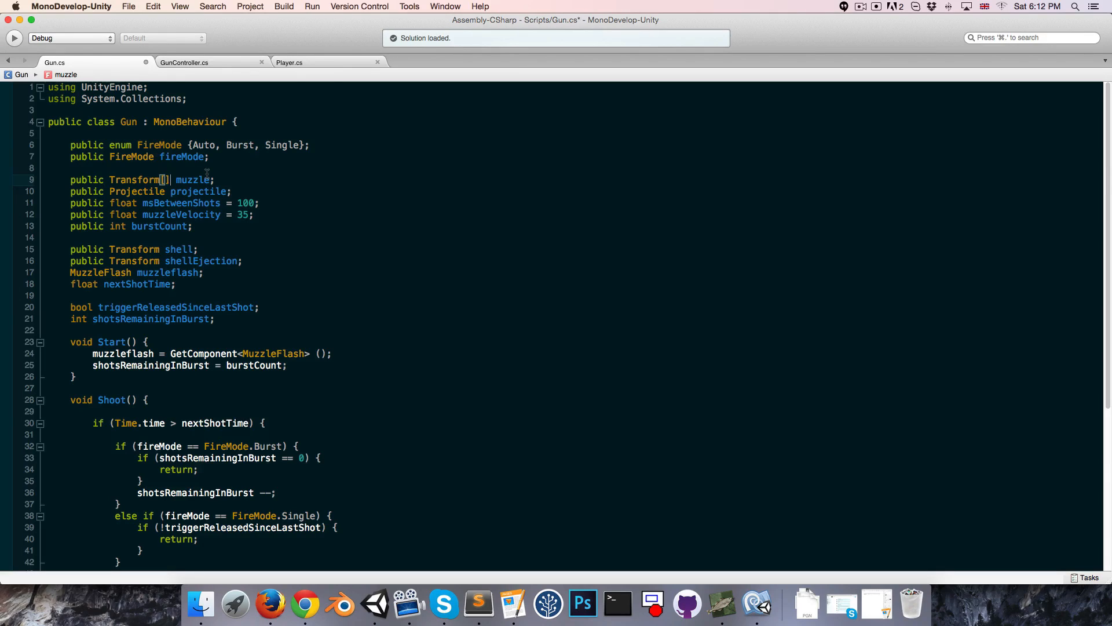
pyautogui.doubleClick(192, 179)
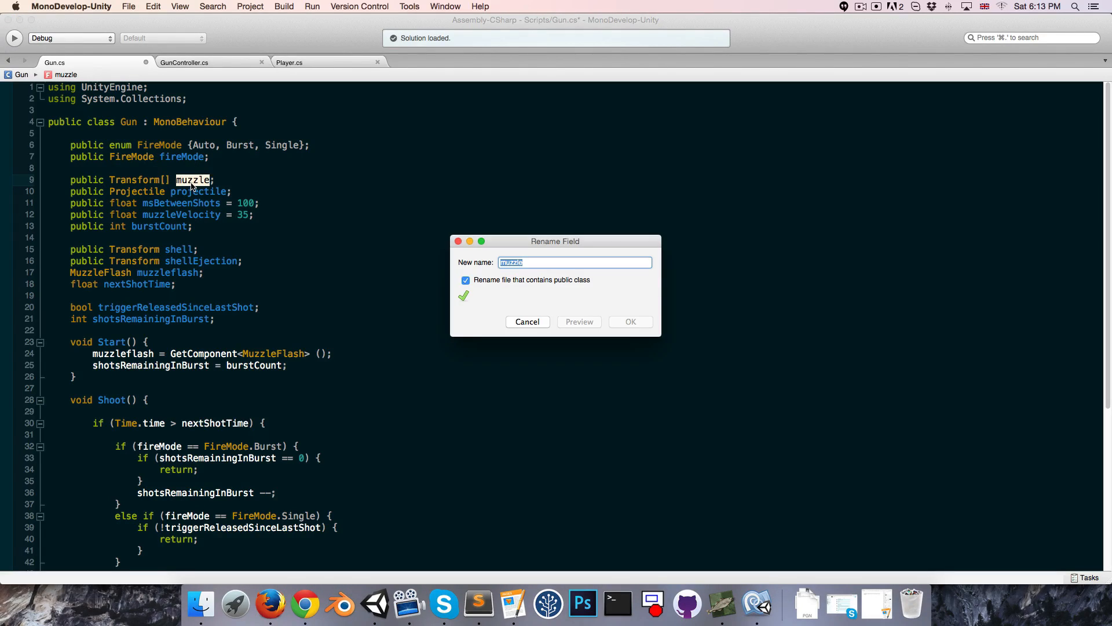
pyautogui.write('projectileS')
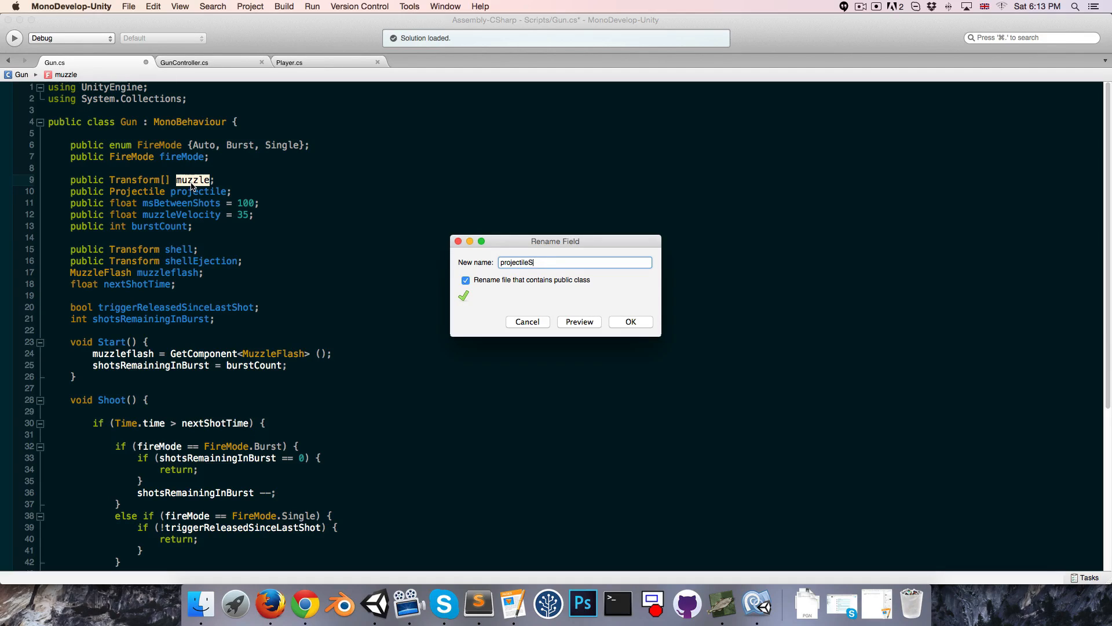
pyautogui.click(629, 321)
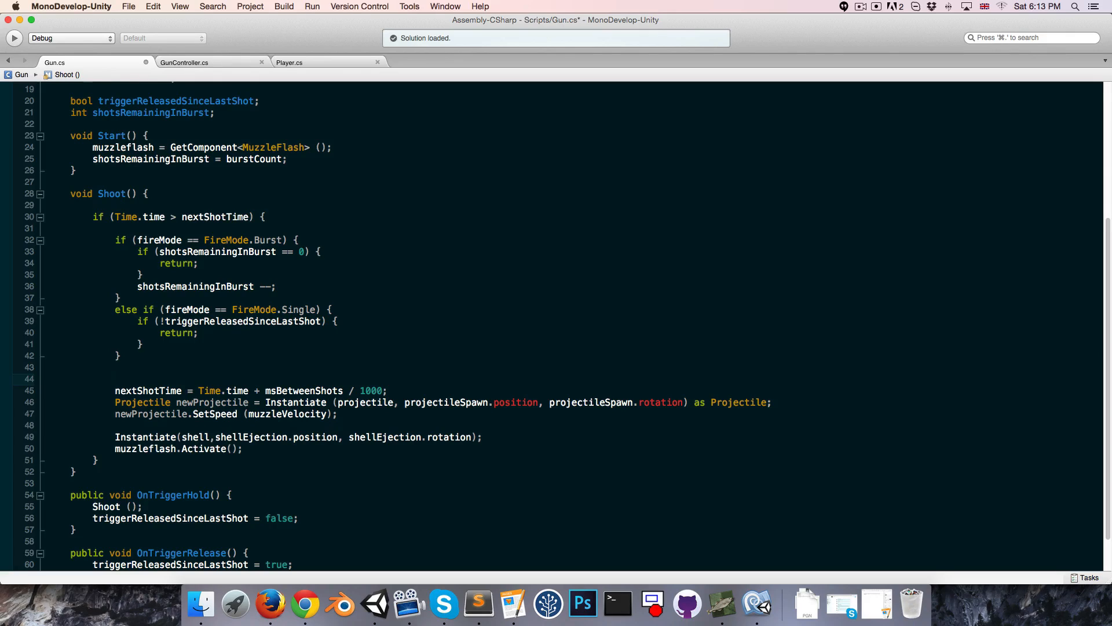
# Wrap the projectile spawning in a for loop over projectileSpawn[i], leaving shell ejection and muzzle flash outside
pyautogui.write('for (int i =')
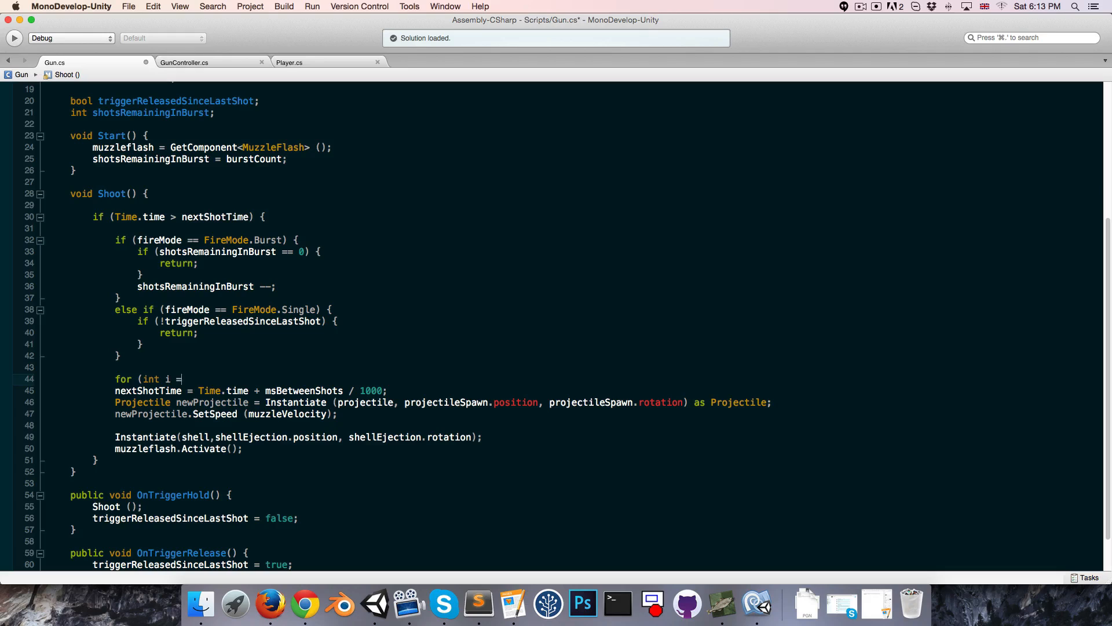
pyautogui.write('0; i < projec')
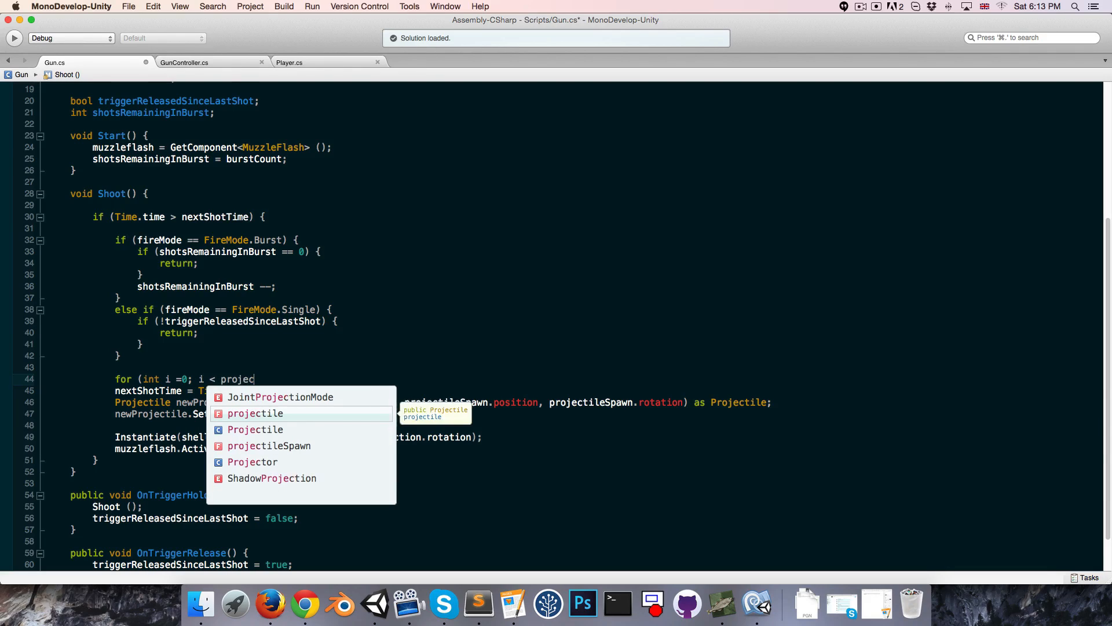
pyautogui.write('tileSpawn.le')
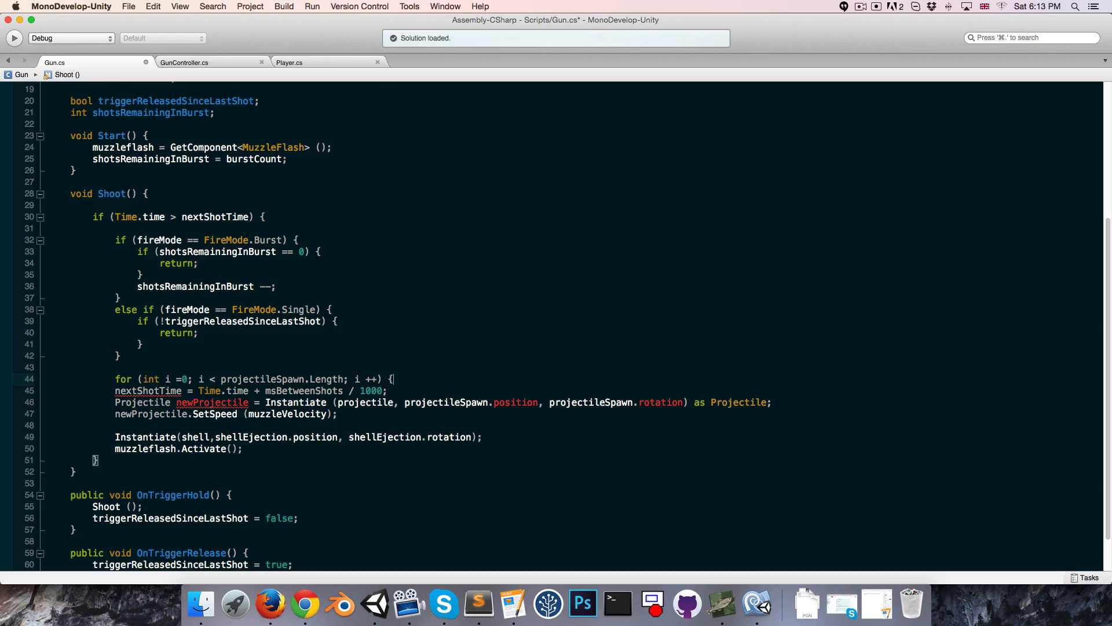
pyautogui.moveTo(115, 390); pyautogui.dragTo(243, 448)
pyautogui.write('}')
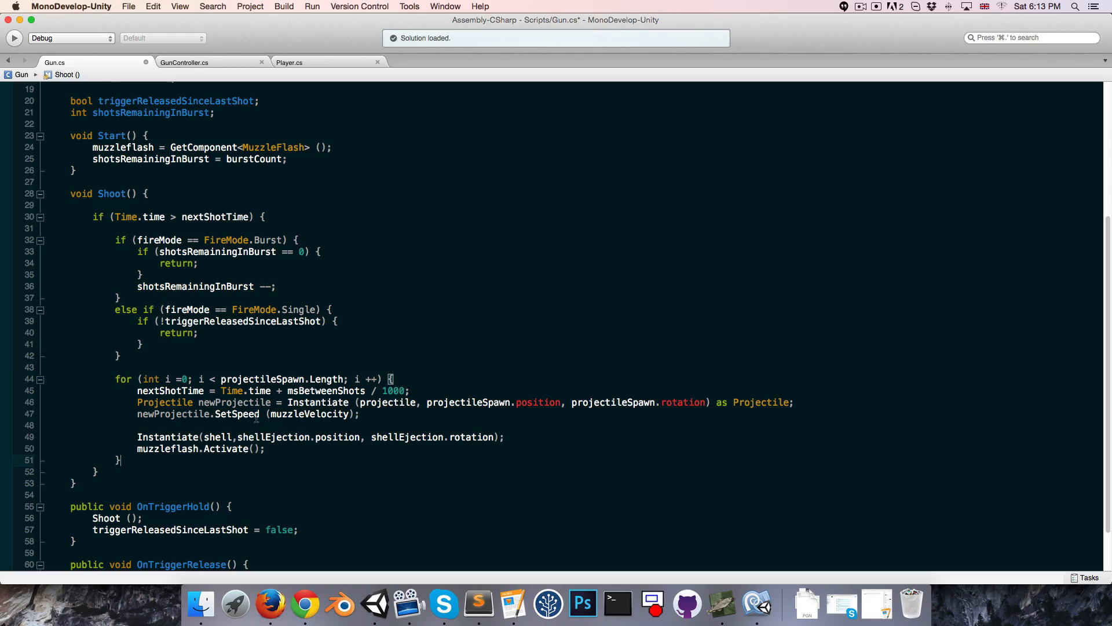
pyautogui.doubleClick(461, 402)
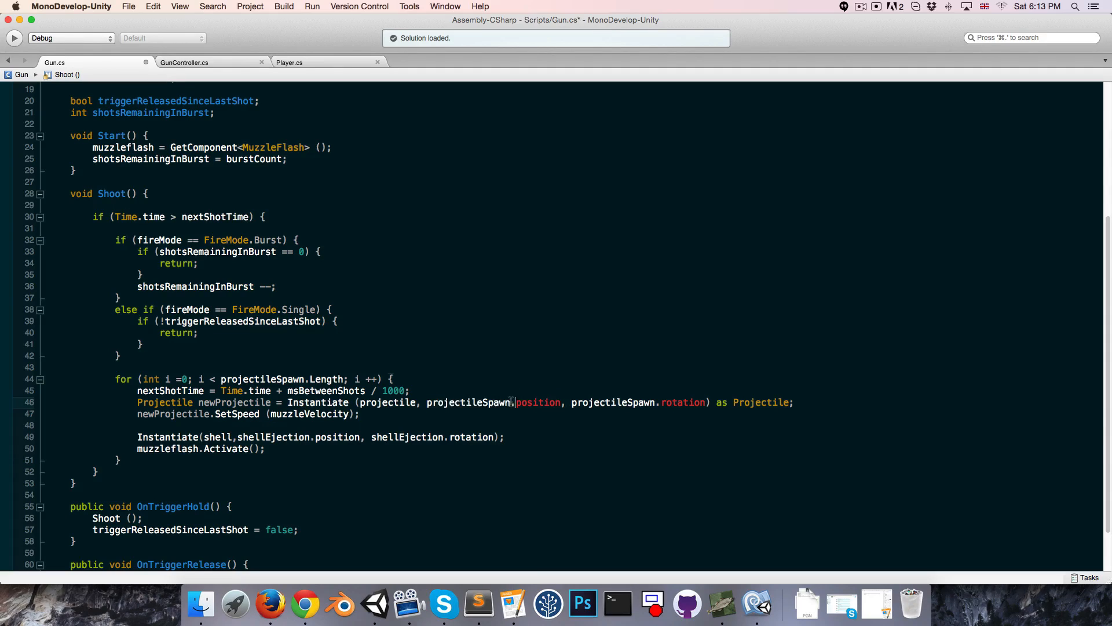
pyautogui.write('[i]')
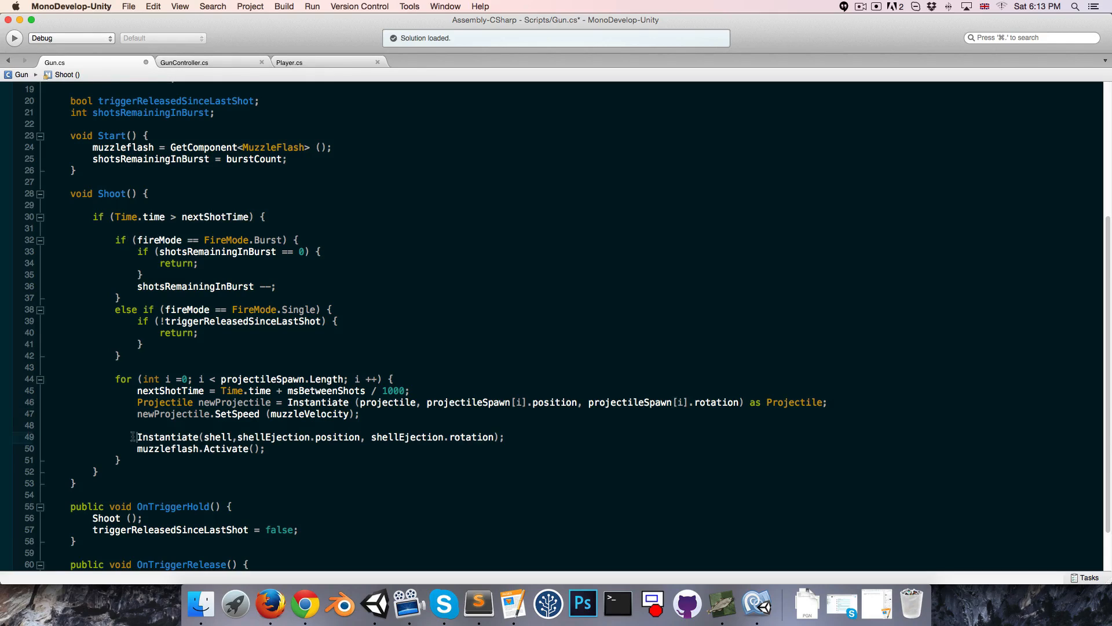
pyautogui.moveTo(137, 437); pyautogui.dragTo(264, 449)
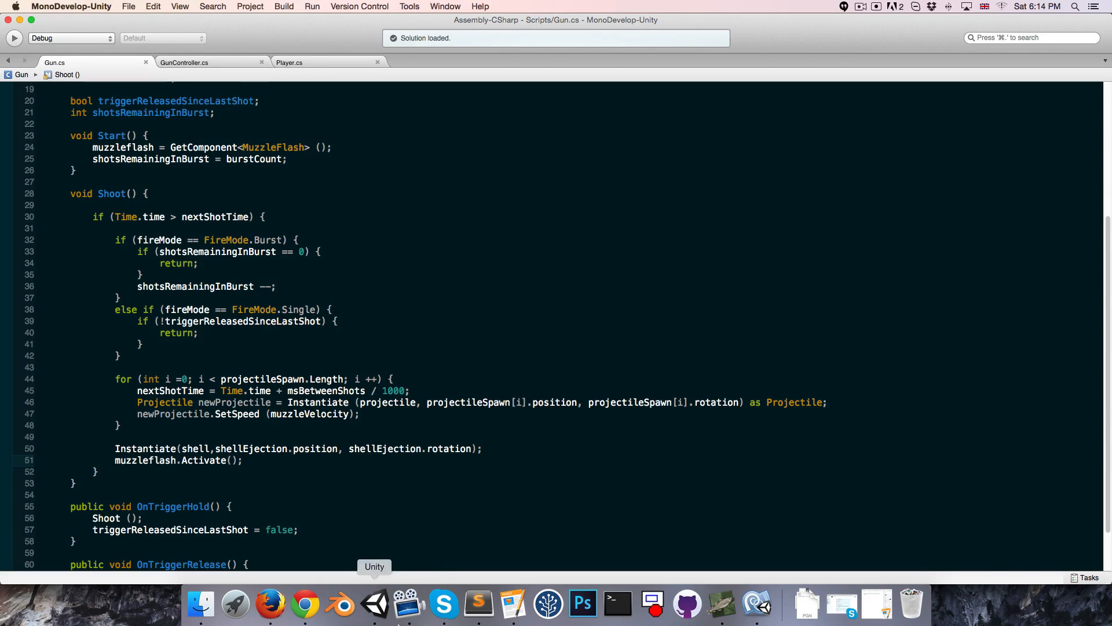
# Break the Gun prefab instance and rename/duplicate its spawn child into Projectile Spawn 01 and 02
pyautogui.click(375, 603)
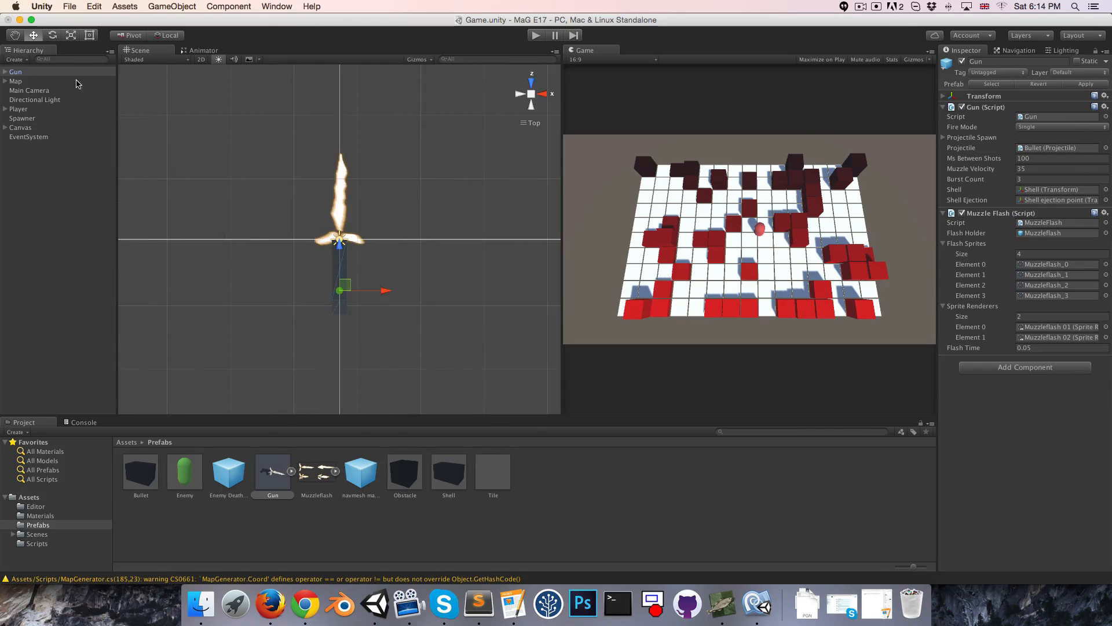
pyautogui.click(5, 72)
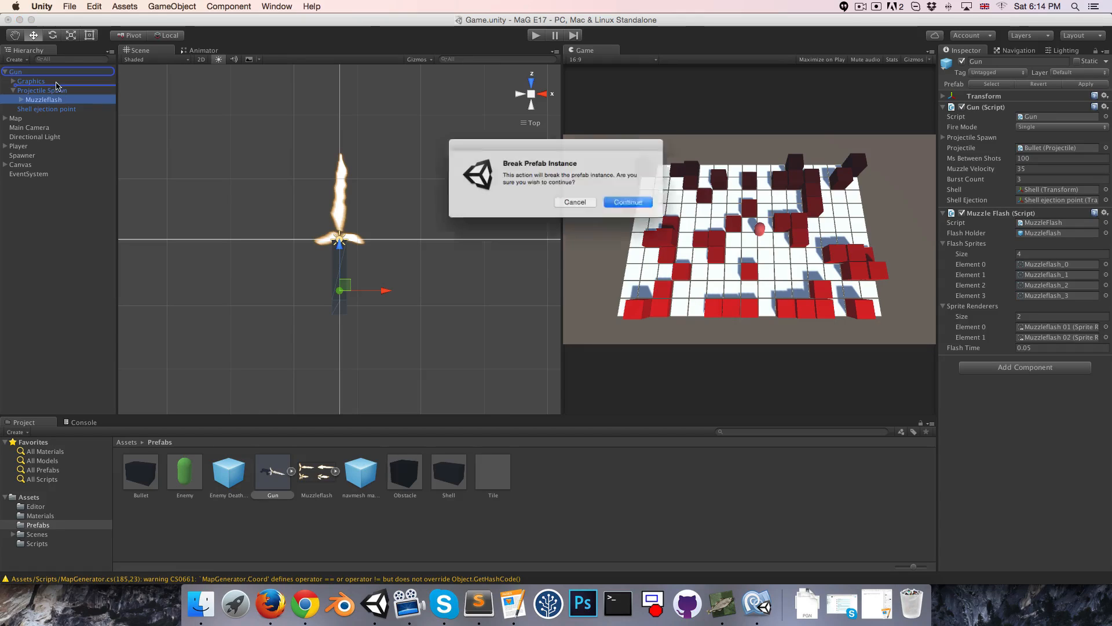
pyautogui.click(627, 202)
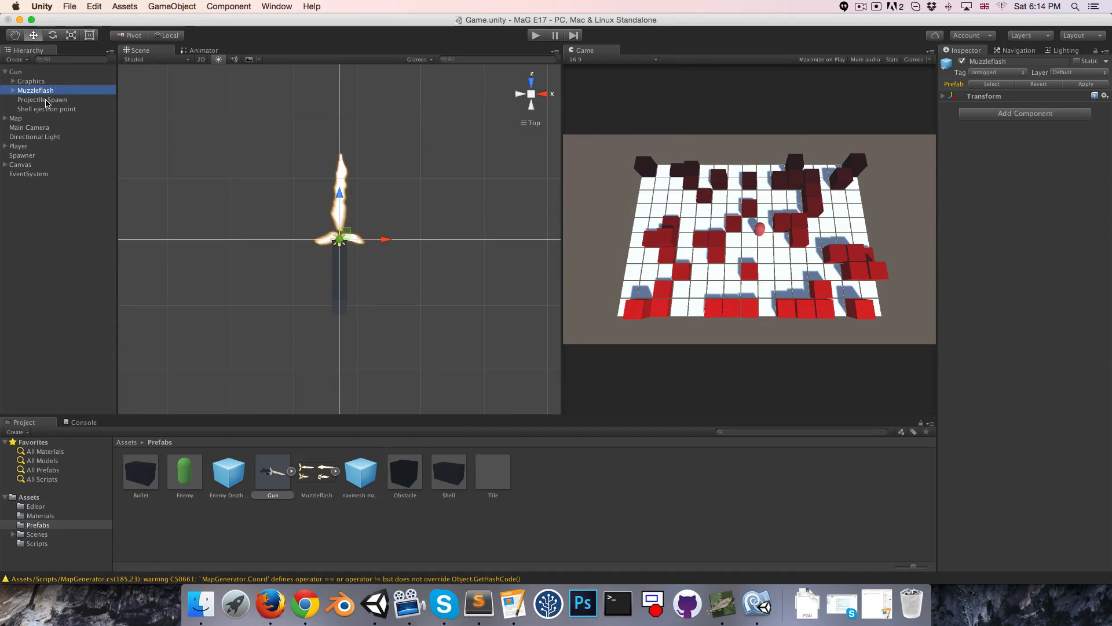
pyautogui.click(42, 109)
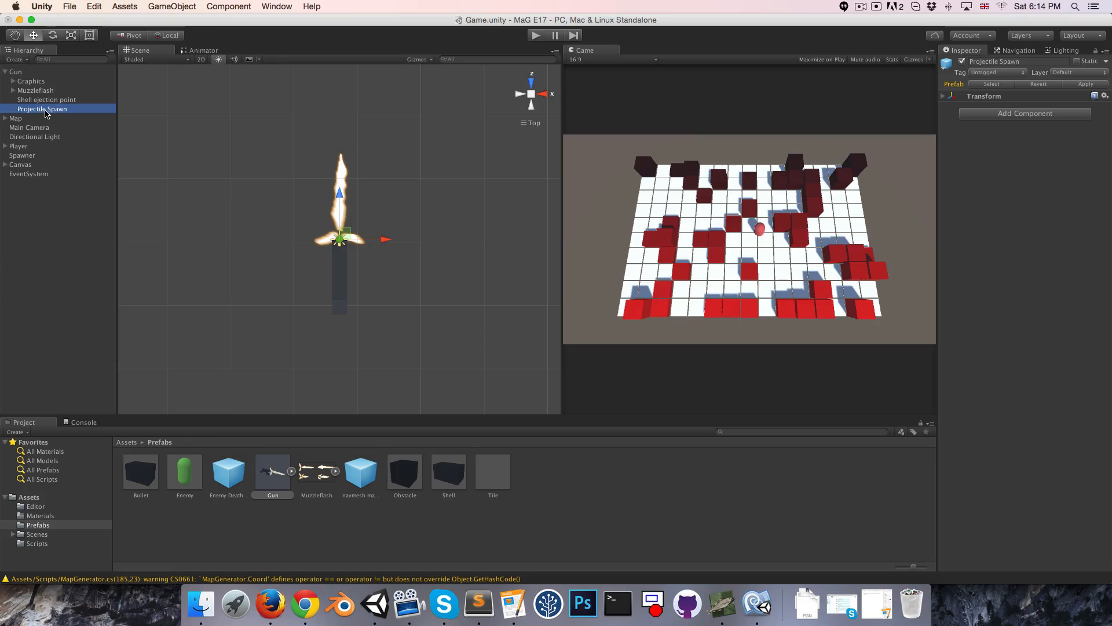
pyautogui.doubleClick(41, 109)
pyautogui.write(' 01')
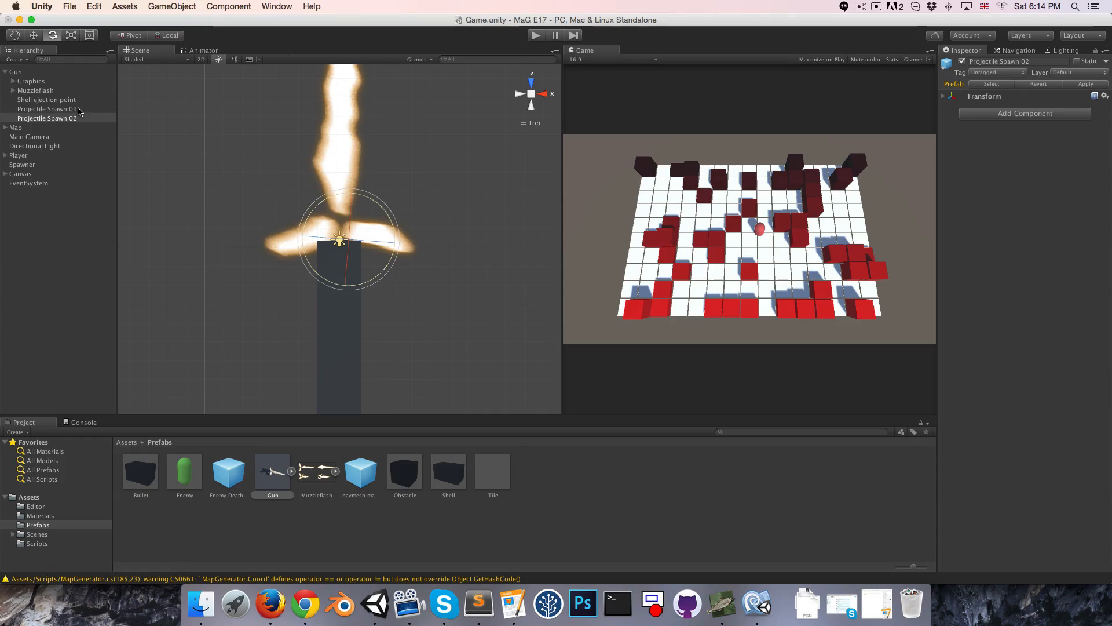
pyautogui.click(48, 109)
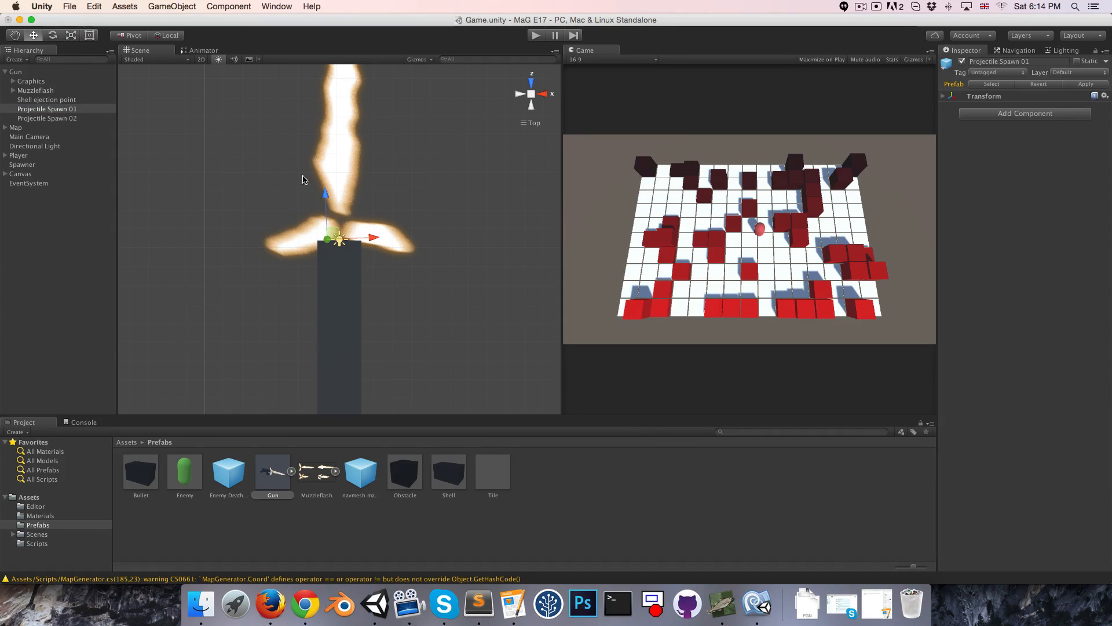
# Assign both spawn points to the Gun script's projectileSpawn list, apply the prefab and delete the Gun from the scene
pyautogui.click(15, 72)
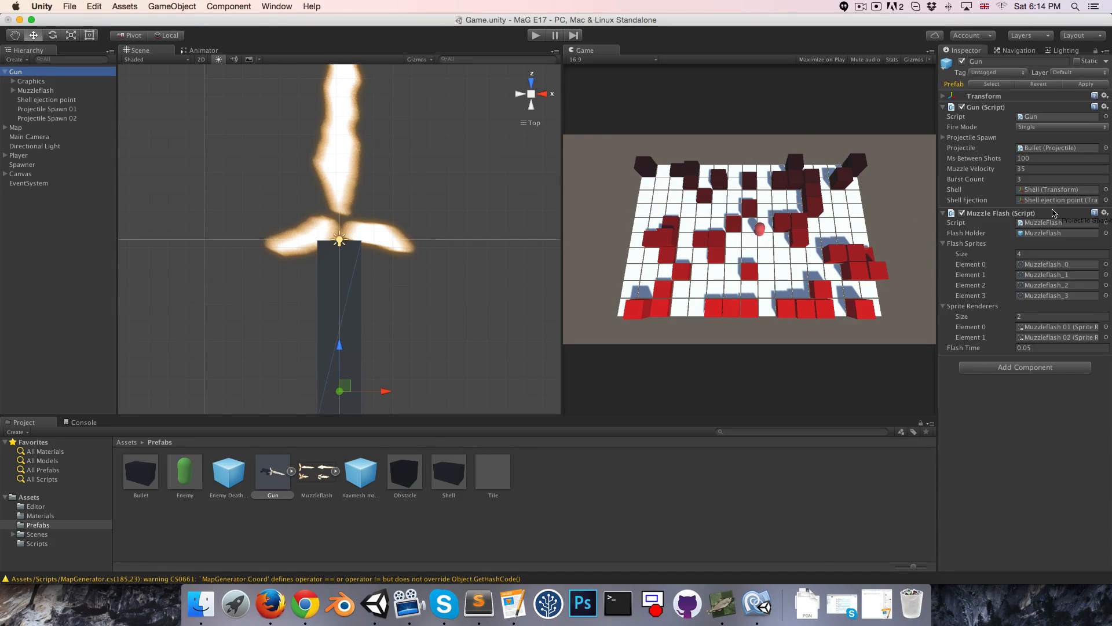
pyautogui.click(944, 137)
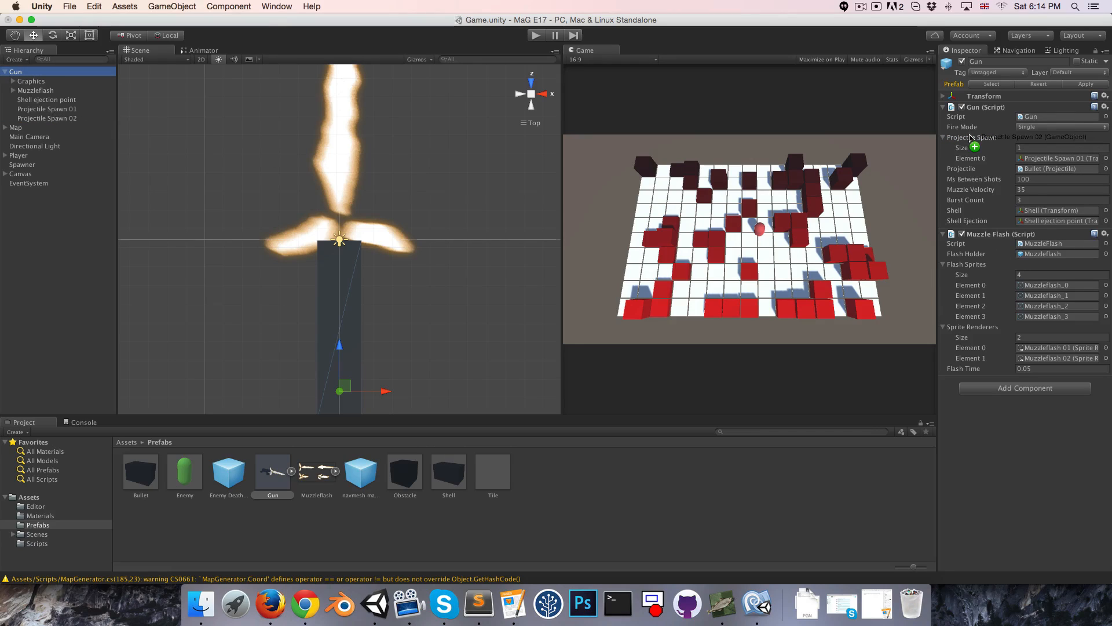
pyautogui.click(944, 137)
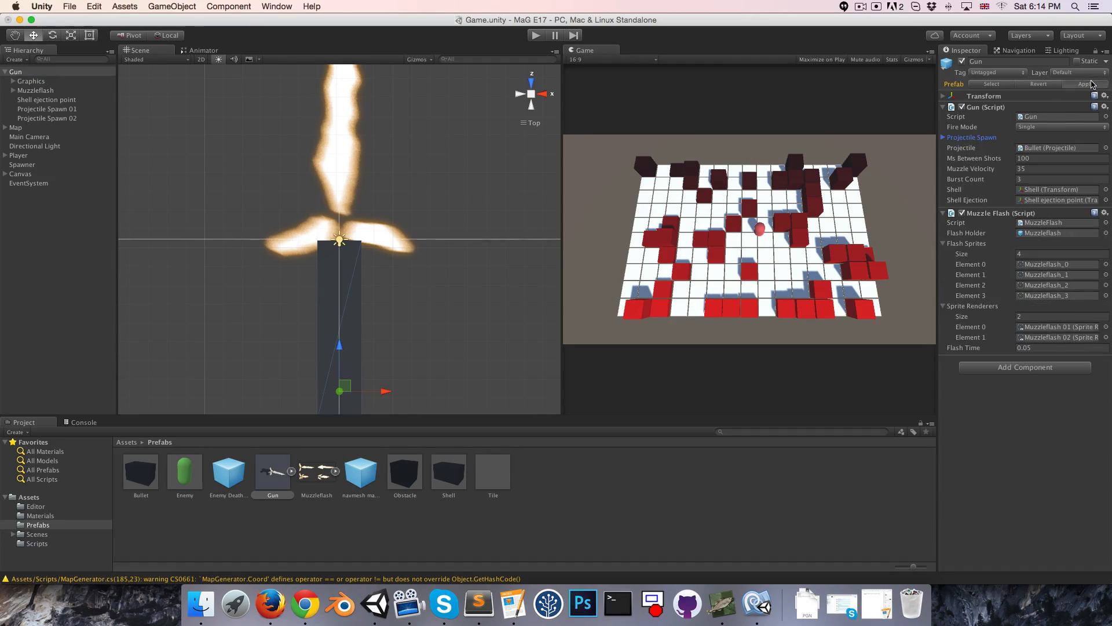
pyautogui.rightClick(15, 72)
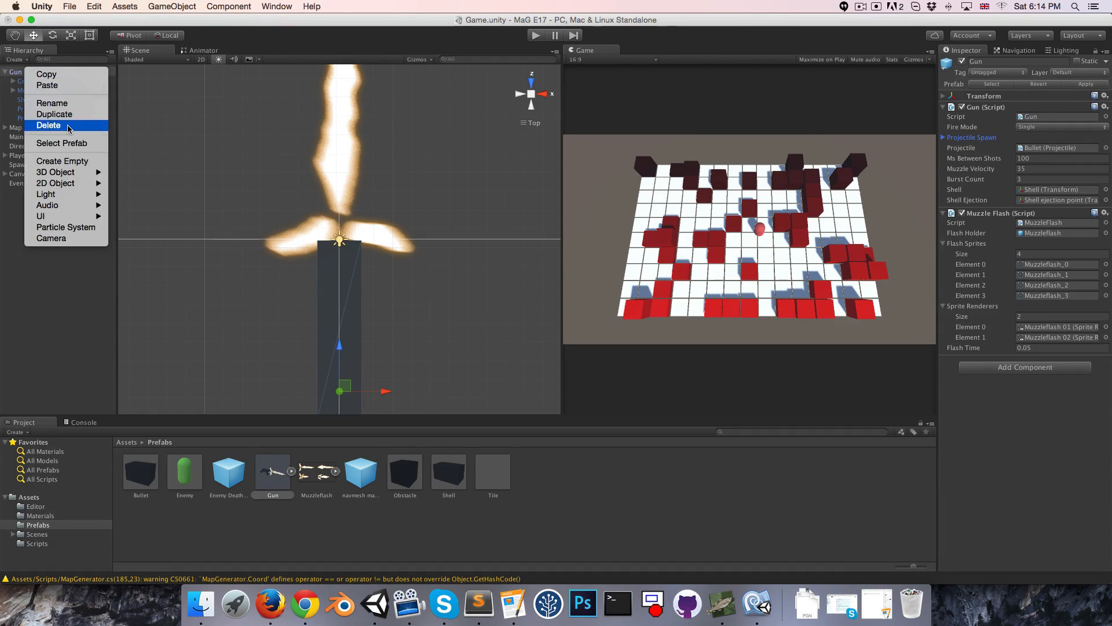
pyautogui.click(49, 125)
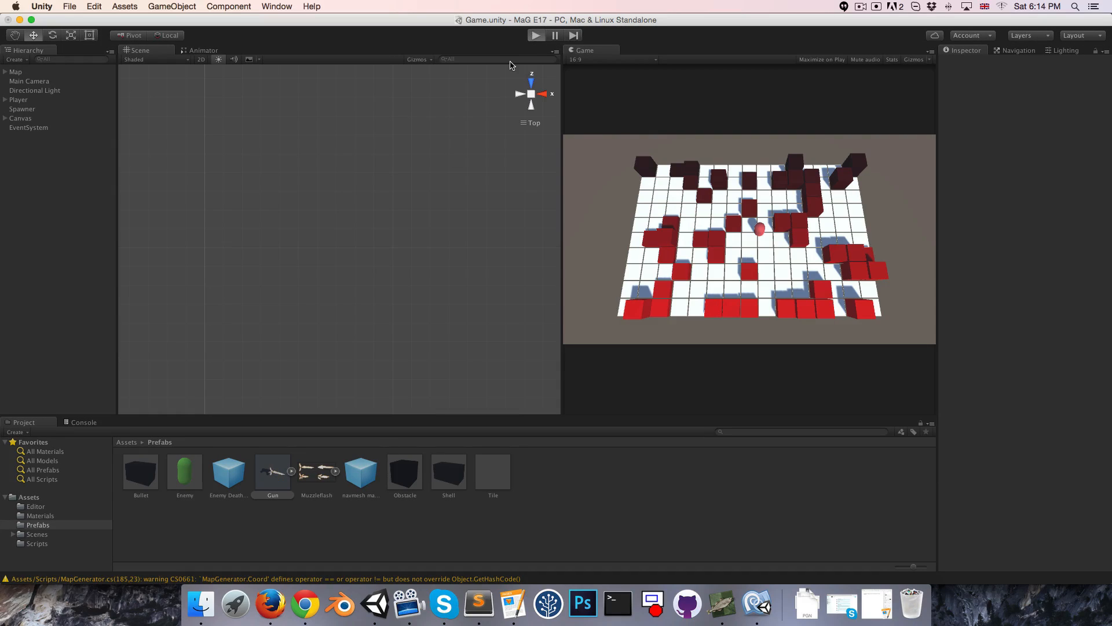
# Drop a Bullet prefab instance from Assets > Prefabs into the scene for editing
pyautogui.click(535, 36)
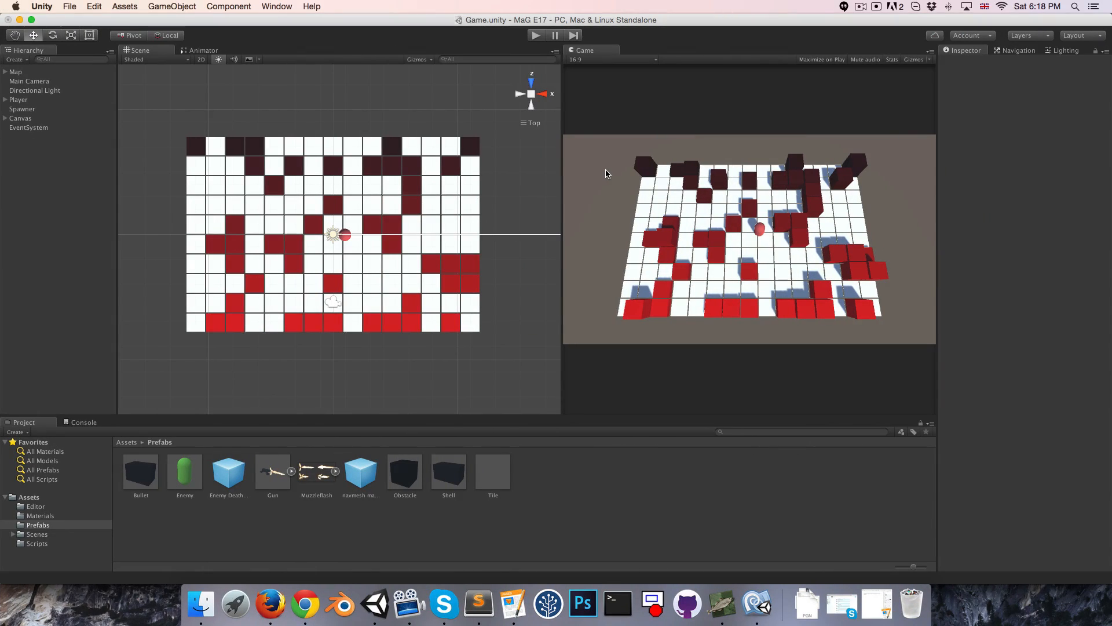
pyautogui.moveTo(130, 471)
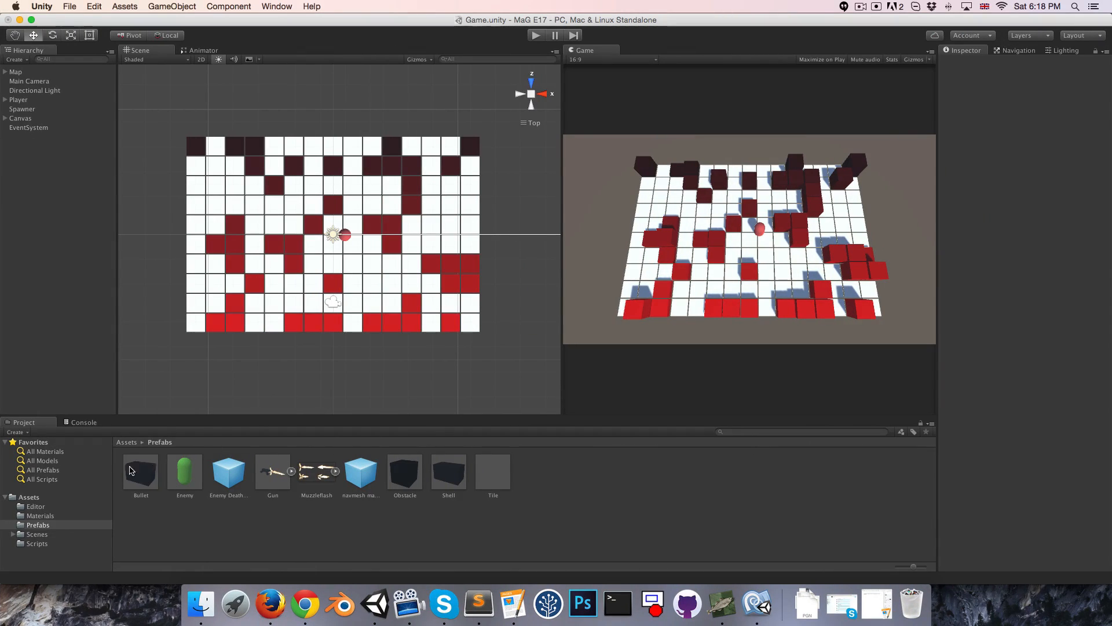
pyautogui.click(140, 472)
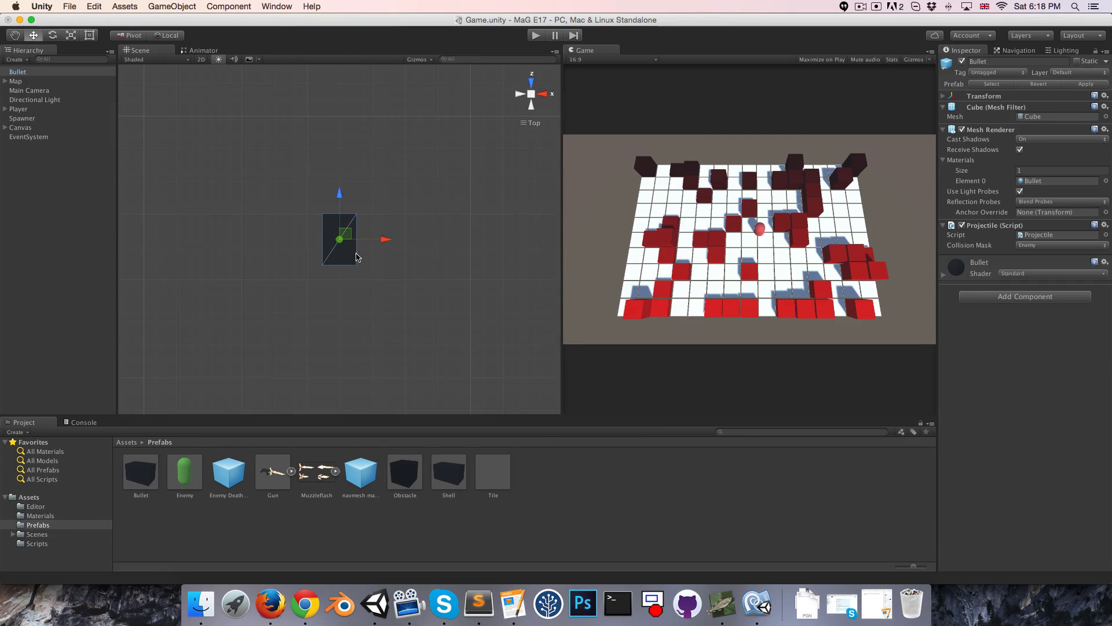
# Add a Trail Renderer to the Bullet with Start Width 0.1 and End Width 0.005
pyautogui.click(229, 7)
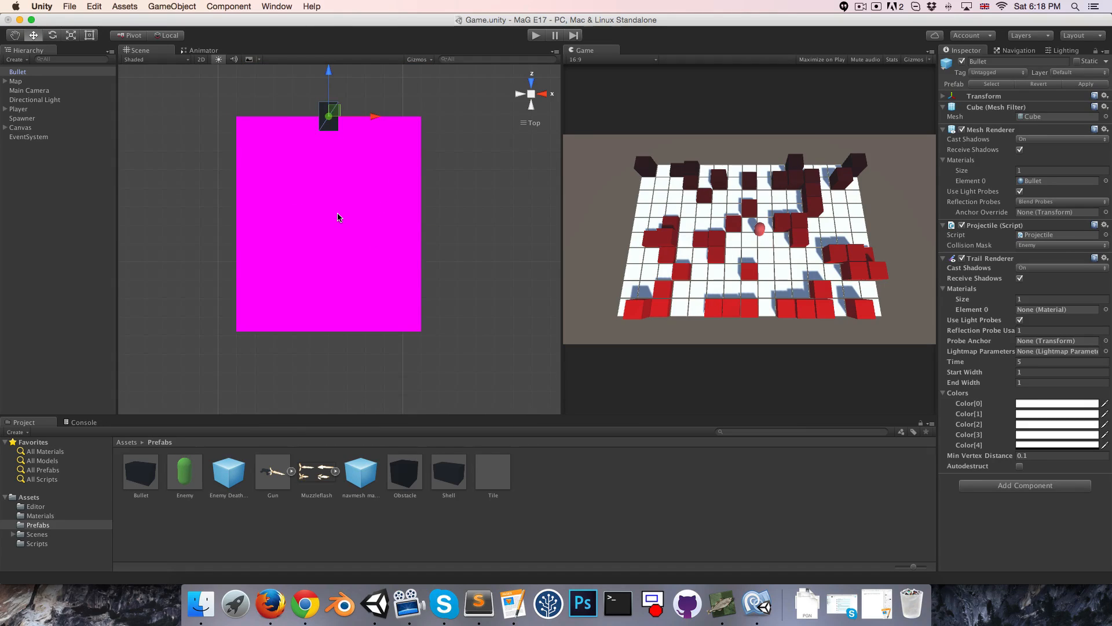
pyautogui.moveTo(973, 374)
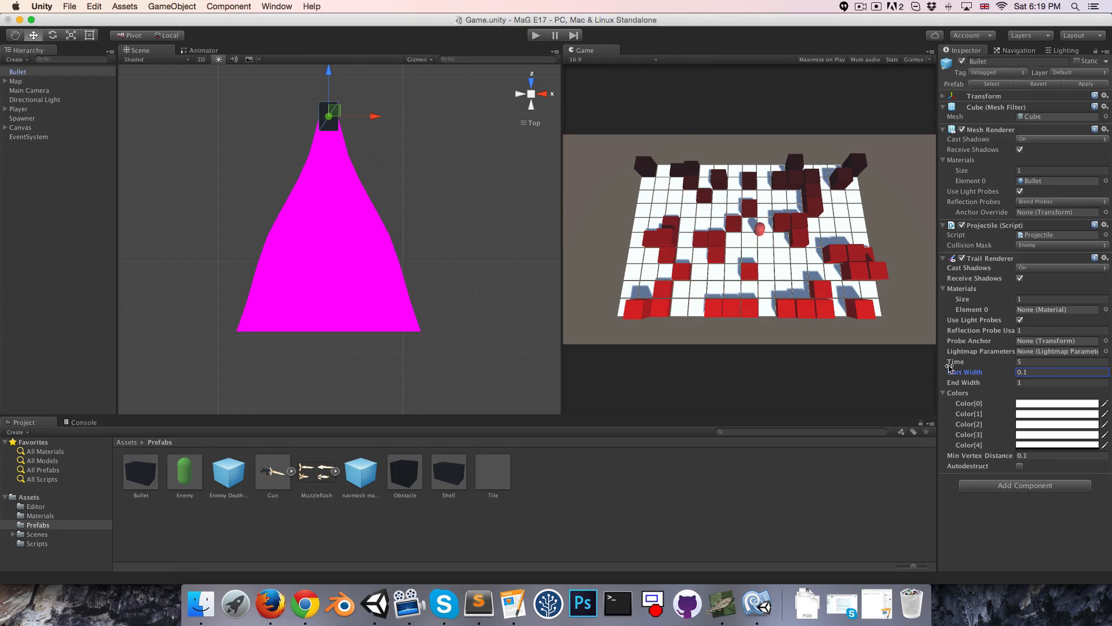
pyautogui.write('0.11')
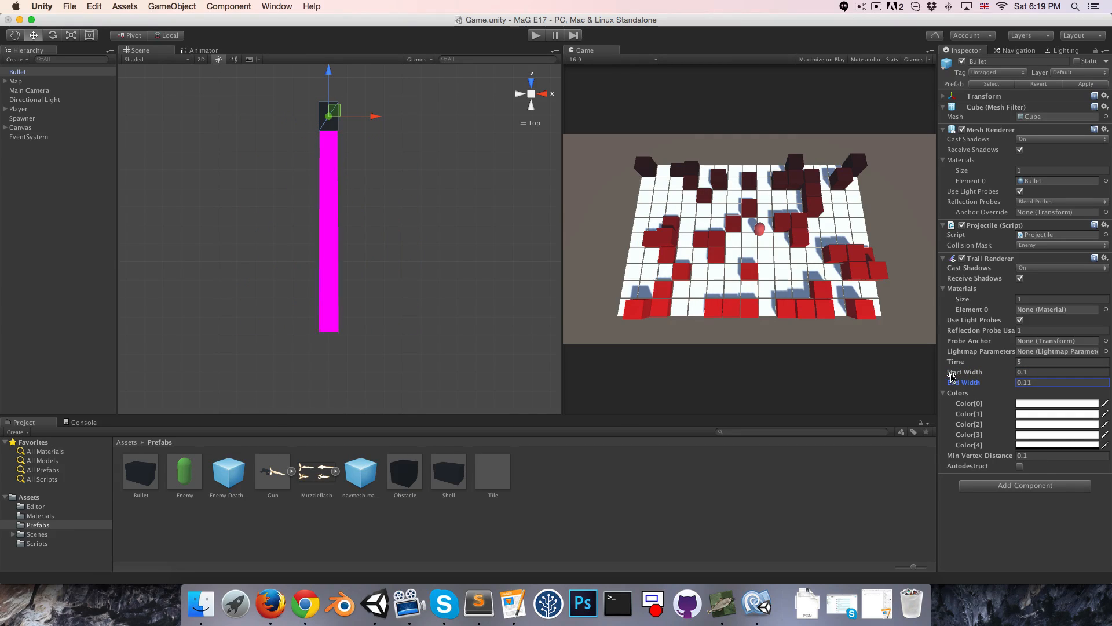
pyautogui.write('0.03')
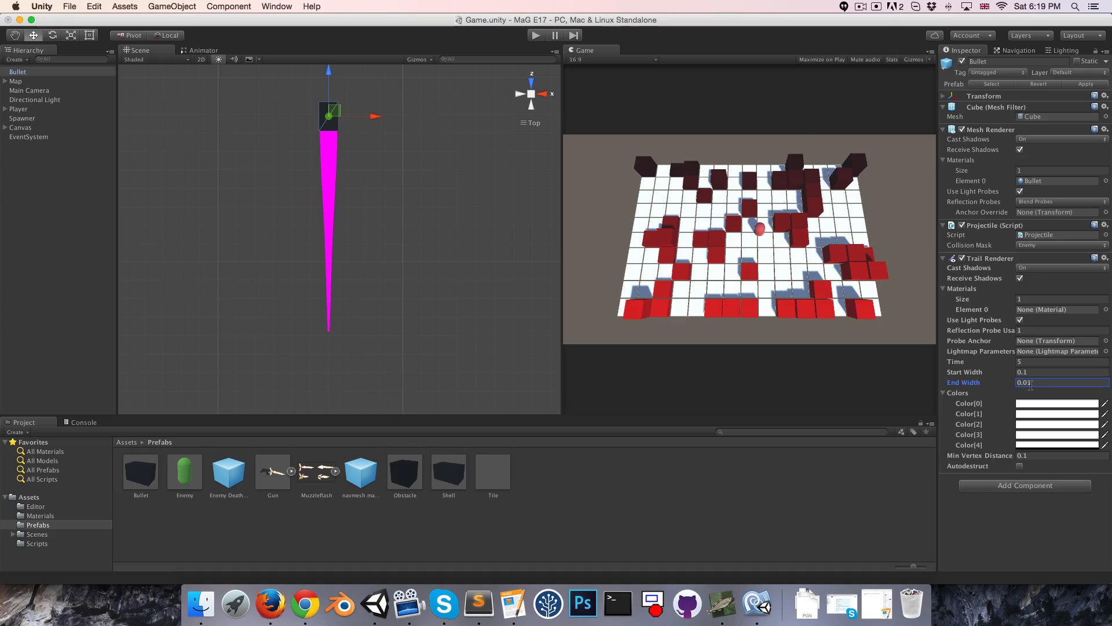
pyautogui.tripleClick(1057, 383)
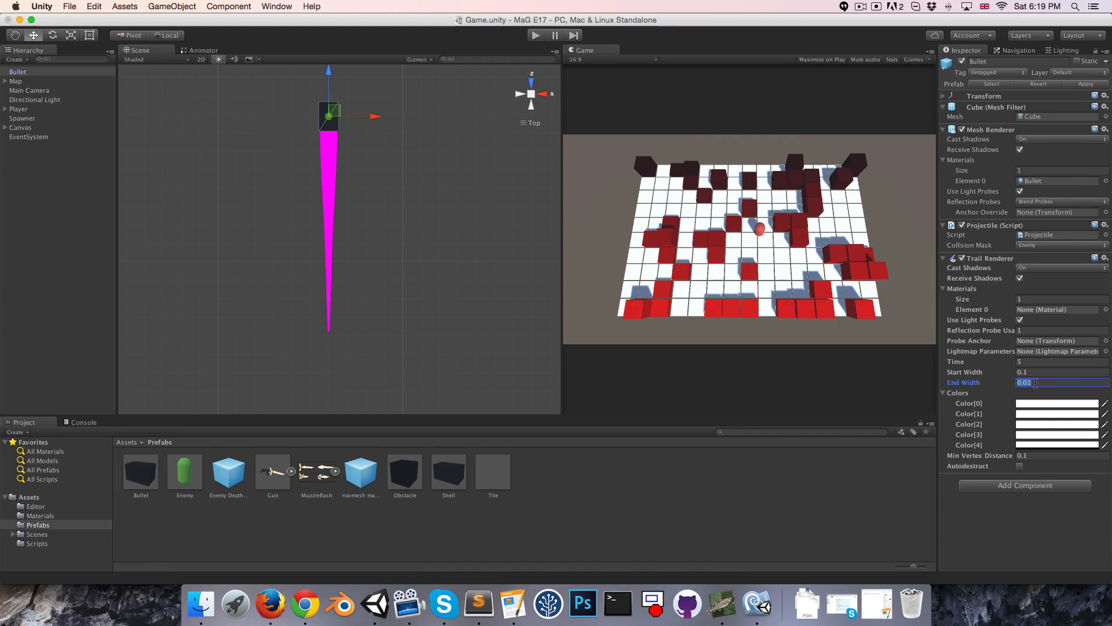
pyautogui.write('0.005')
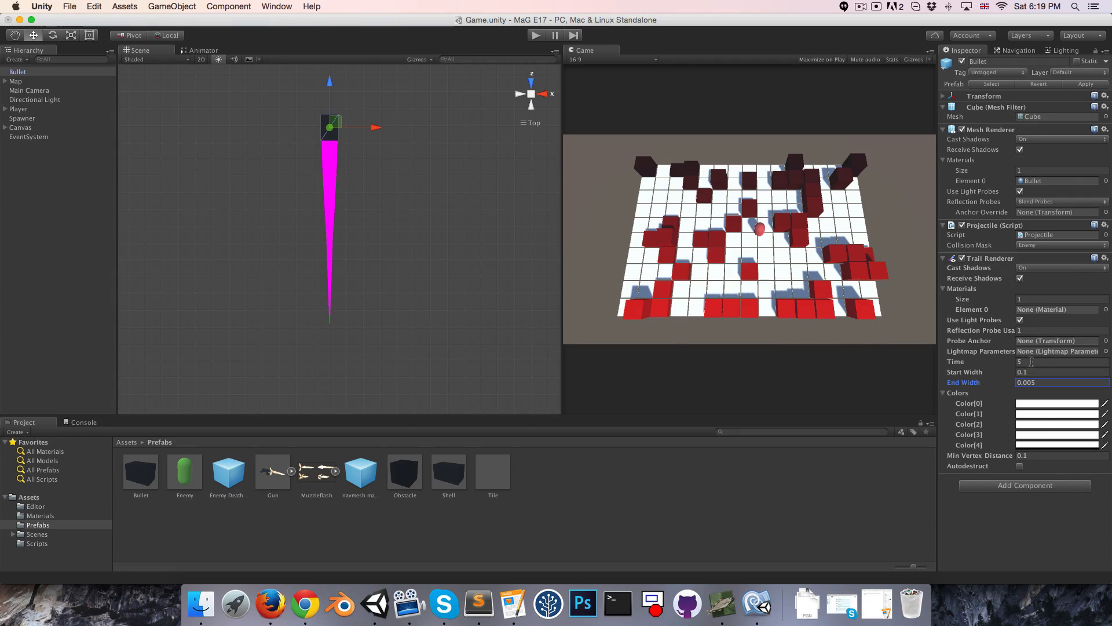
# Lower the trail's Time to 0.02 seconds
pyautogui.click(1057, 362)
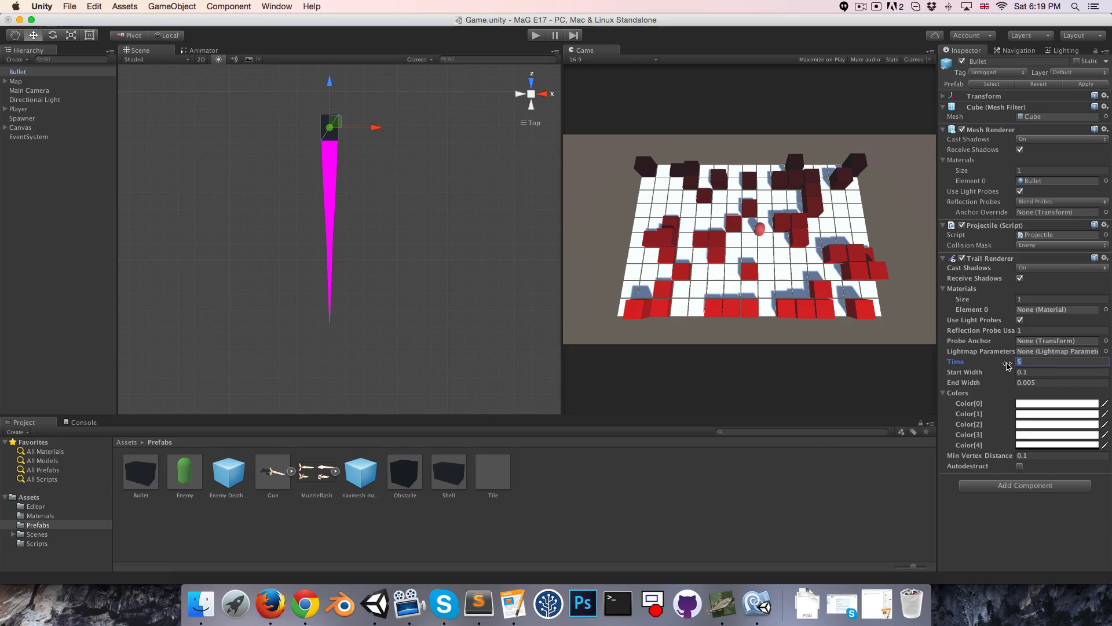
pyautogui.moveTo(1029, 361); pyautogui.dragTo(1007, 362)
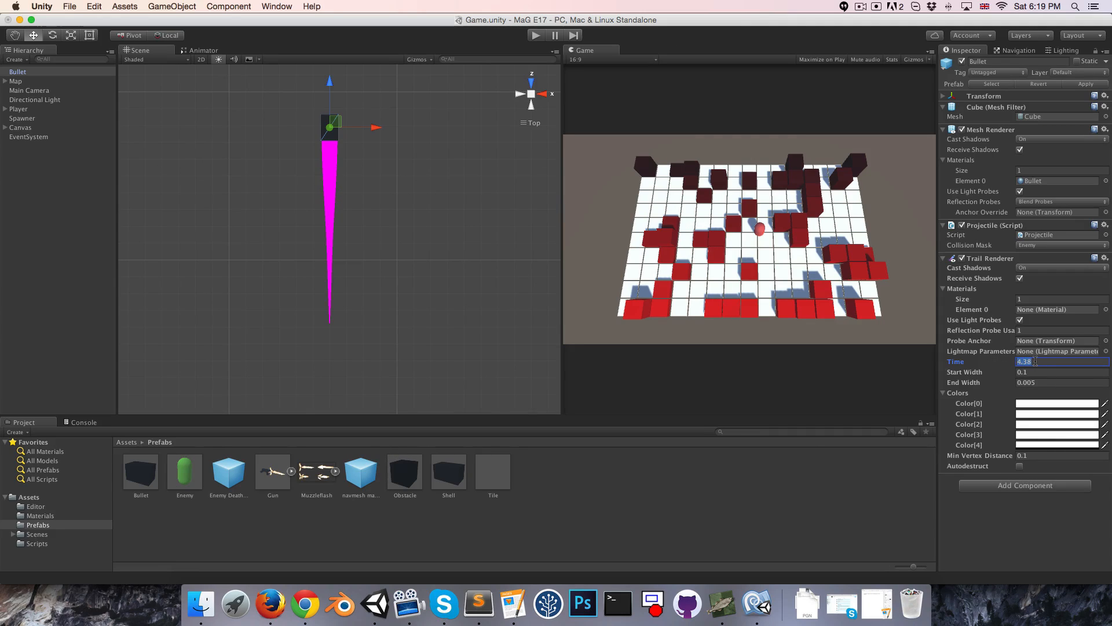
pyautogui.write('0.02')
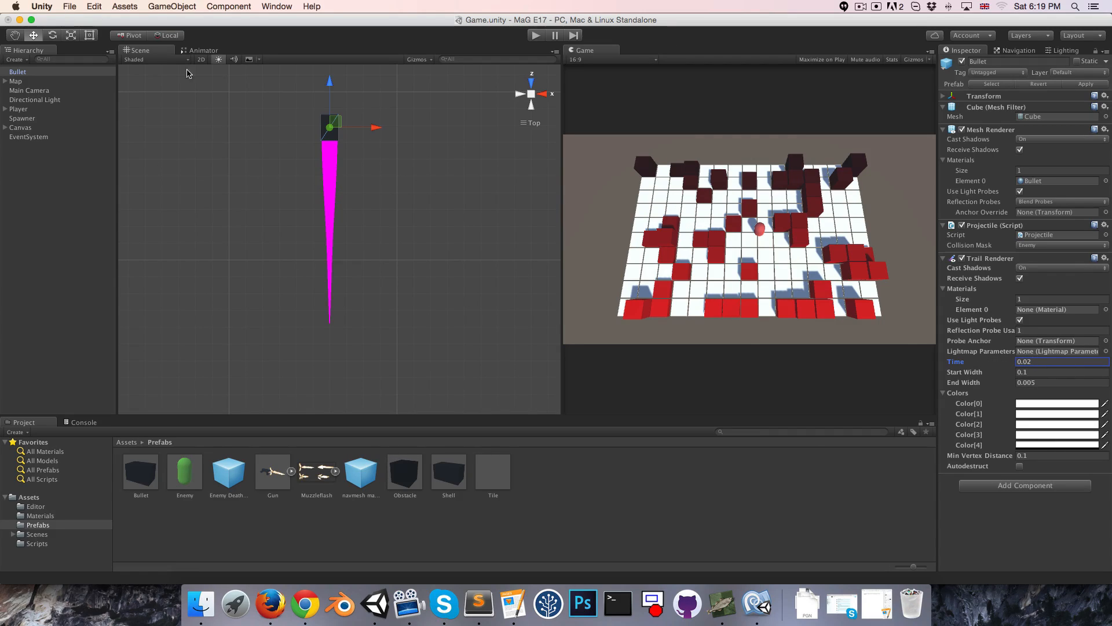
pyautogui.moveTo(382, 200)
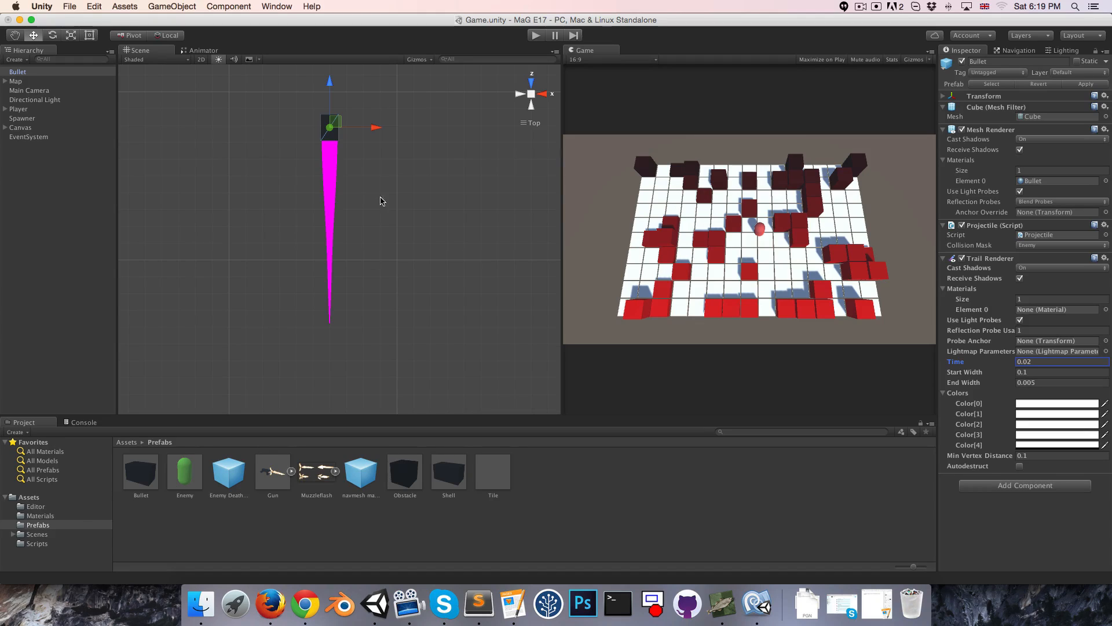
# Create a Tracer material using the Particles/Additive shader with a half-transparent tint for the trail
pyautogui.click(40, 514)
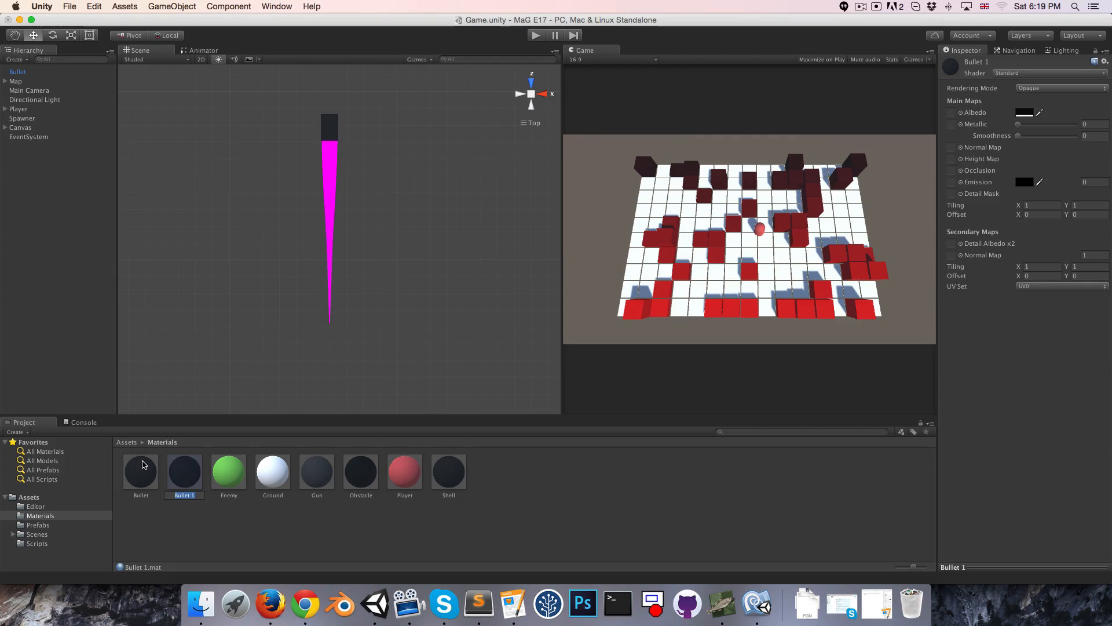
pyautogui.click(448, 471)
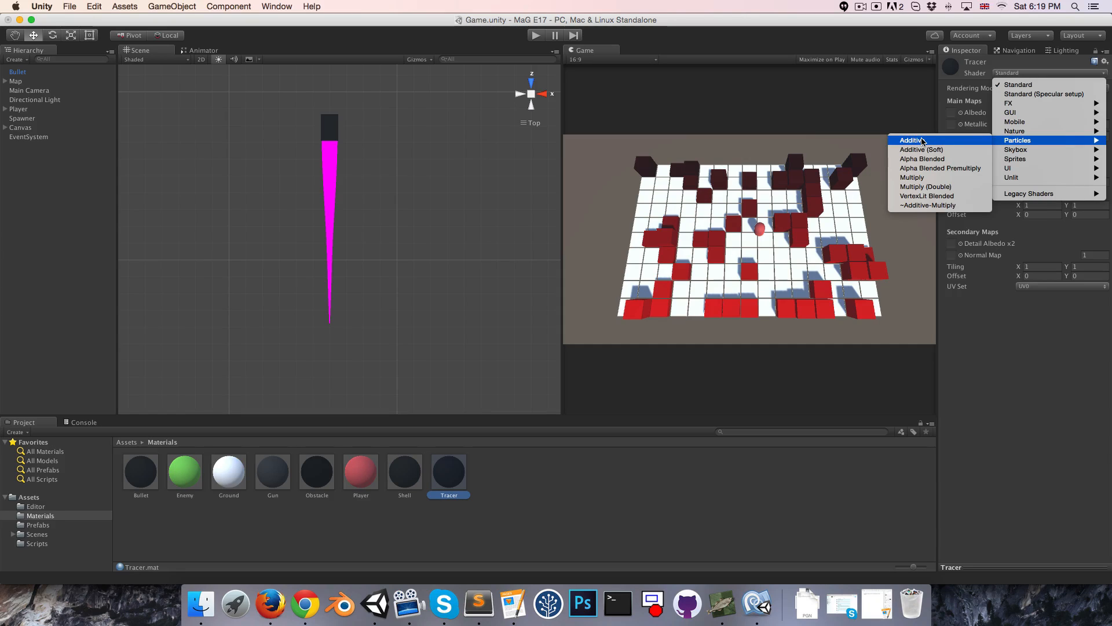
pyautogui.click(910, 140)
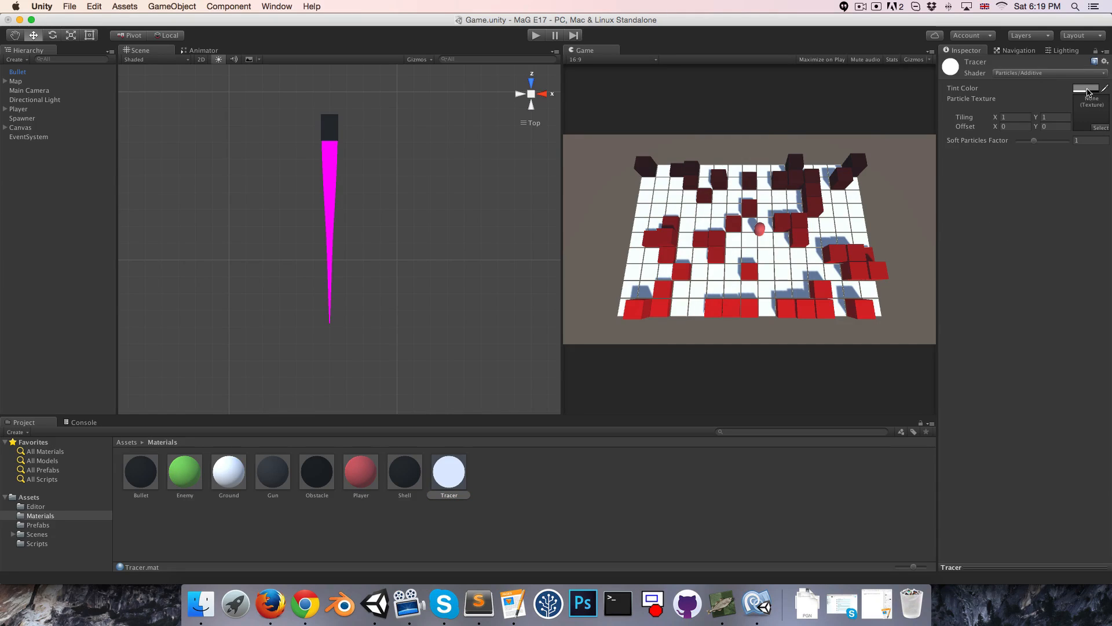
pyautogui.click(1079, 88)
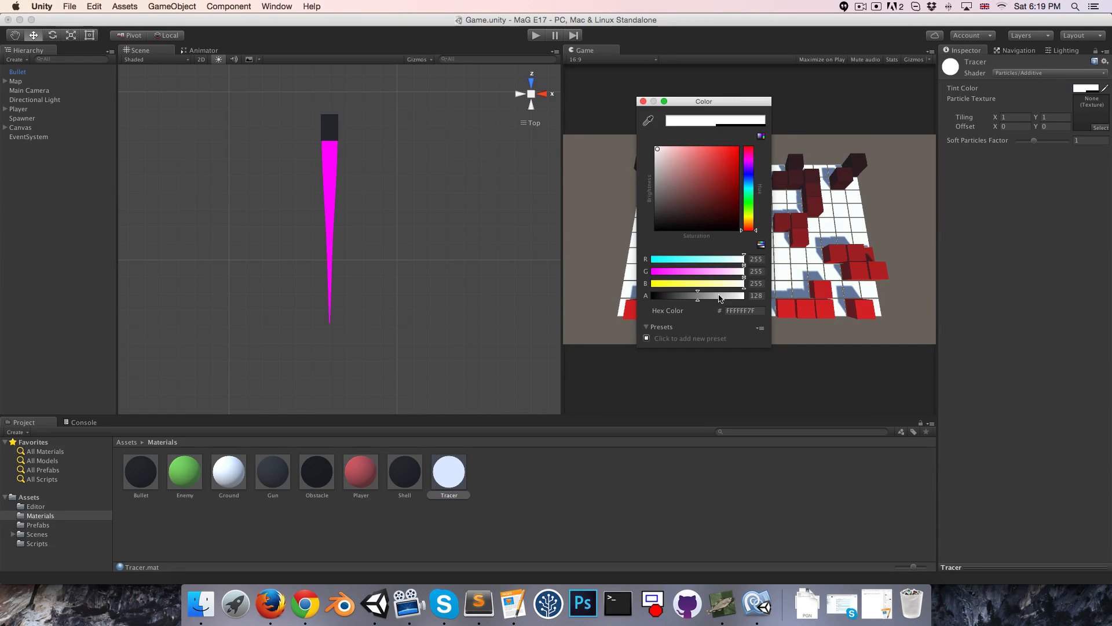
pyautogui.moveTo(697, 296); pyautogui.dragTo(759, 295)
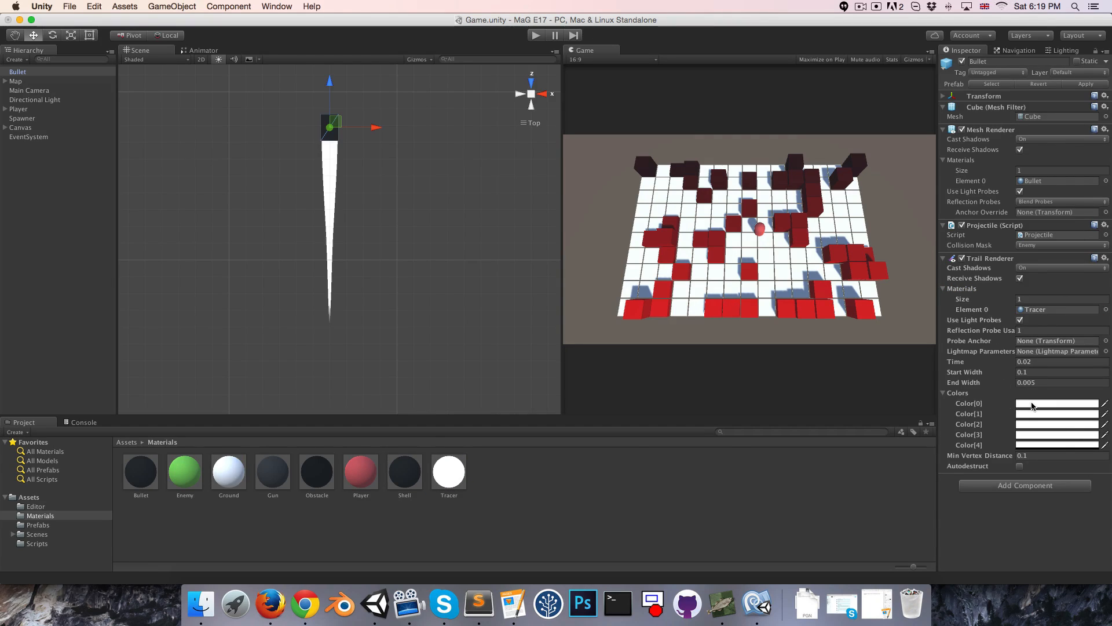
# Set the trail's first colour key back to white after trying another hue
pyautogui.click(1057, 403)
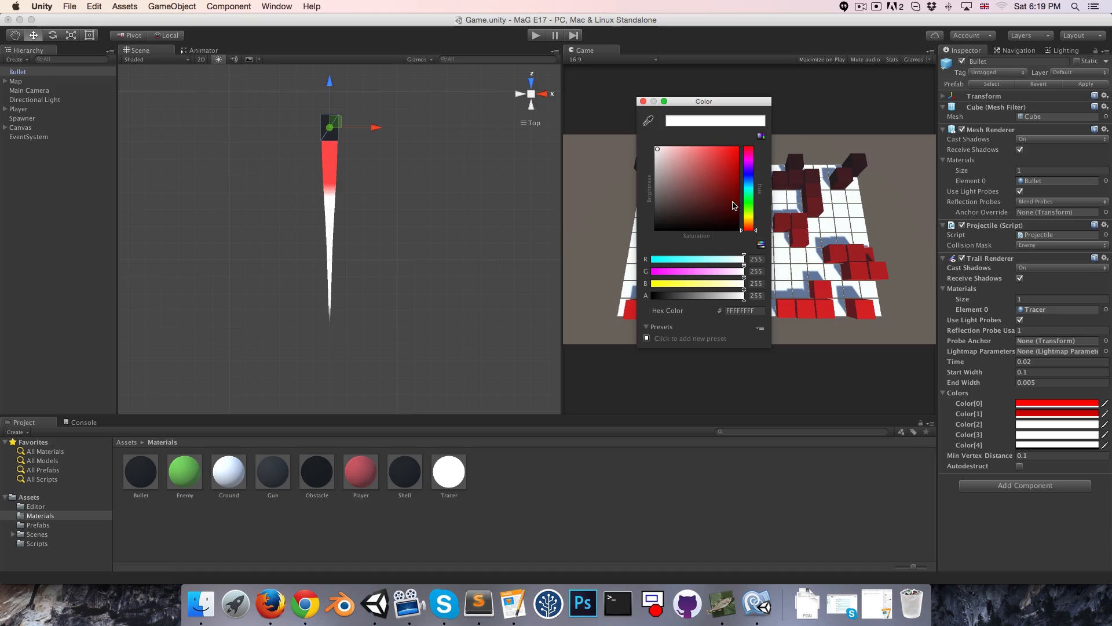
pyautogui.click(749, 150)
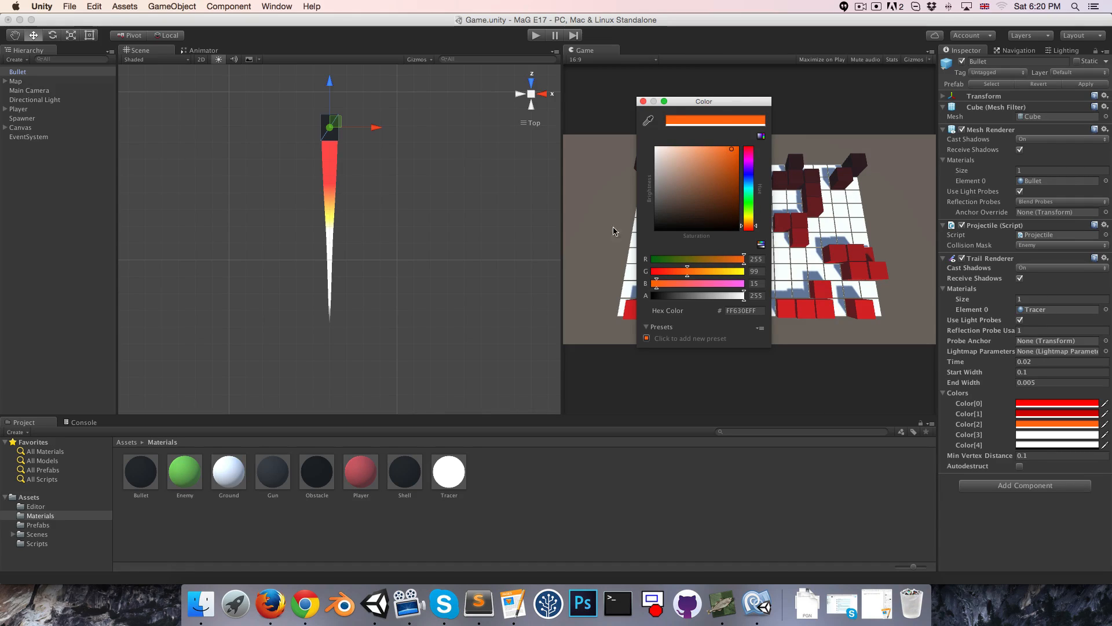
pyautogui.click(656, 150)
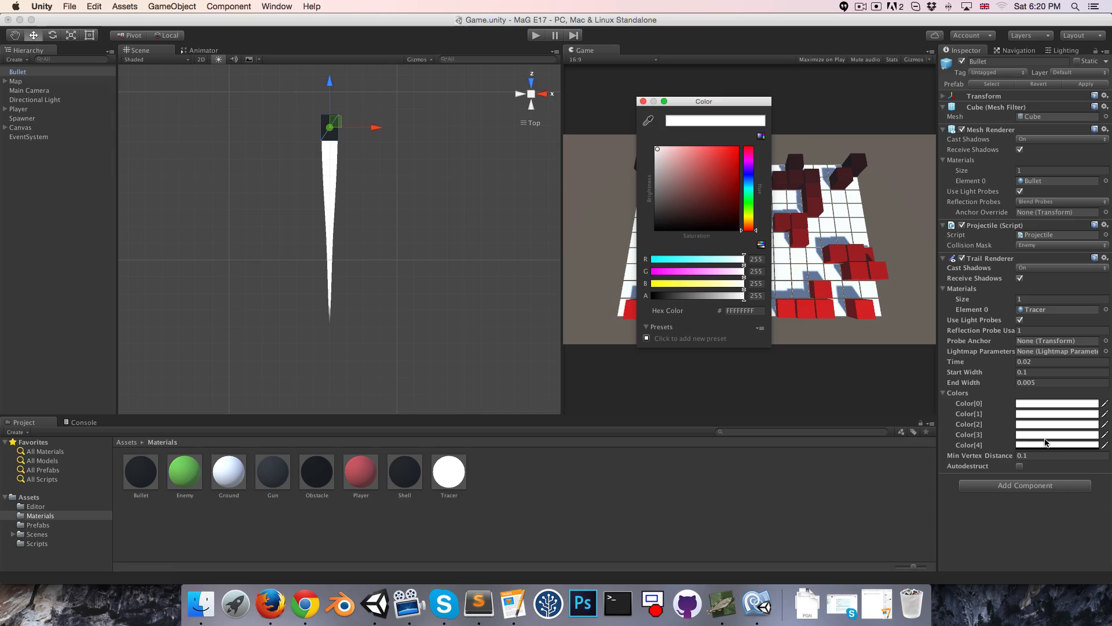
# Lower the alpha of the later white colour keys so the trail fades toward its tail
pyautogui.moveTo(744, 296); pyautogui.dragTo(692, 295)
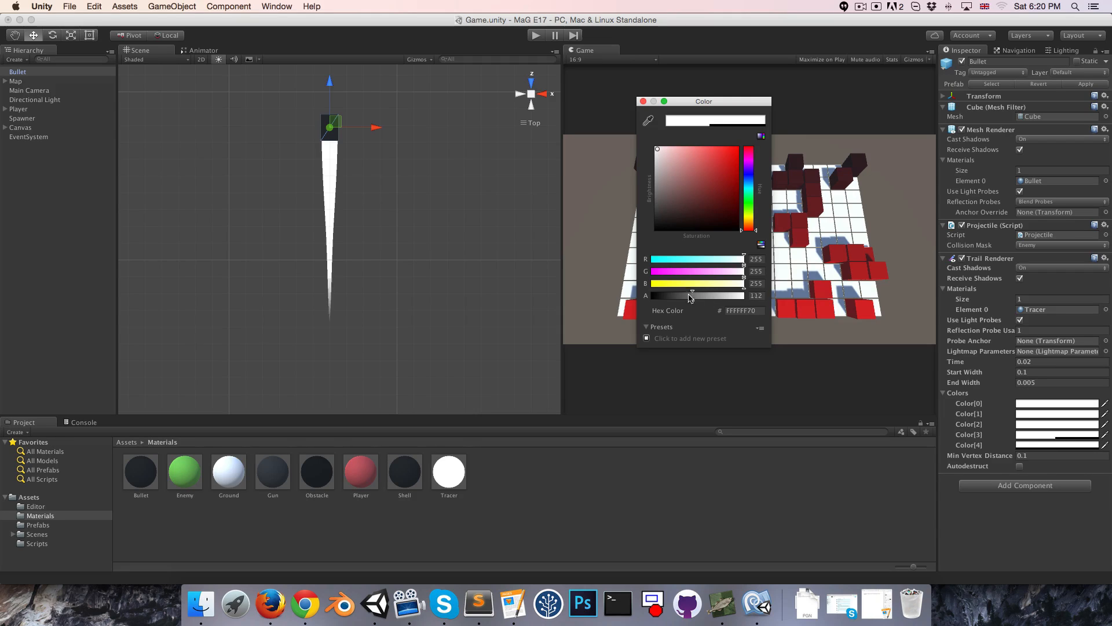
pyautogui.moveTo(690, 295); pyautogui.dragTo(665, 296)
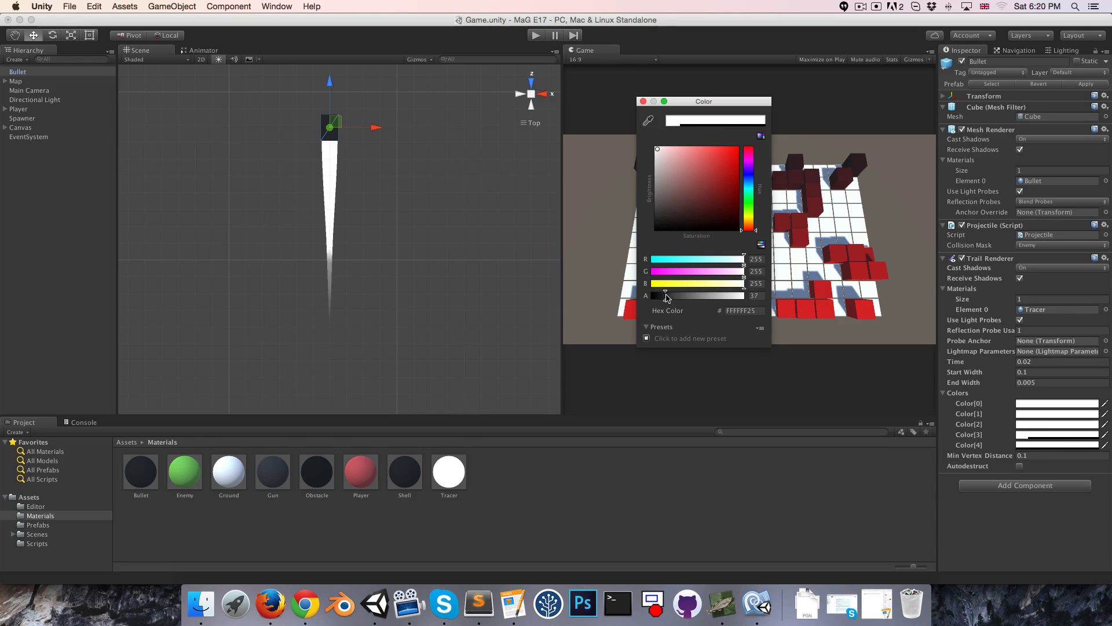
pyautogui.moveTo(665, 296); pyautogui.dragTo(675, 296)
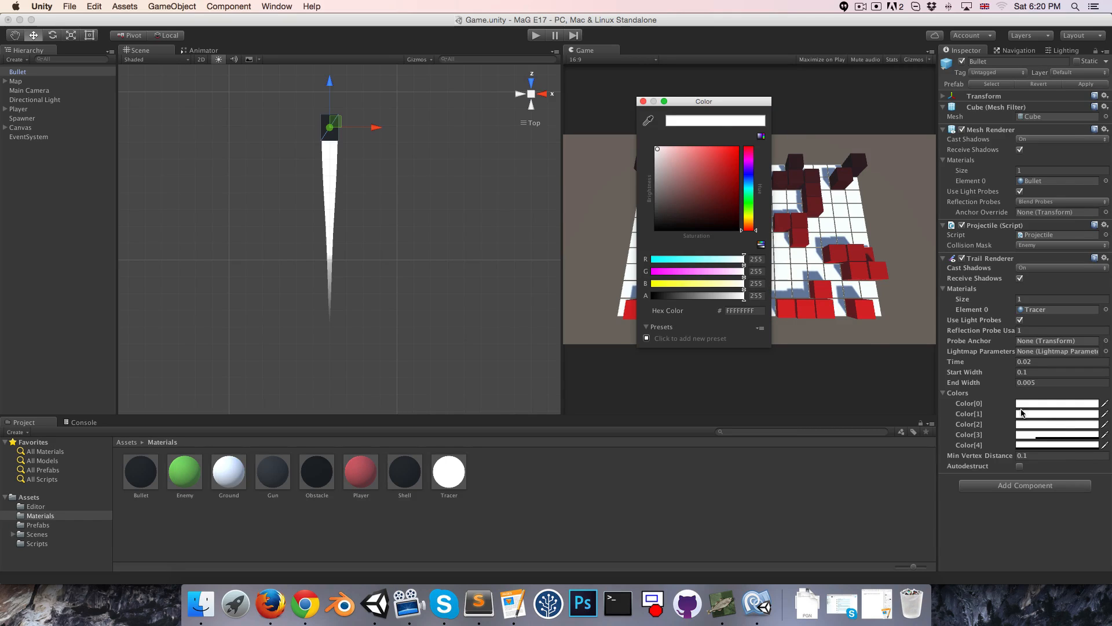
pyautogui.moveTo(743, 295); pyautogui.dragTo(674, 296)
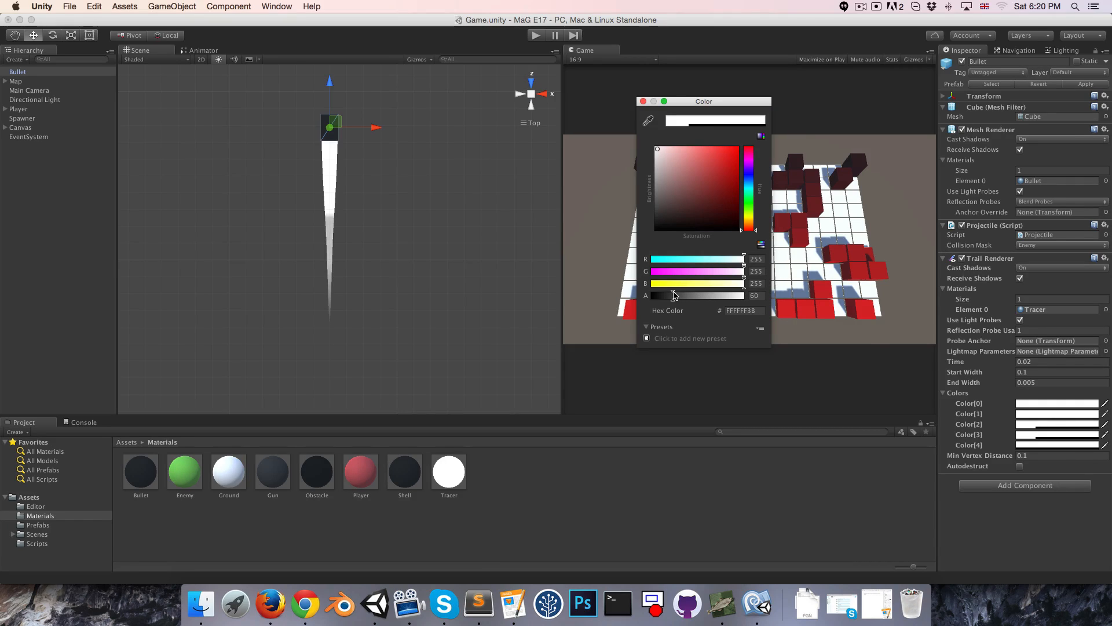
pyautogui.moveTo(674, 294); pyautogui.dragTo(744, 294)
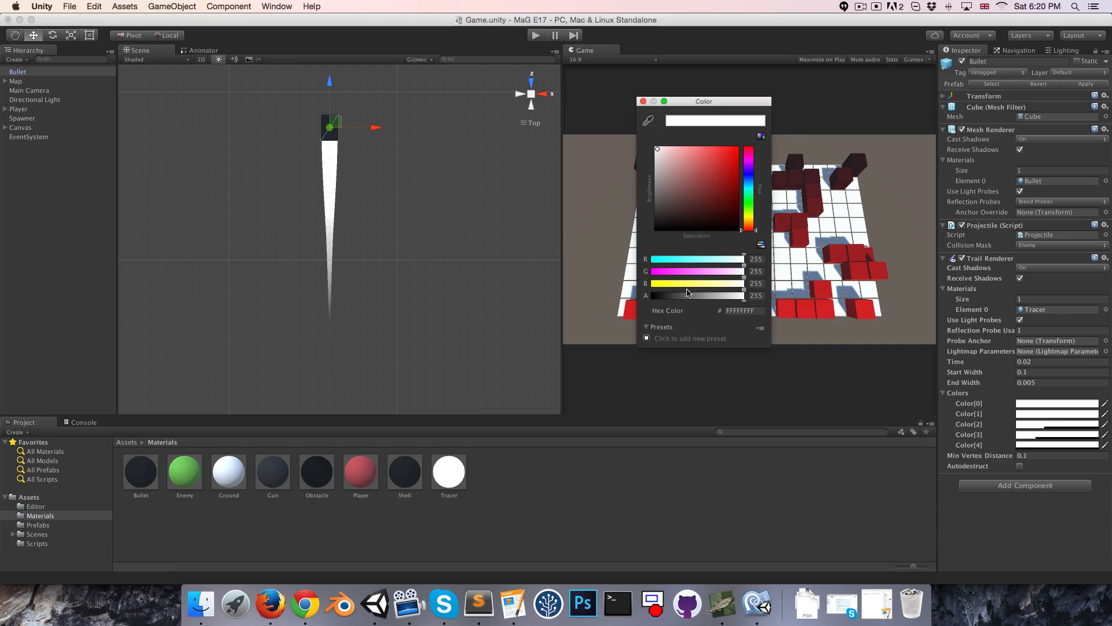
pyautogui.moveTo(744, 294); pyautogui.dragTo(694, 294)
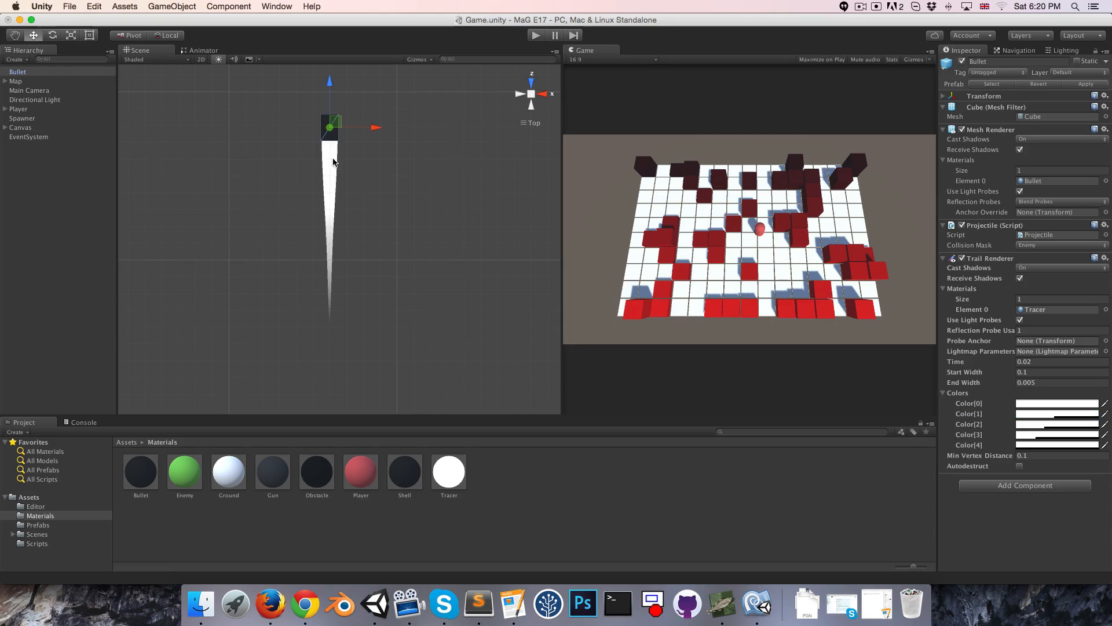
pyautogui.moveTo(334, 141)
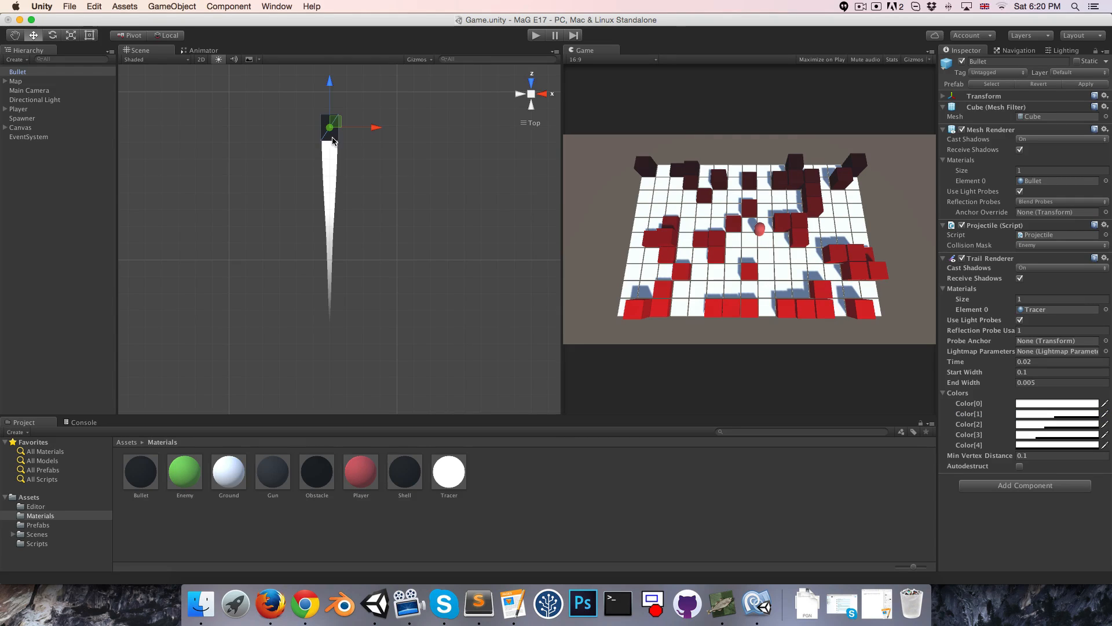
pyautogui.moveTo(334, 211)
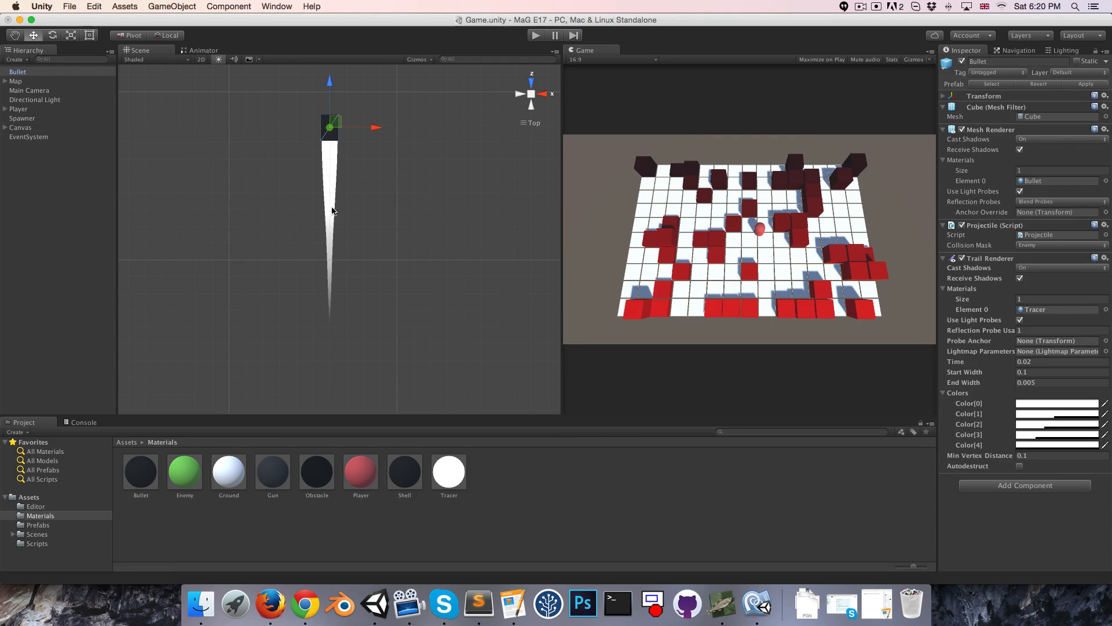
pyautogui.moveTo(988, 225)
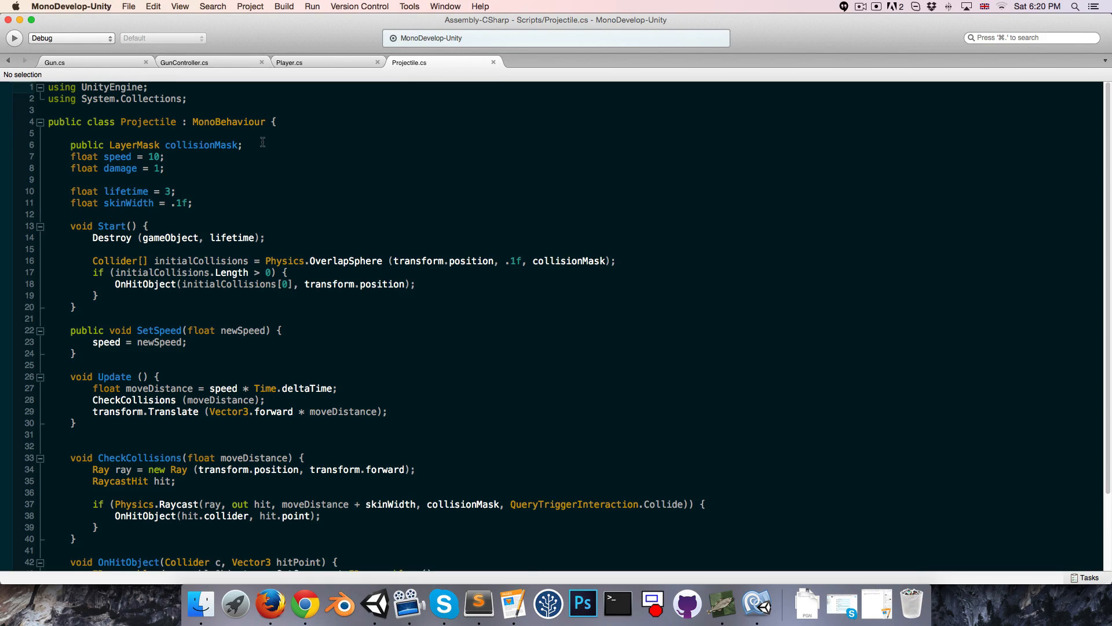
# Declare a public Color trailColour field on Projectile
pyautogui.write('public c')
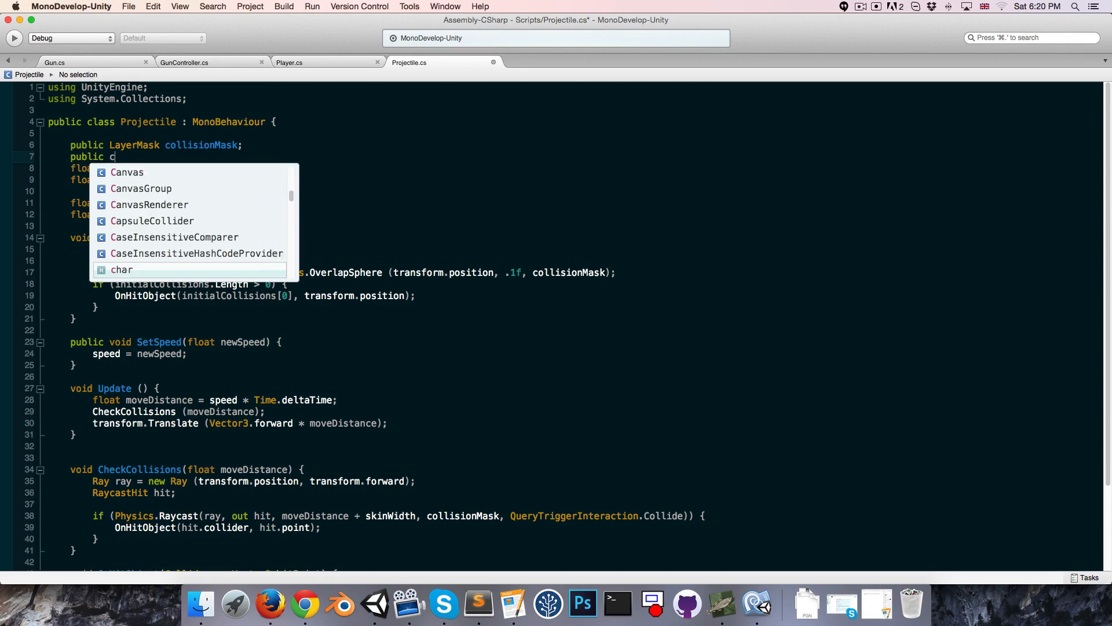
pyautogui.write('Color')
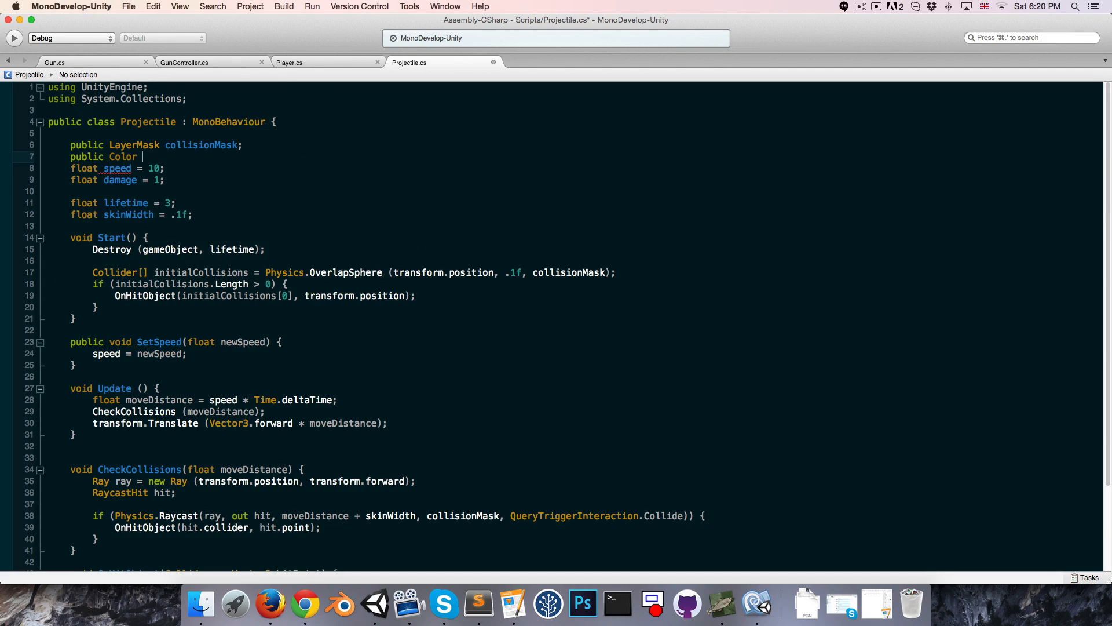
pyautogui.write('trai')
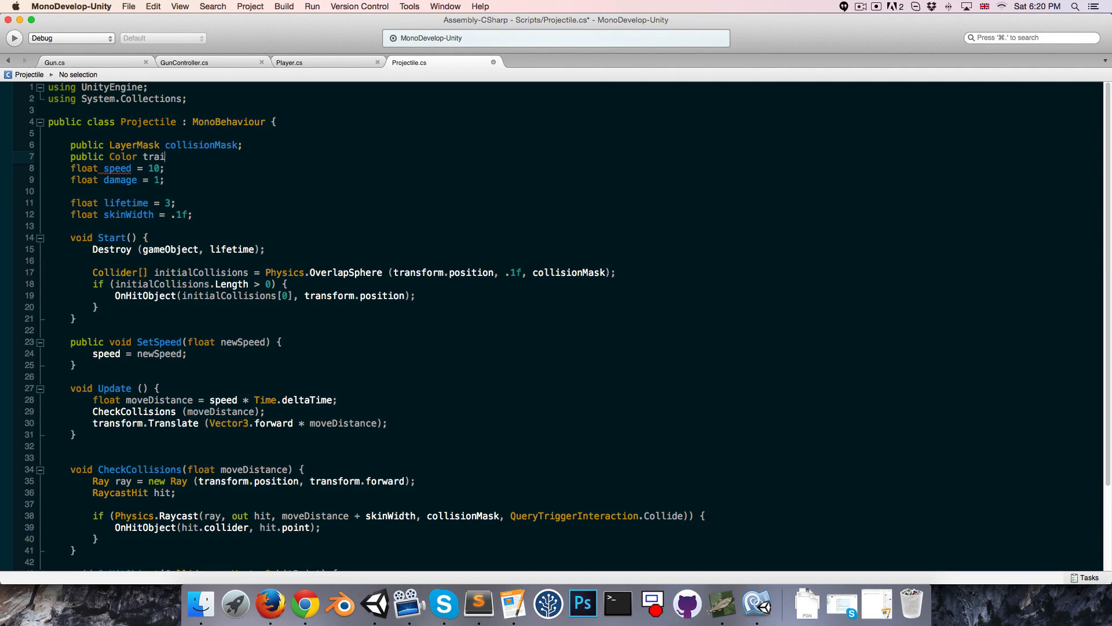
pyautogui.write('lCOlour;')
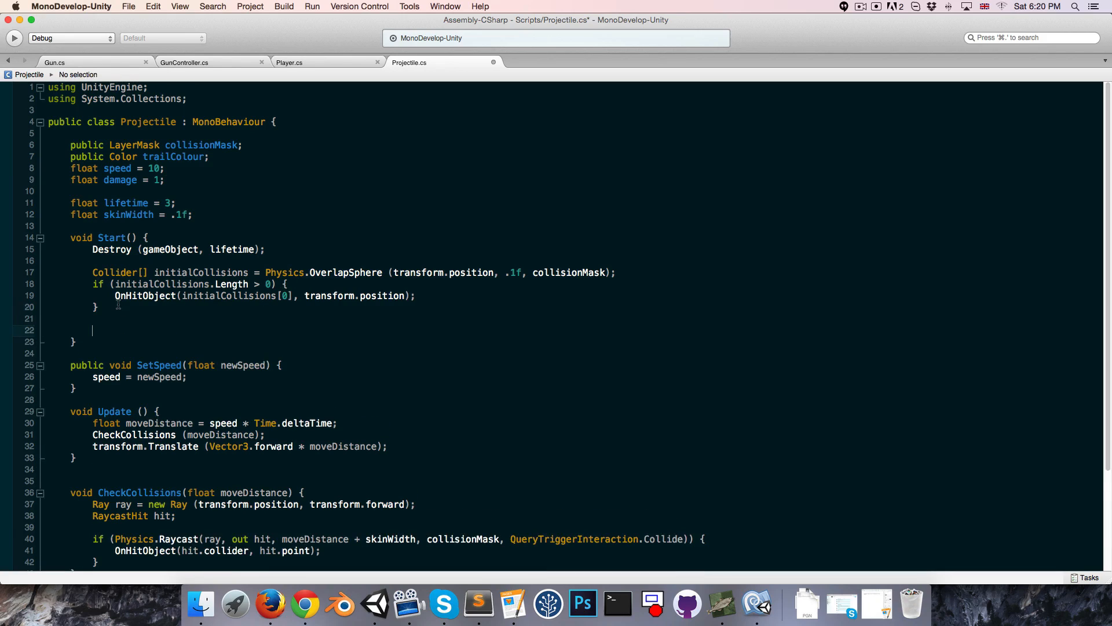
# In Start, begin GetComponent<TrailRenderer>().material.SetColor("_TintColor", ..
pyautogui.write('Get')
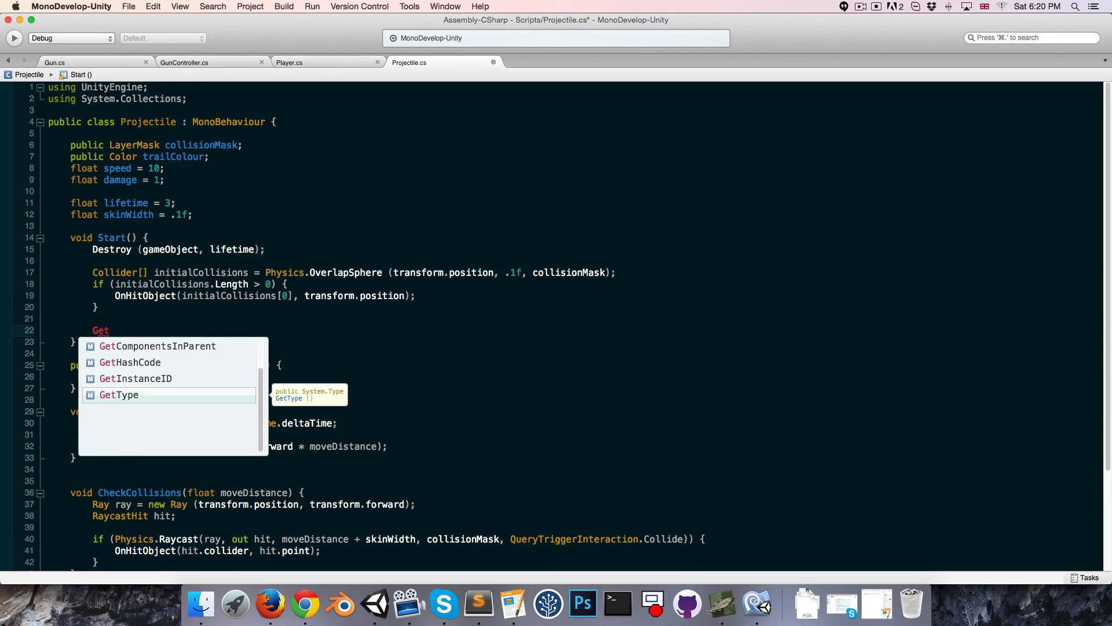
pyautogui.write('F')
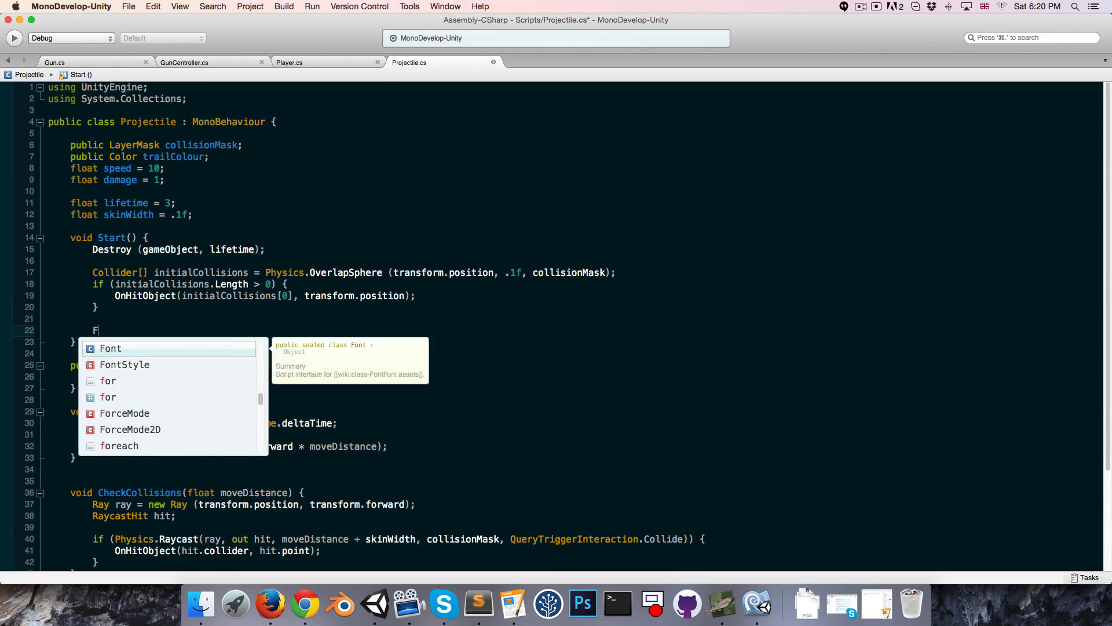
pyautogui.write('GetComponent<T')
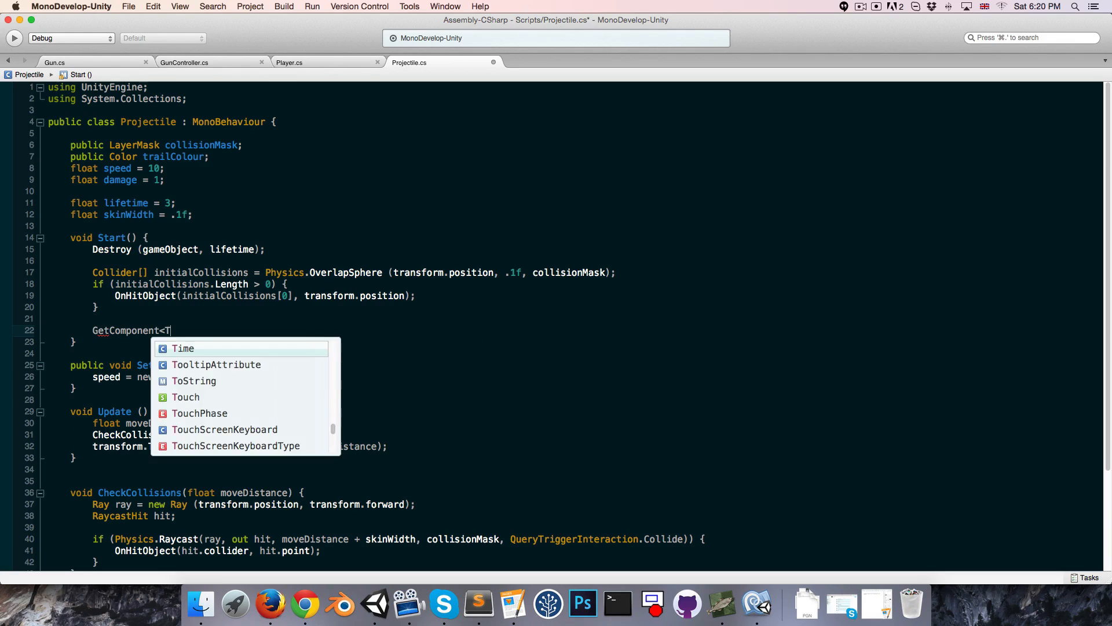
pyautogui.write('railRenderer>().')
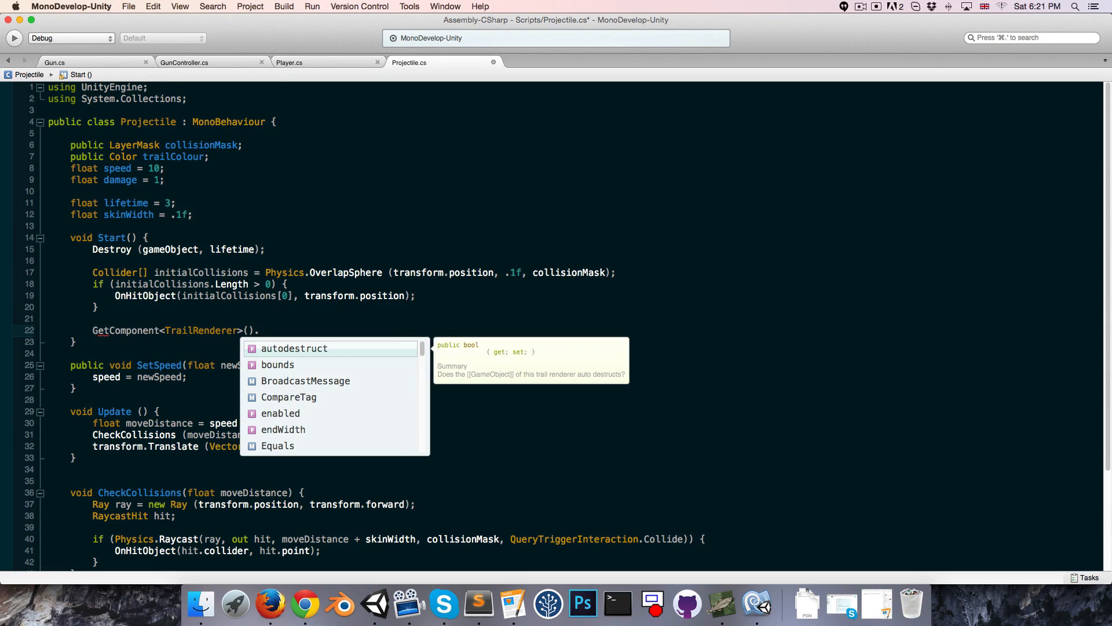
pyautogui.write('material')
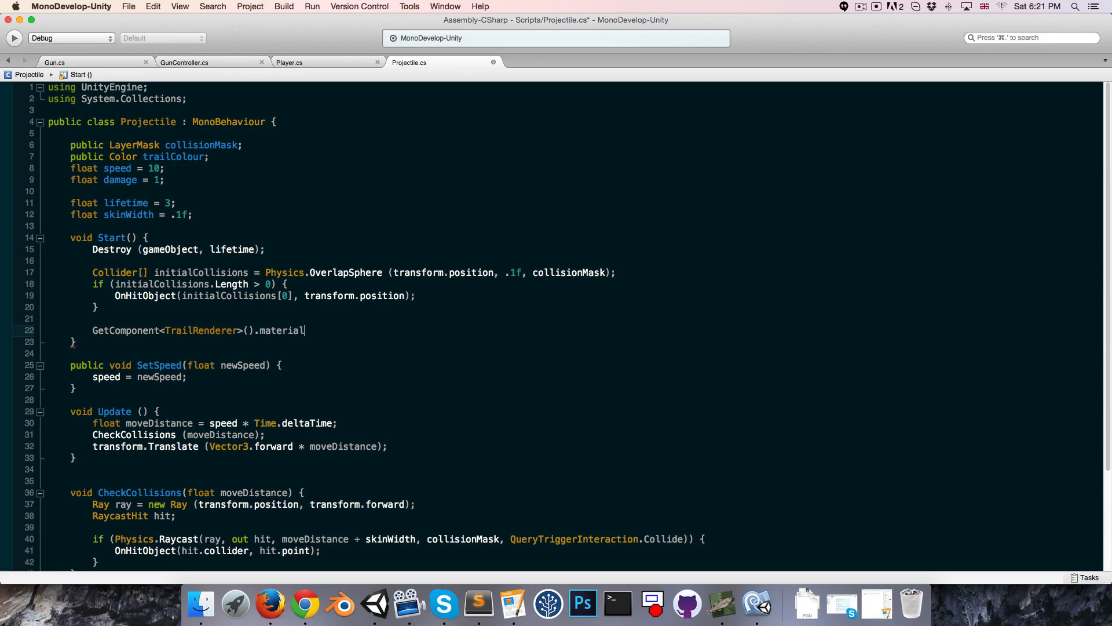
pyautogui.write('.se')
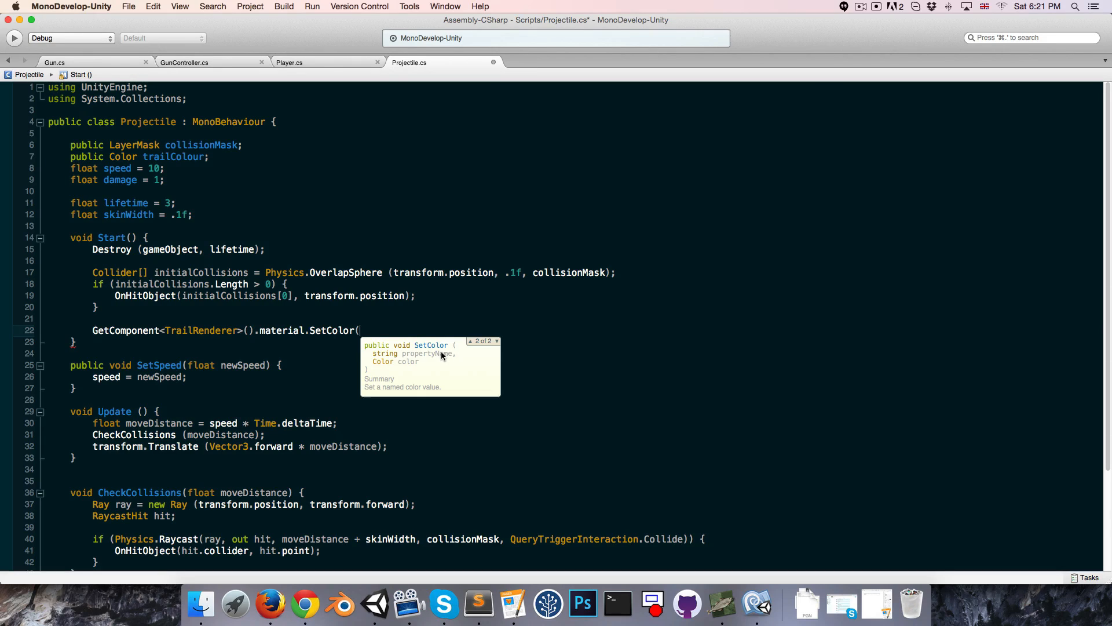
pyautogui.write('"')
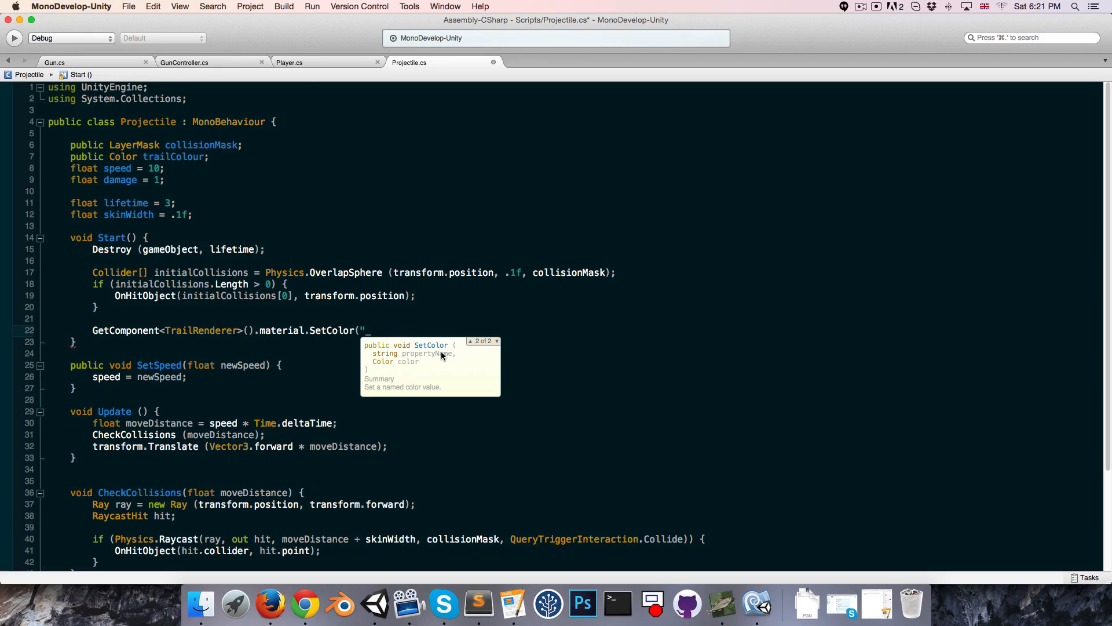
pyautogui.write('_TintColo')
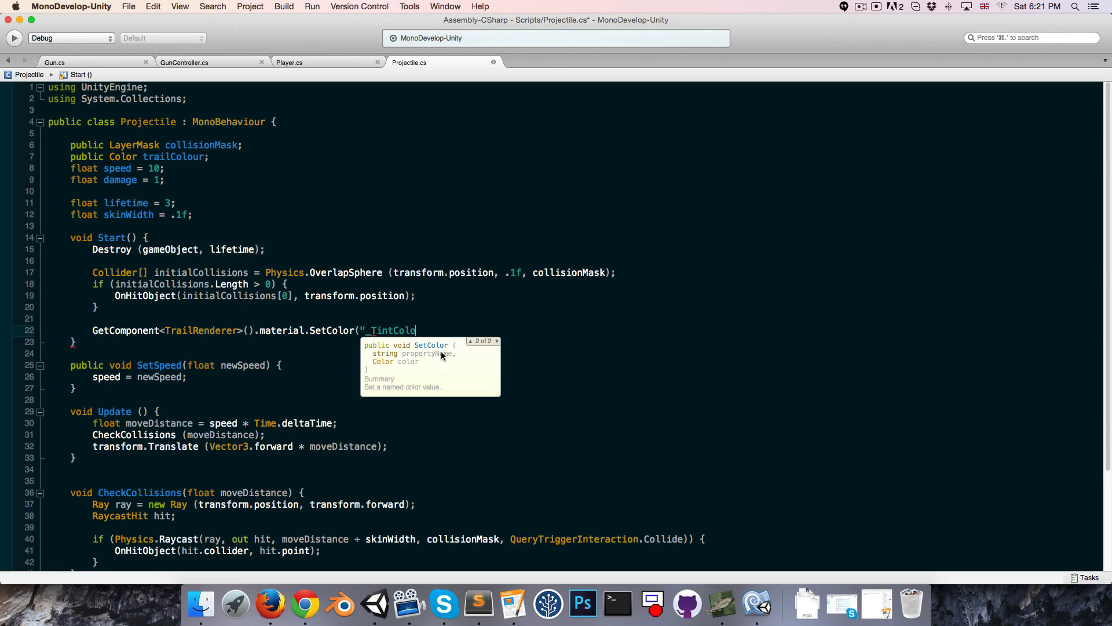
pyautogui.write('r')
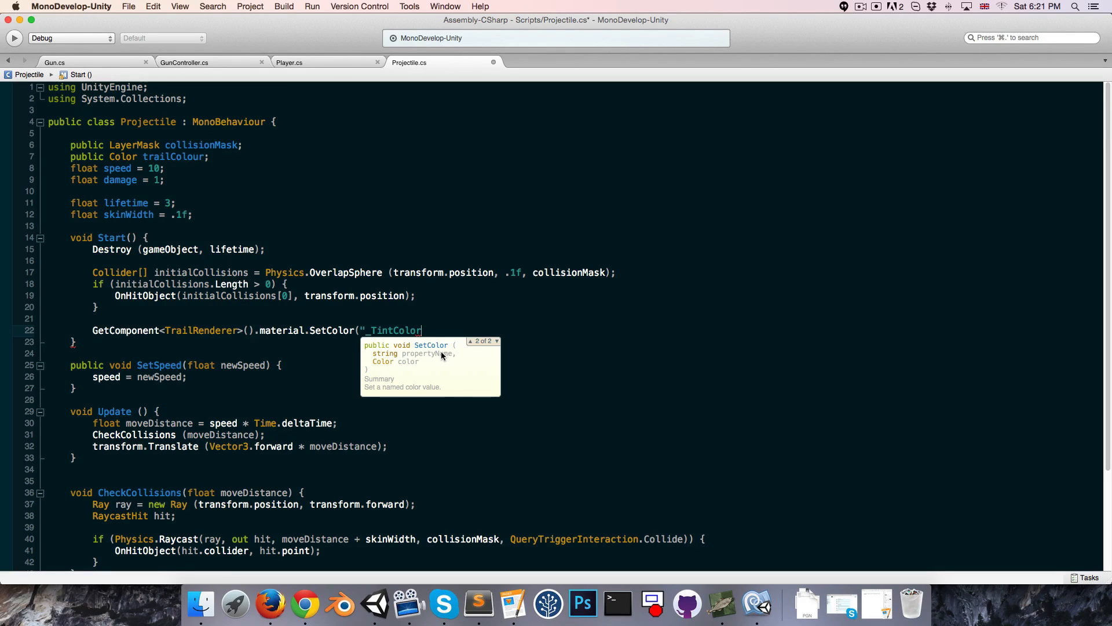
pyautogui.write('"')
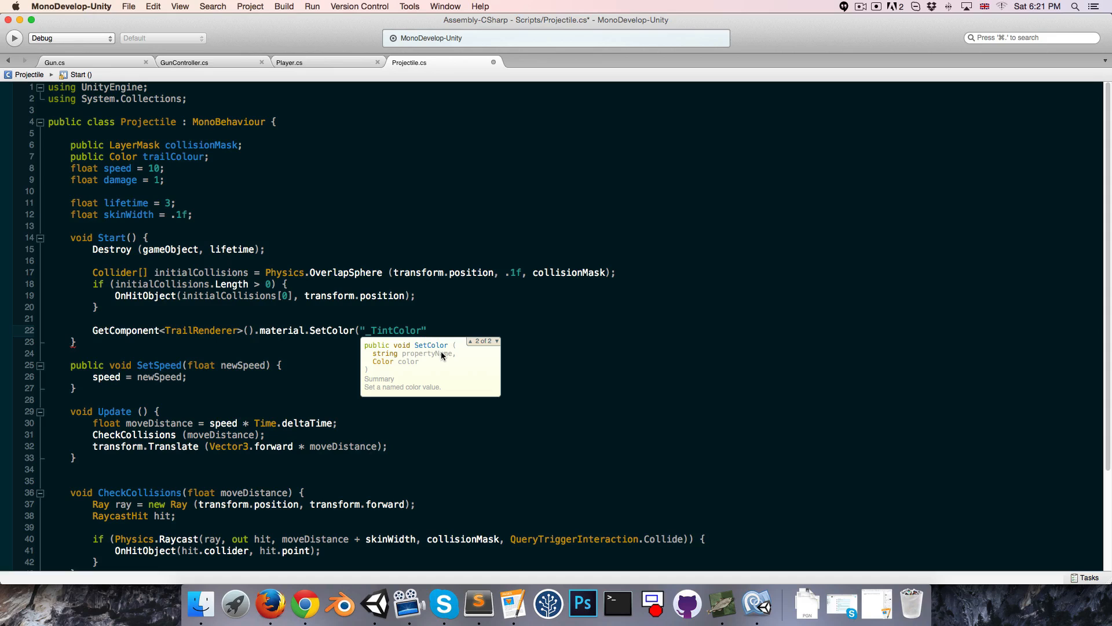
pyautogui.write(',')
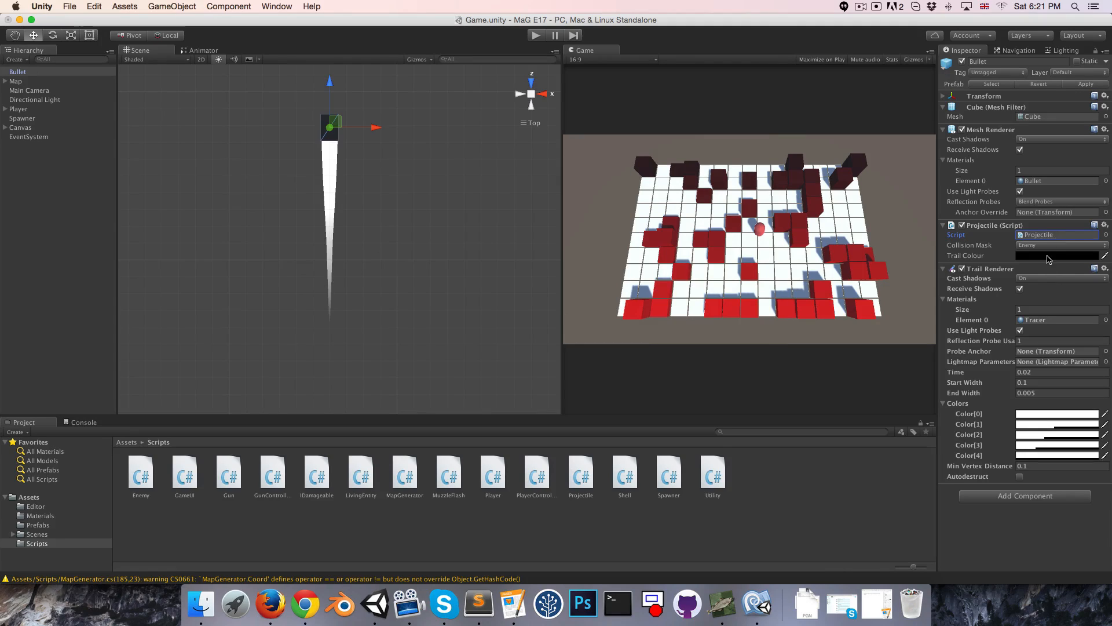
# Set the Bullet's Trail Colour to white, the Gun's Fire Mode to Auto, and play-test the tracers
pyautogui.click(1056, 255)
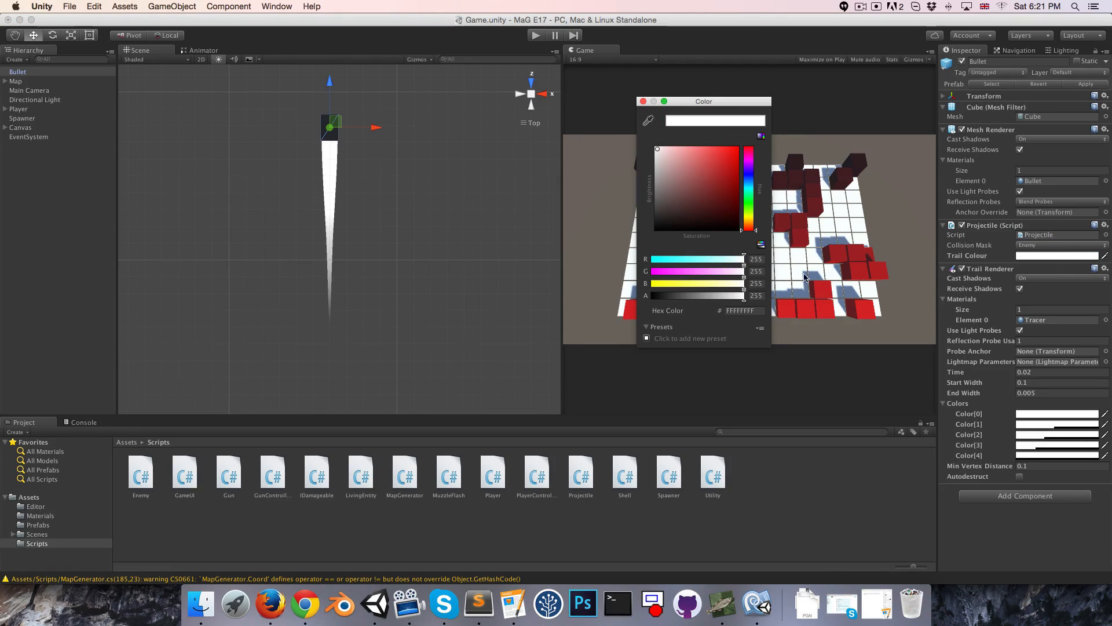
pyautogui.click(643, 101)
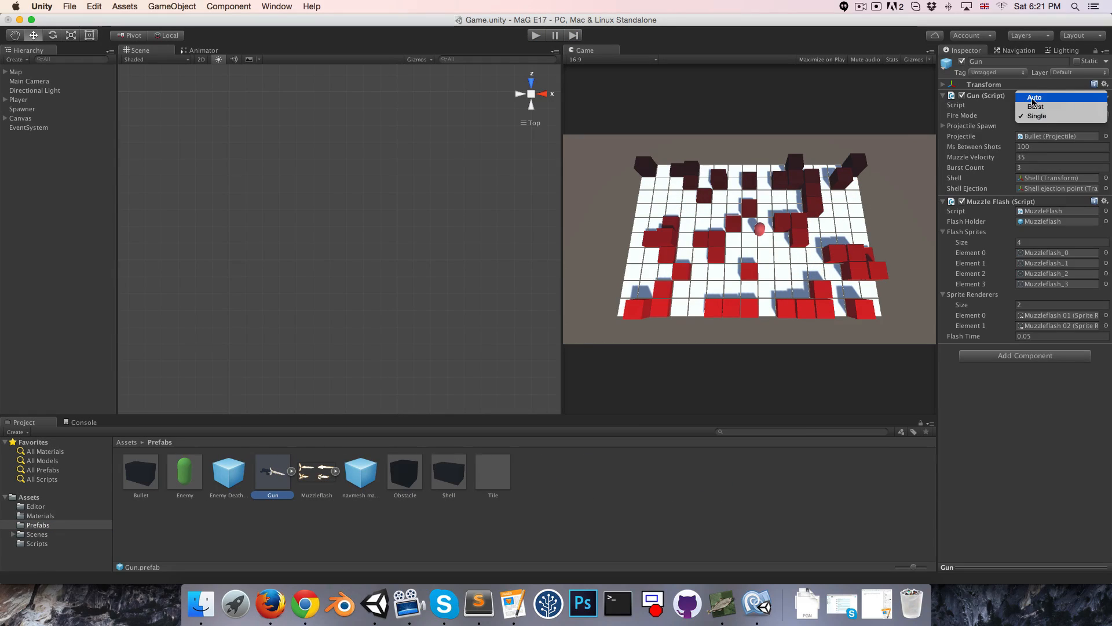
pyautogui.click(1035, 97)
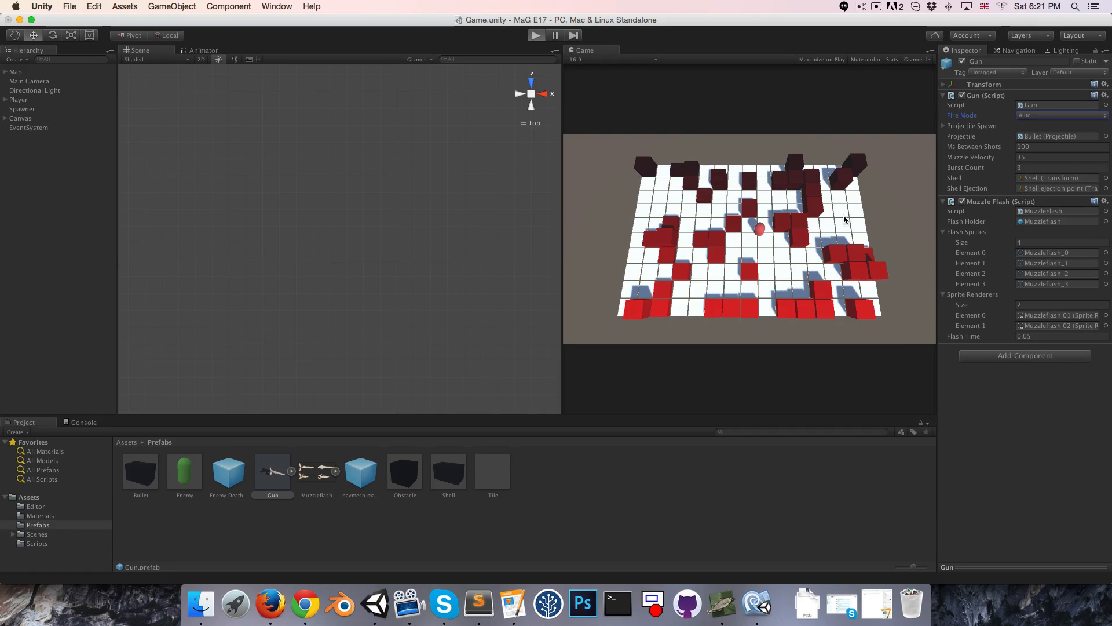
pyautogui.click(535, 35)
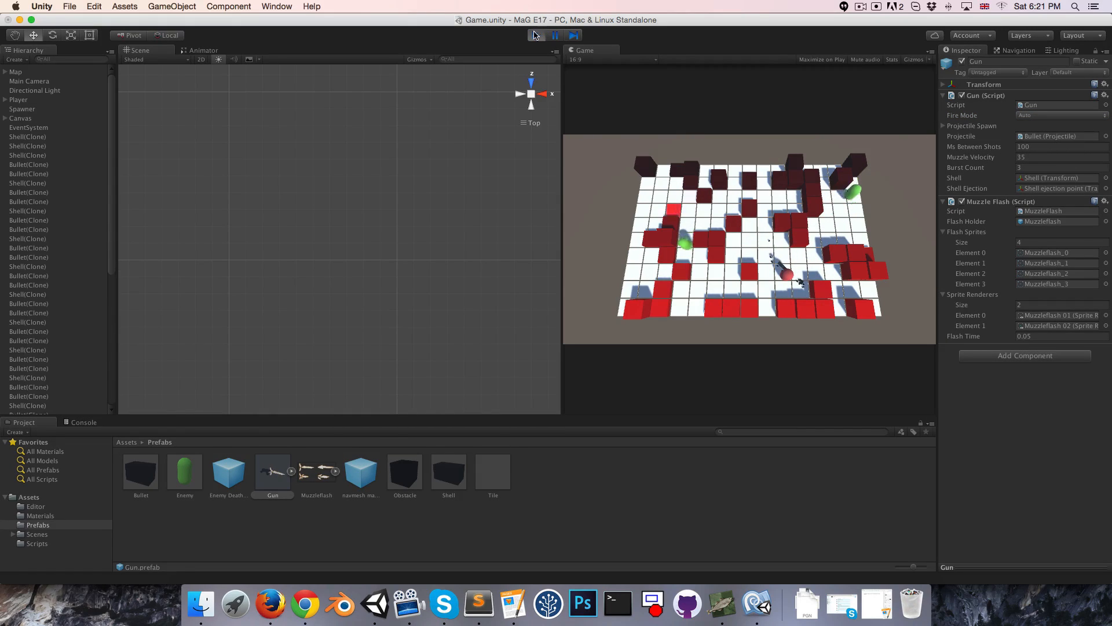
pyautogui.click(140, 469)
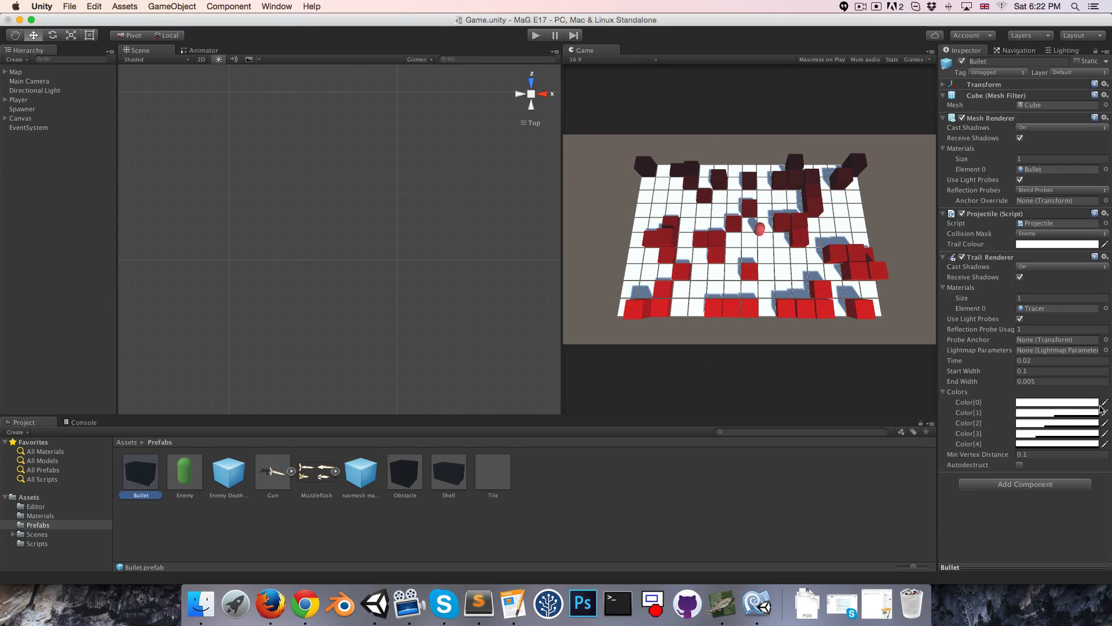
# Lengthen the trail's Time to 0.2 seconds and play again to check it
pyautogui.click(1057, 361)
pyautogui.write('0.2')
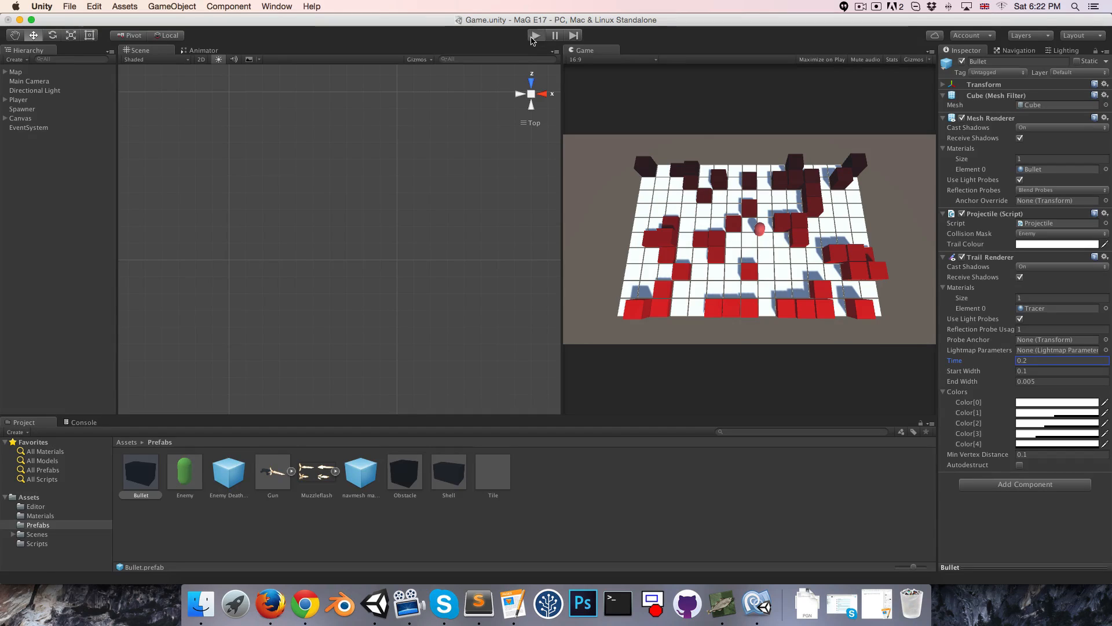
pyautogui.click(534, 35)
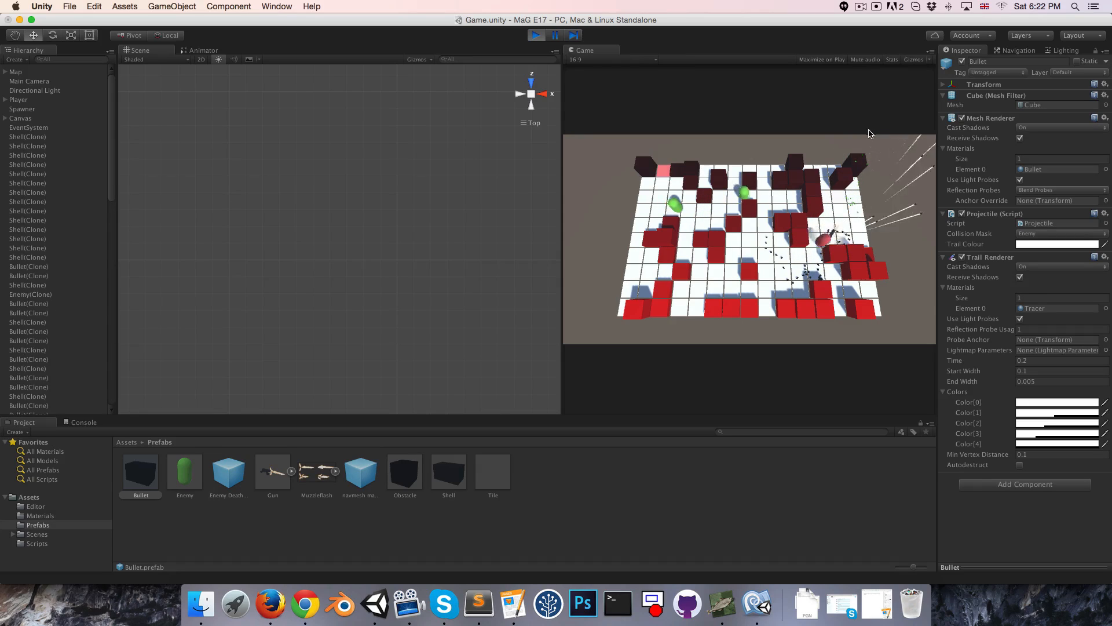
# Set the Trail Colour to a light yellow with alpha lowered to about 85
pyautogui.click(1056, 243)
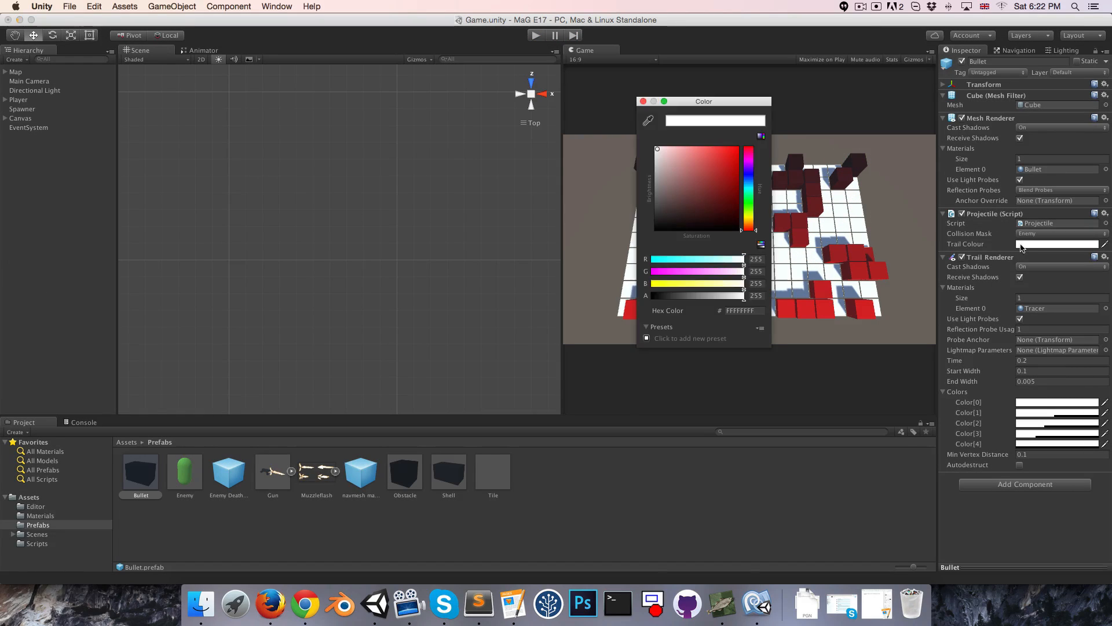
pyautogui.click(687, 163)
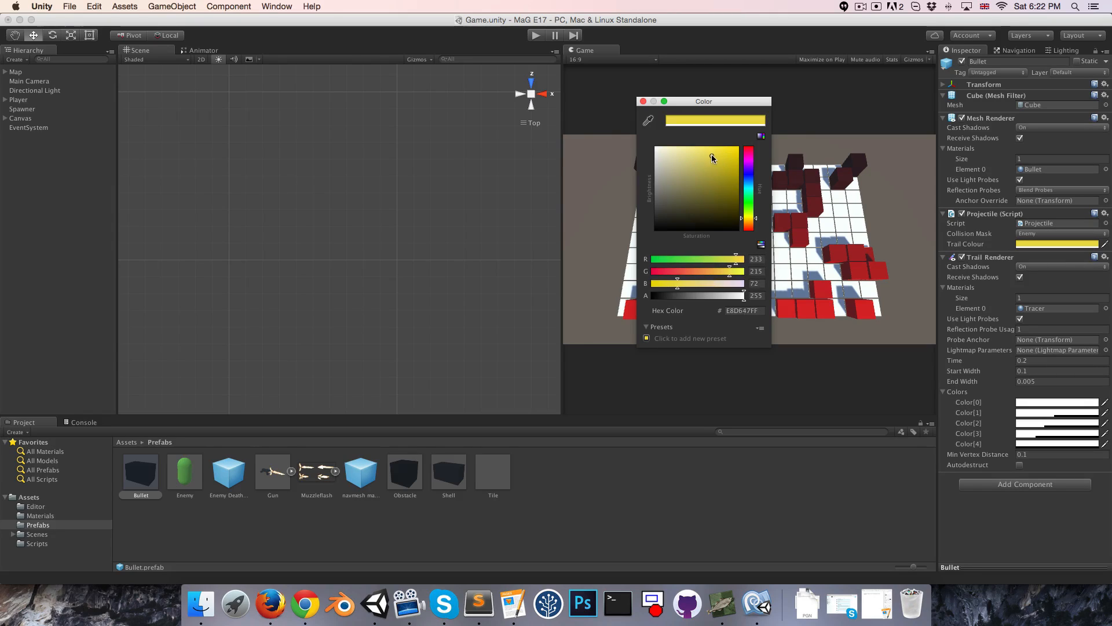
pyautogui.moveTo(744, 296); pyautogui.dragTo(678, 295)
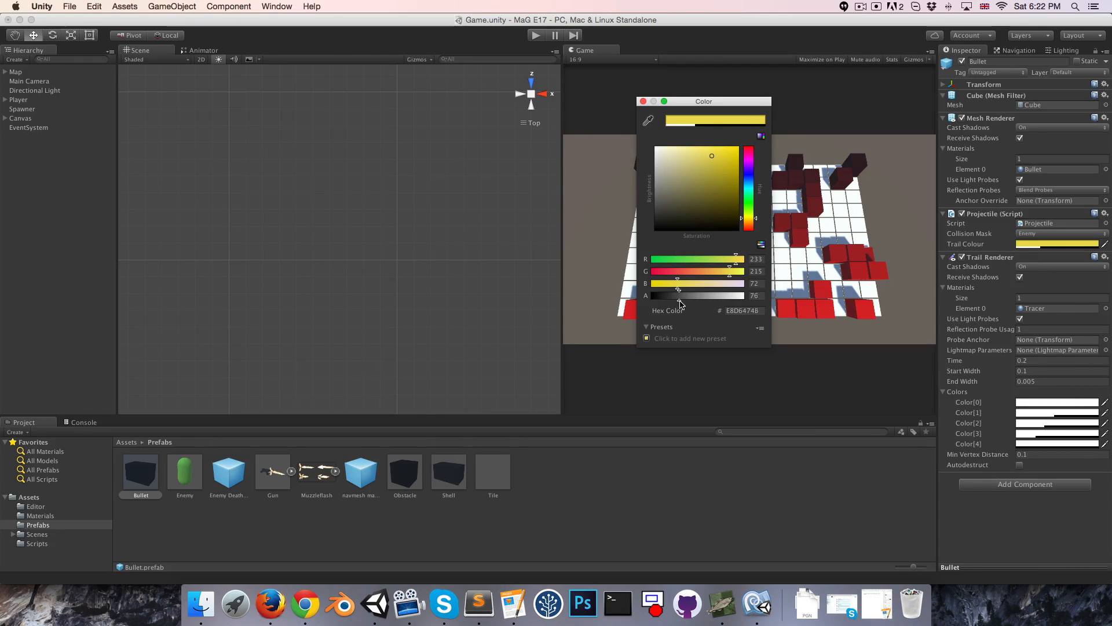
pyautogui.moveTo(678, 296); pyautogui.dragTo(683, 295)
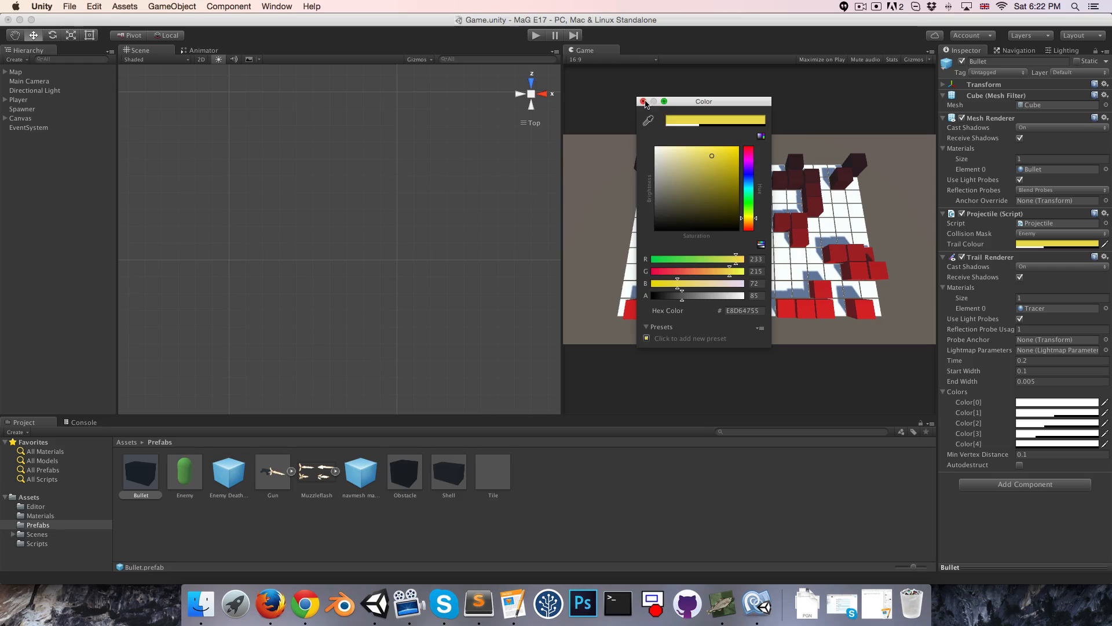
pyautogui.click(643, 101)
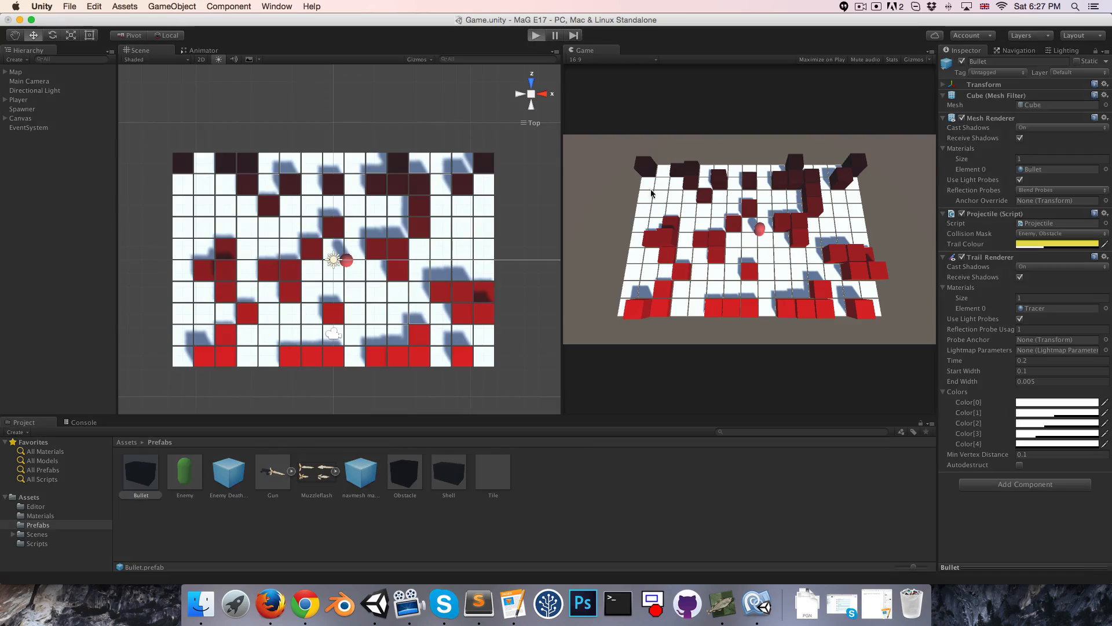
# Start the game and click on the map to shoot the yellow-trailed bullets
pyautogui.click(535, 34)
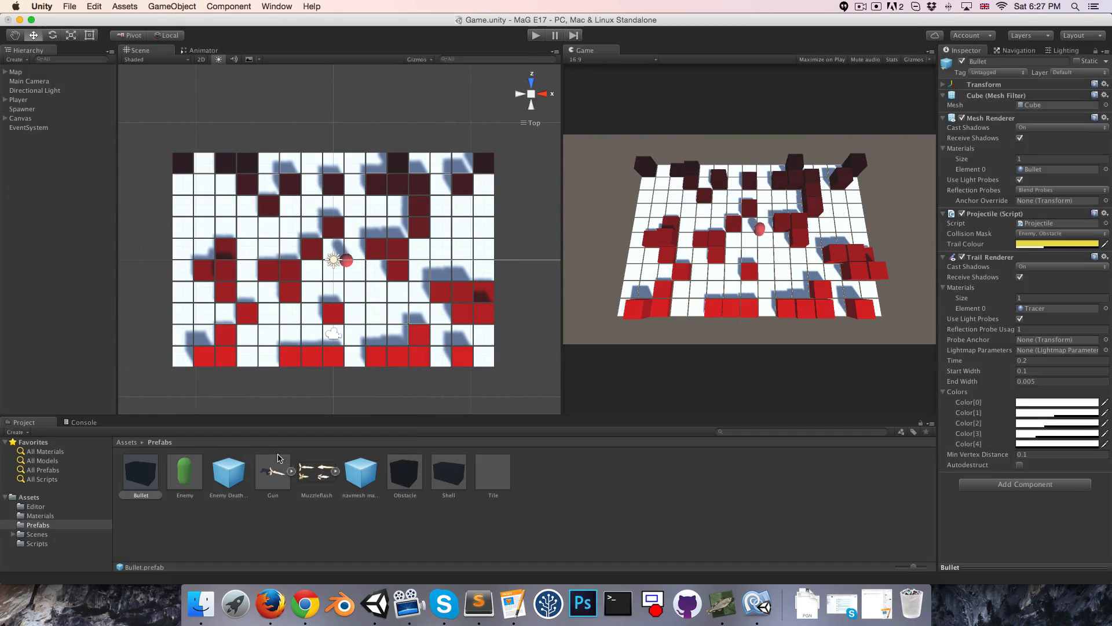
pyautogui.click(405, 471)
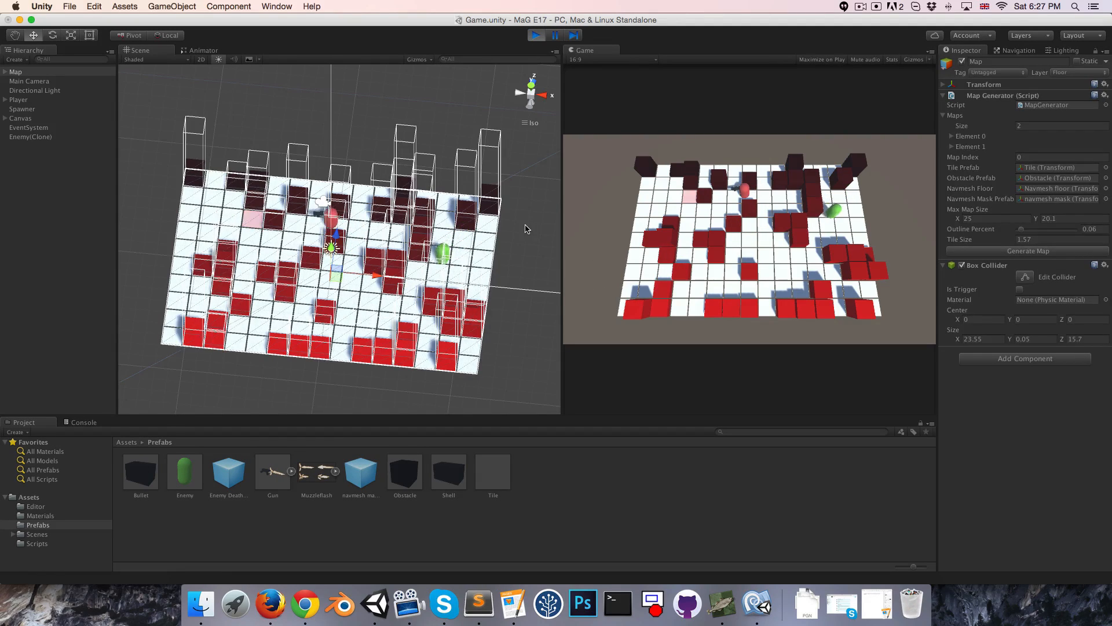
# Play-test that the tall obstacles block the player, then stop the game
pyautogui.click(535, 35)
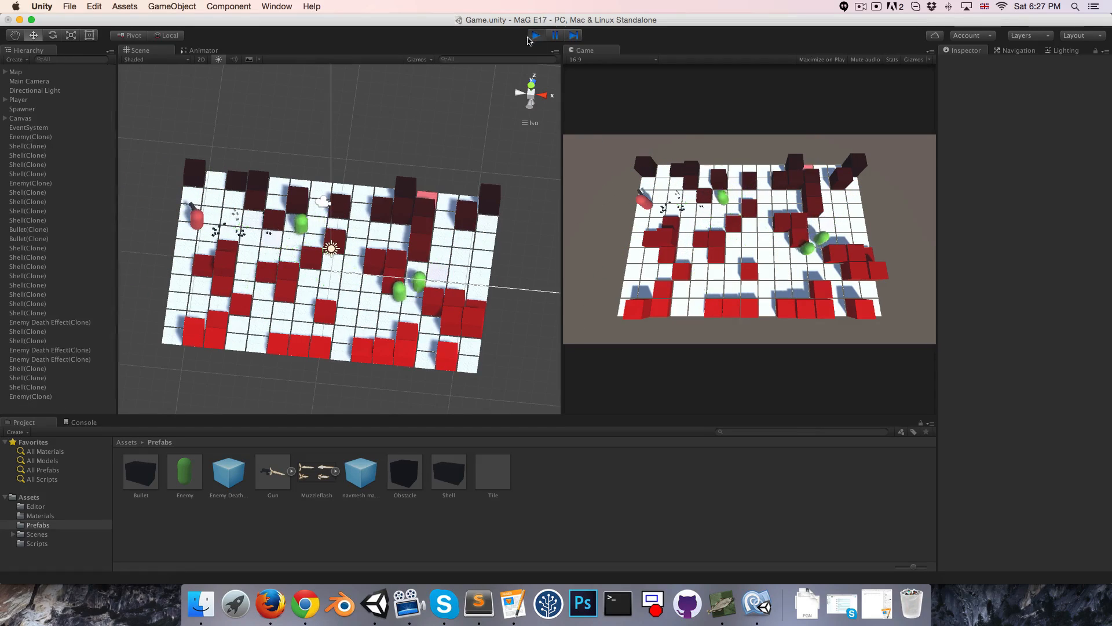
pyautogui.click(536, 36)
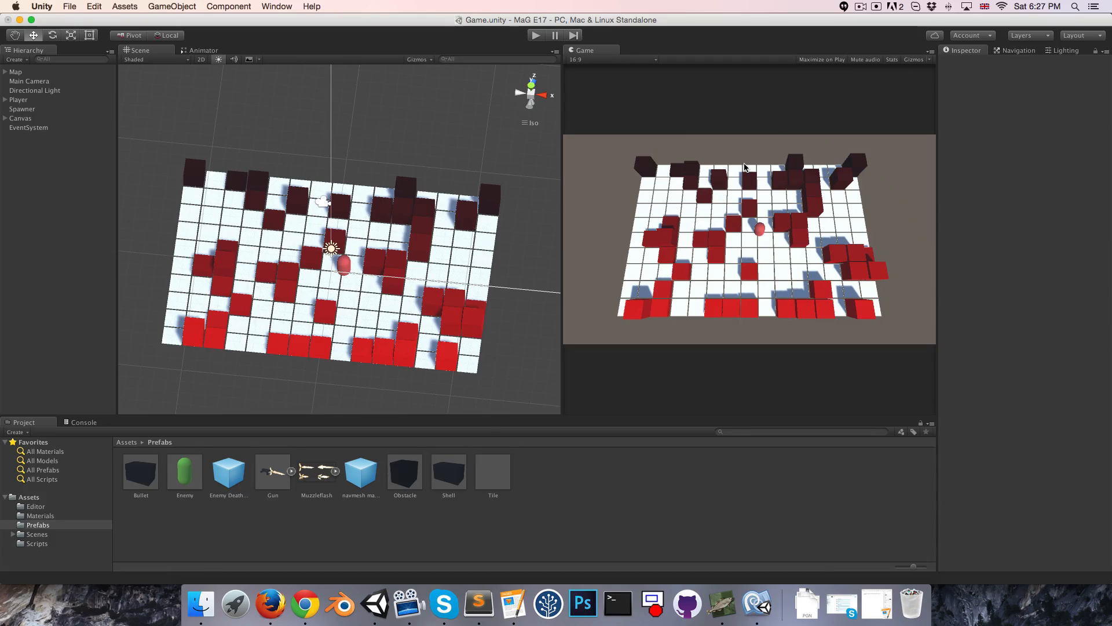